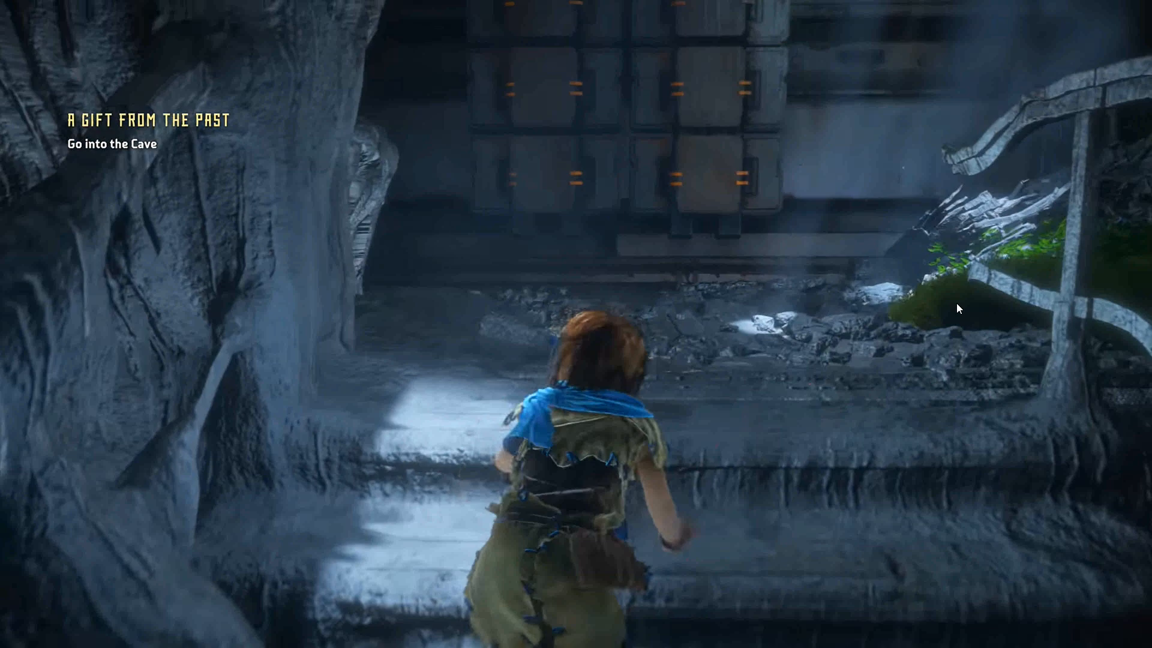
- Create a new Niagara Emitter in the Dust folder, reaching the starting-point choice
key("w")
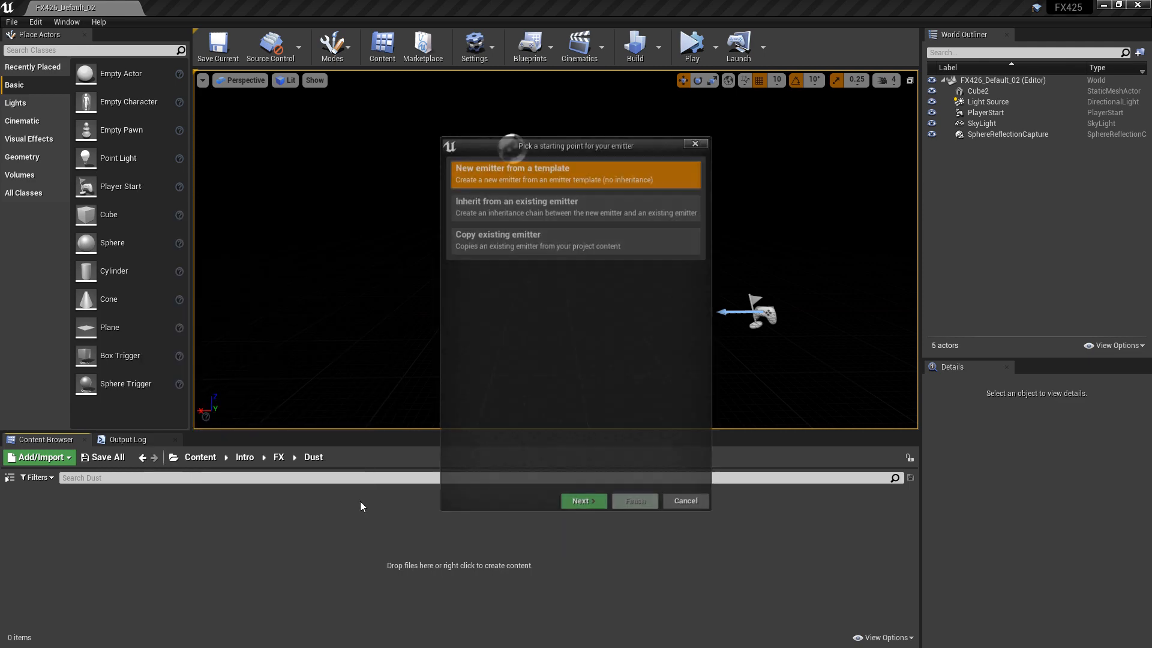
- Create NE_Duh_01 from the Empty template and open it in the emitter editor
left_click(583, 501)
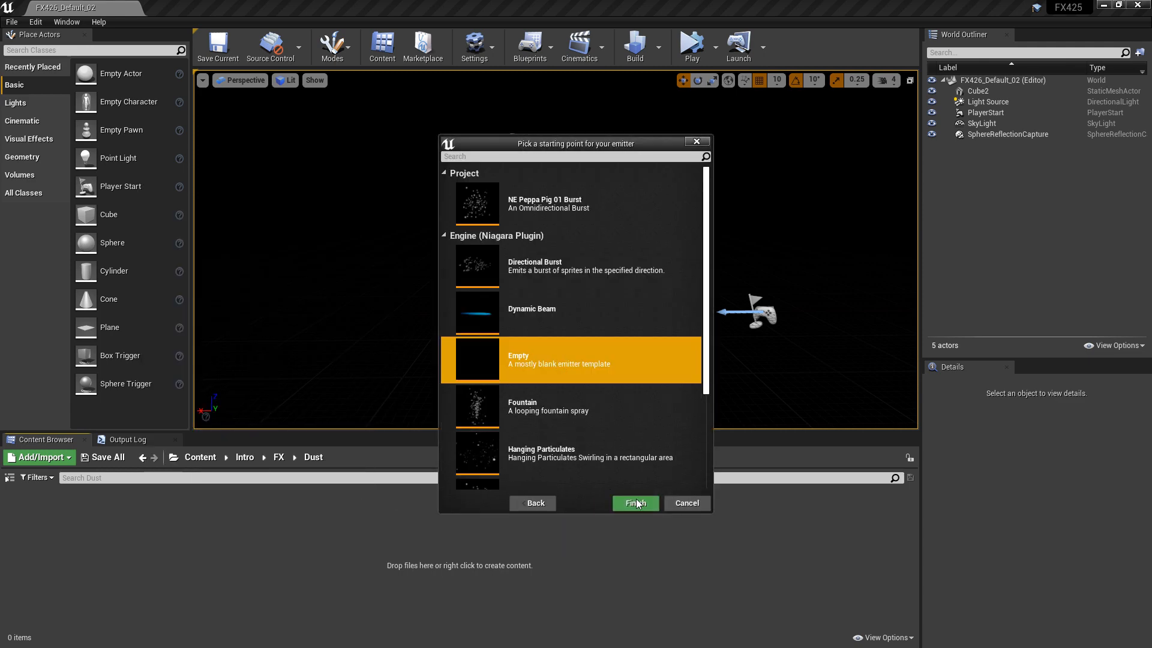
left_click(635, 503)
type("NE_Duh_01")
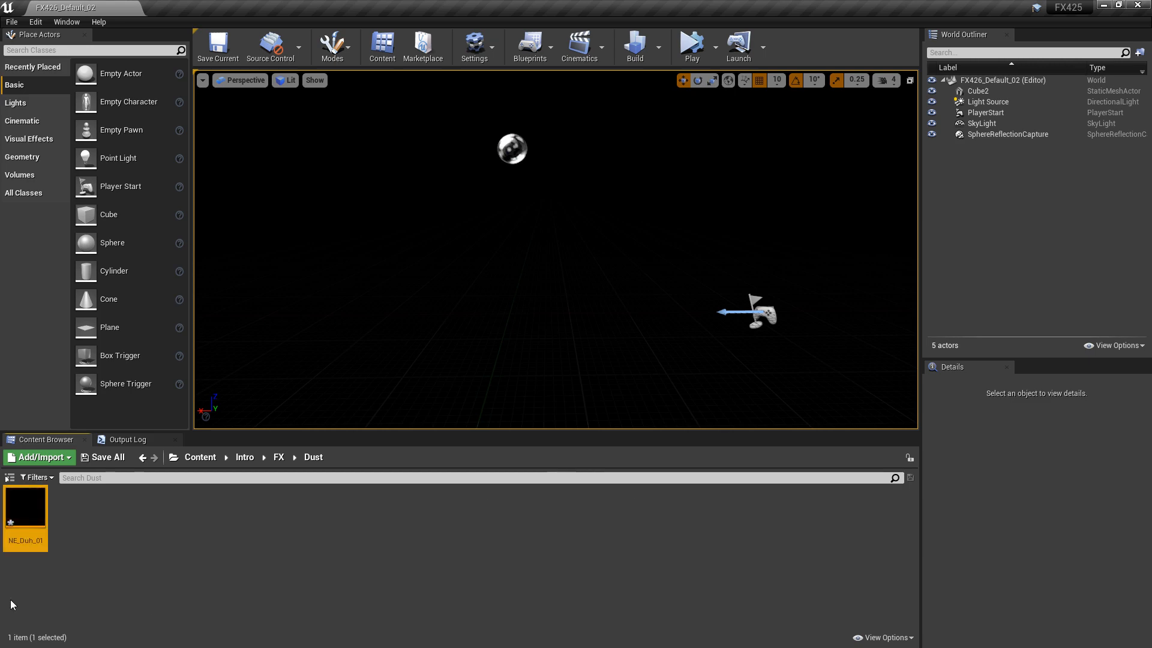
double_click(25, 507)
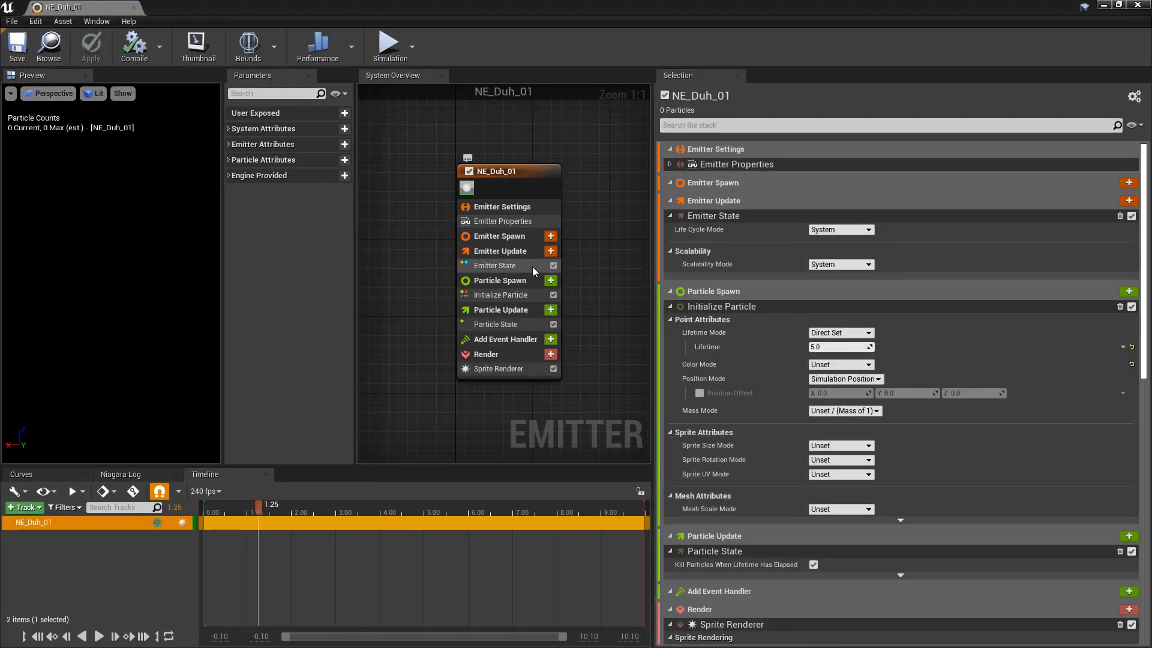
mouse_move(551, 251)
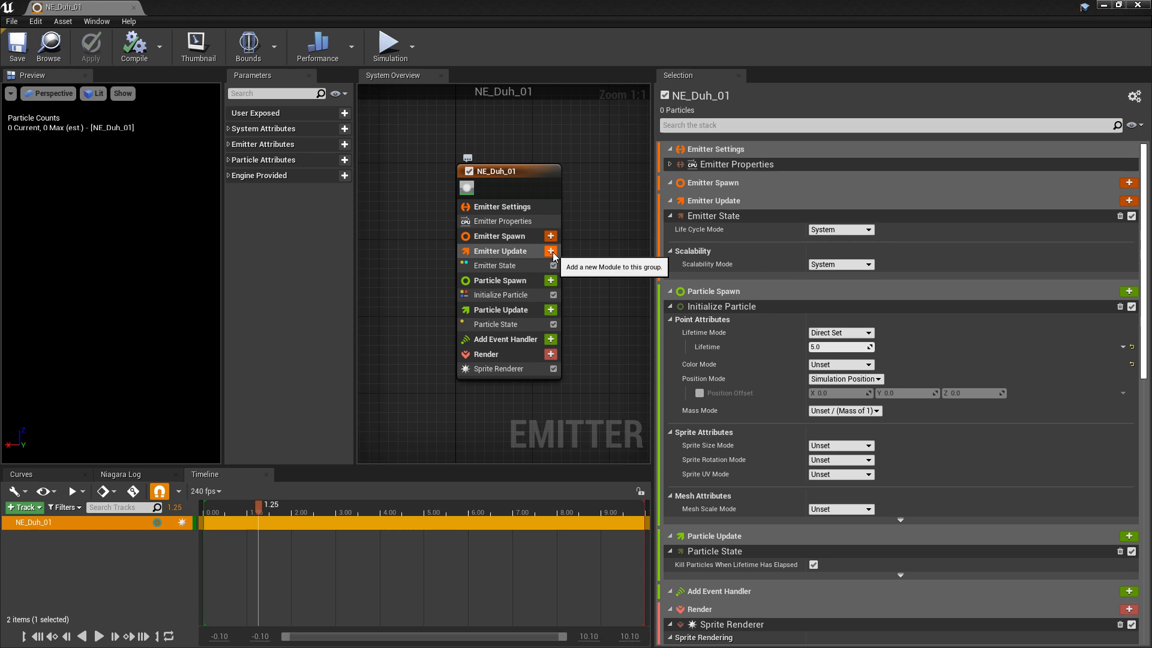
- Add a Spawn Rate module to Emitter Update with SpawnRate 30.0
left_click(551, 251)
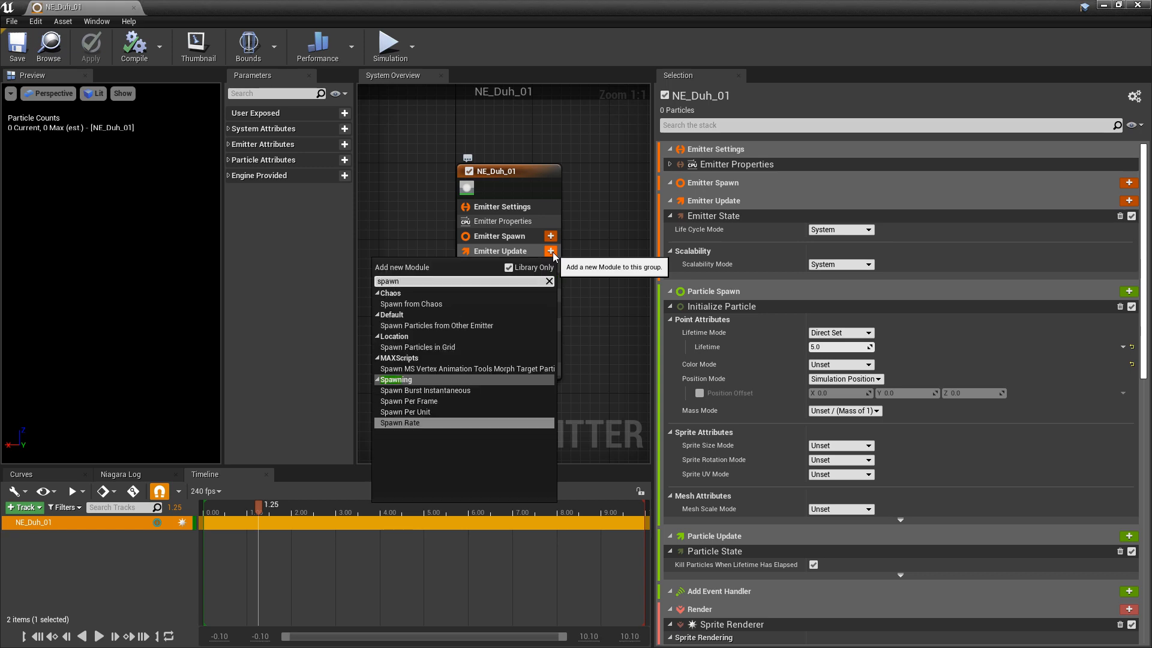
left_click(400, 423)
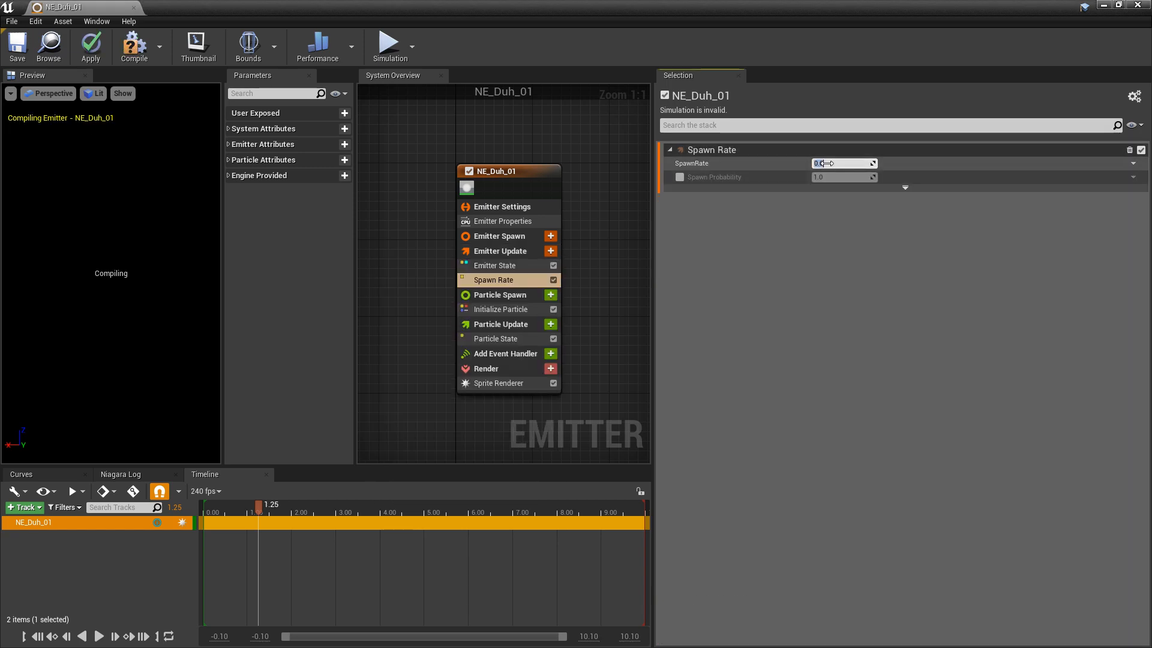
type("30.0")
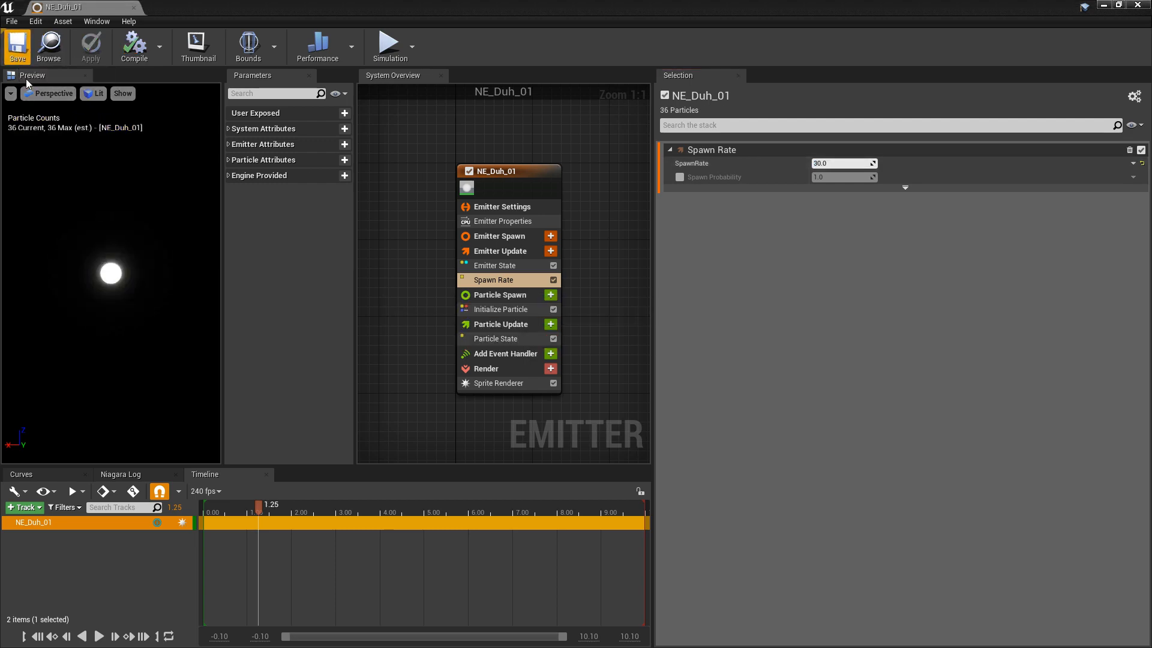
mouse_move(155, 291)
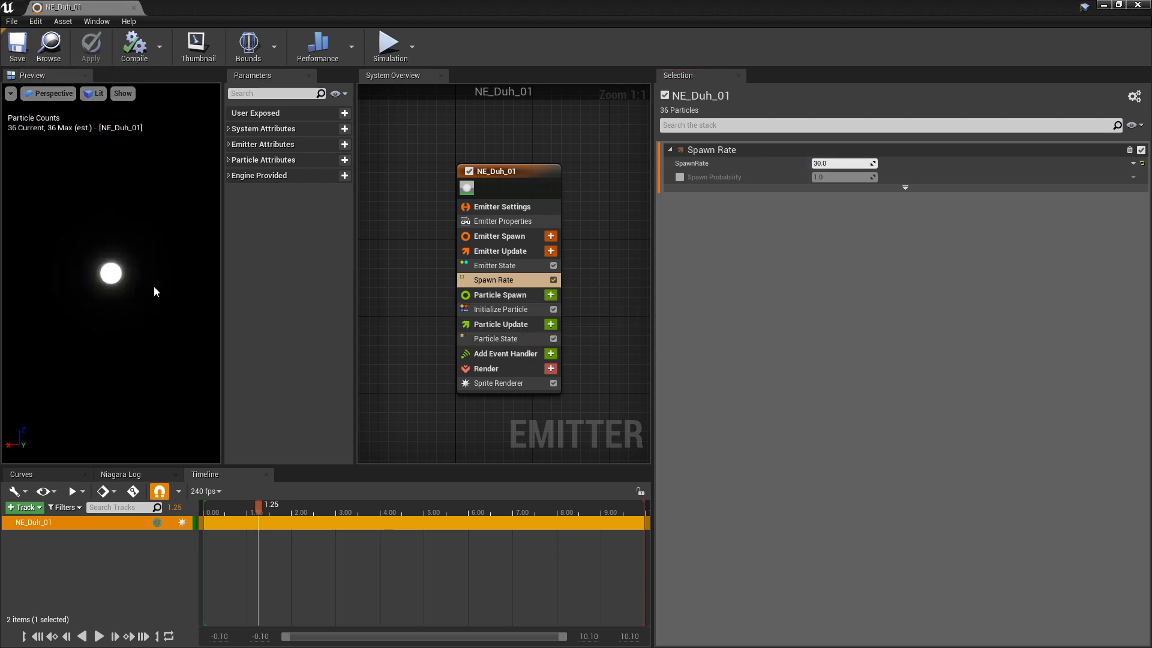
mouse_move(86, 274)
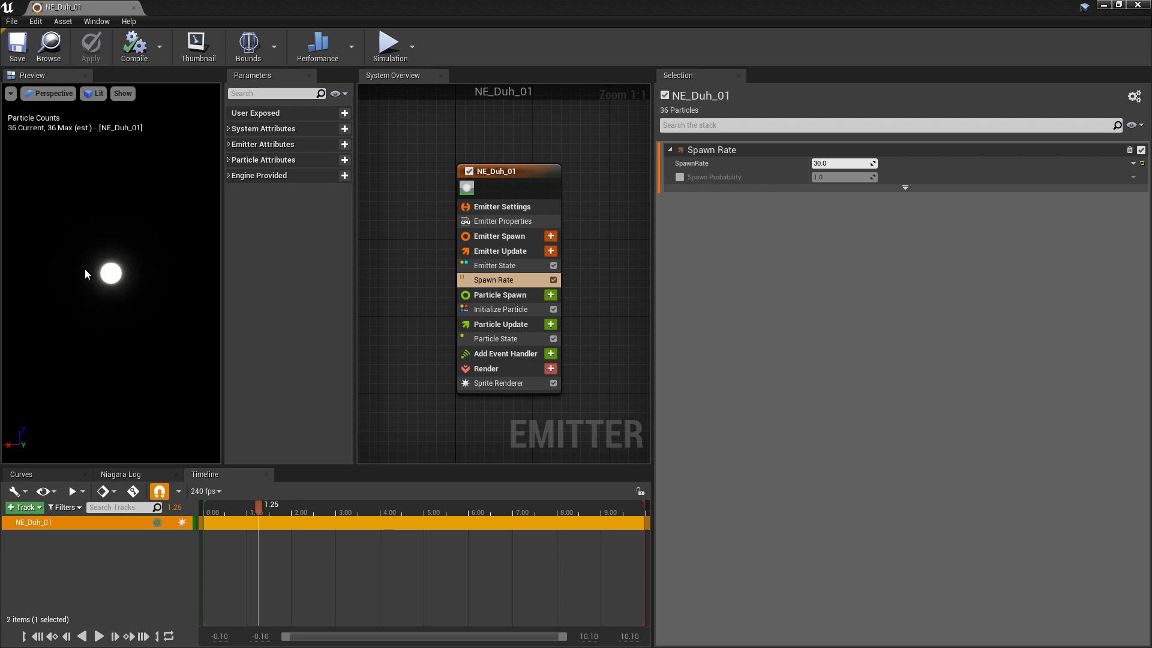
mouse_move(119, 306)
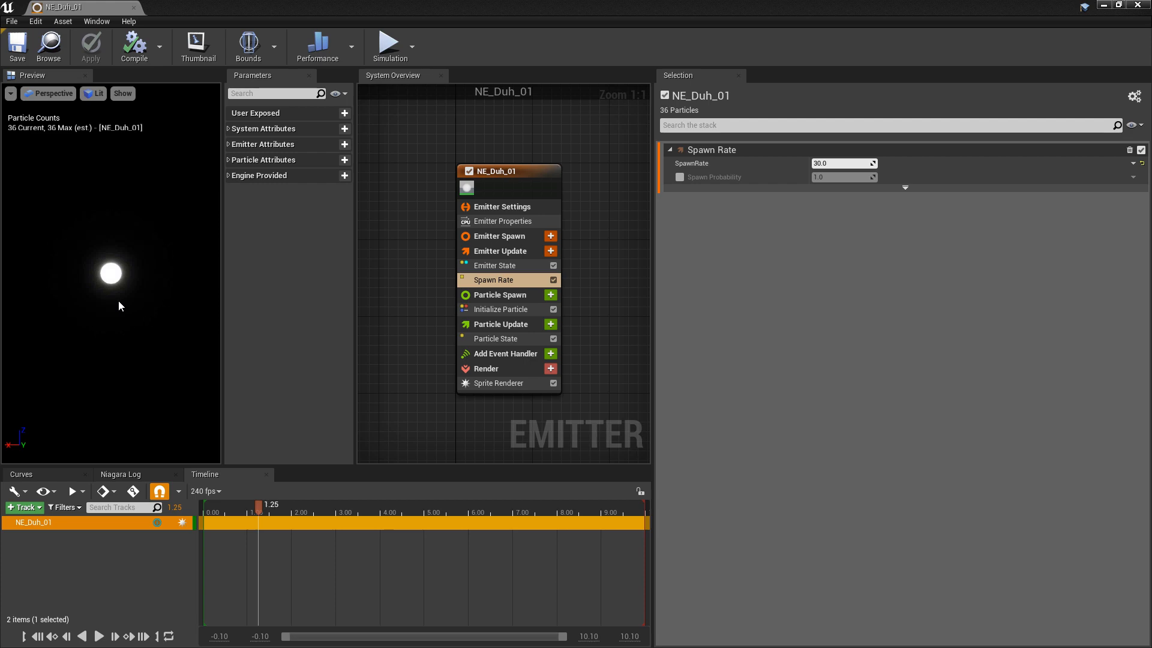
mouse_move(550, 295)
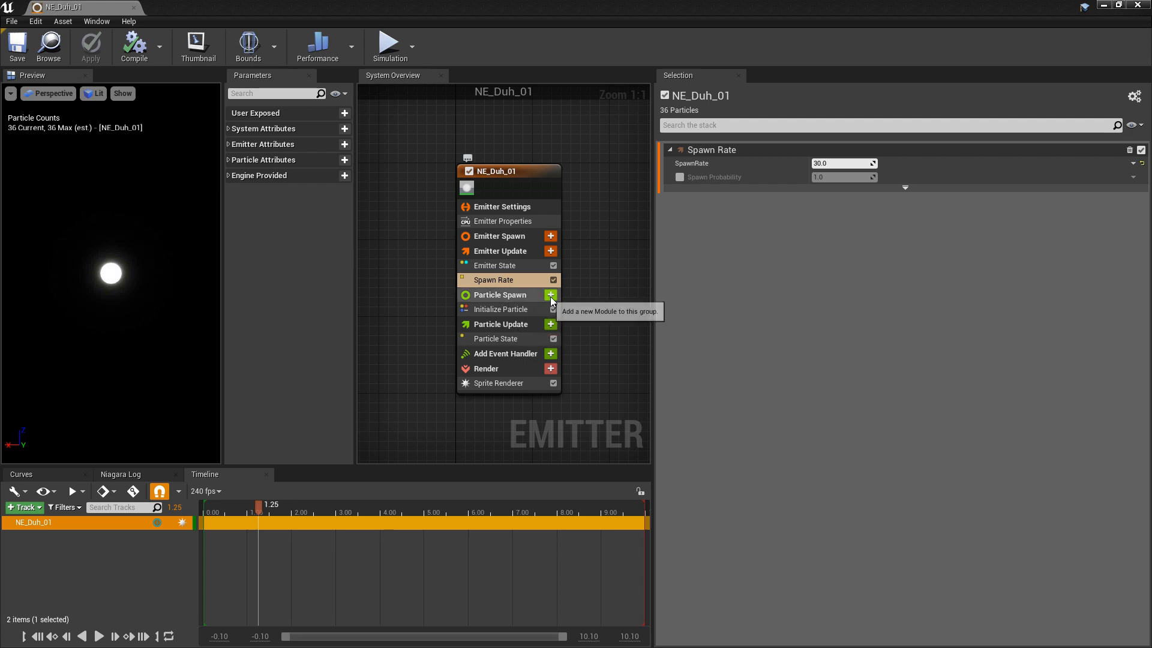
- Add a Box Location module to Particle Spawn with box size 300.0 on each axis
left_click(550, 294)
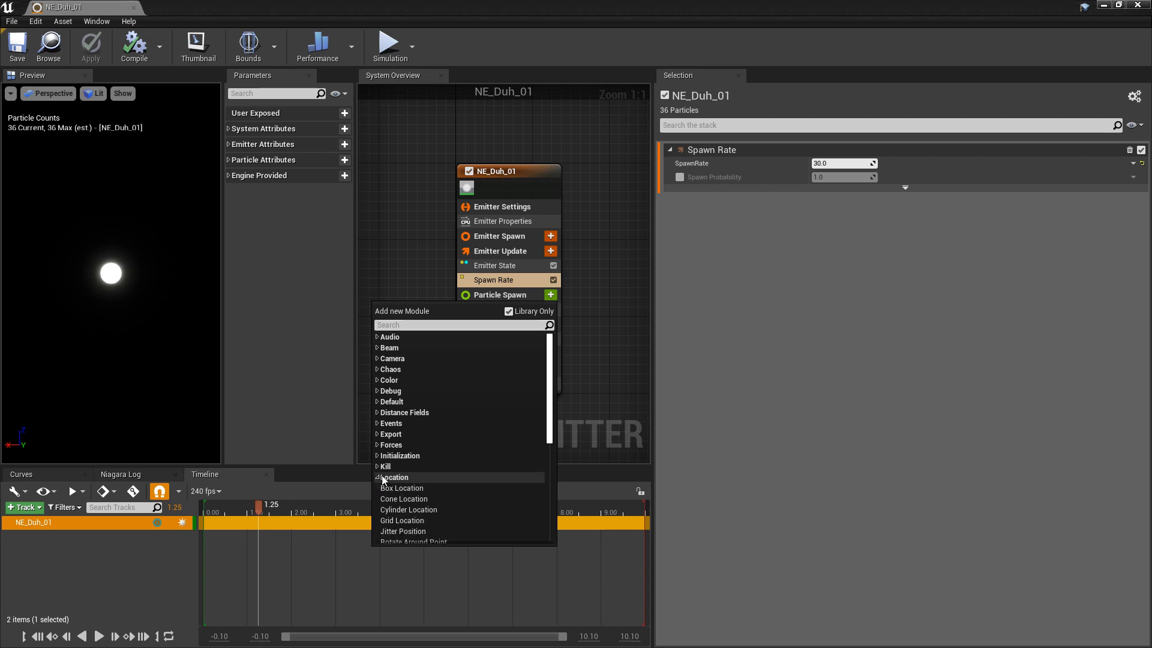
mouse_move(401, 488)
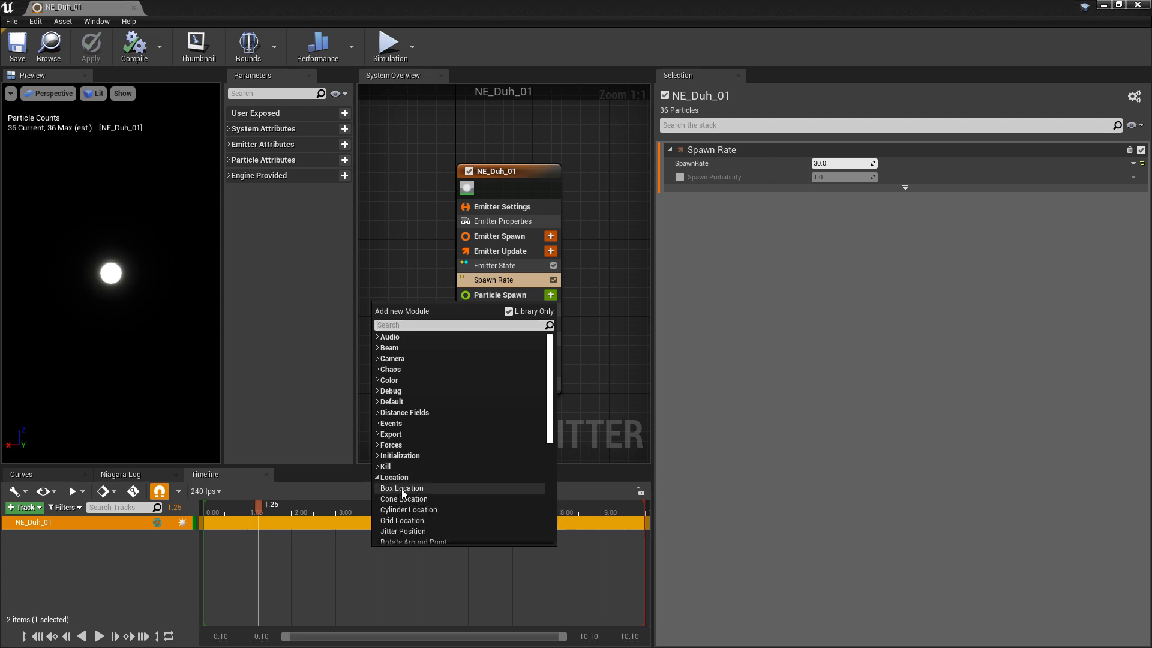
left_click(401, 488)
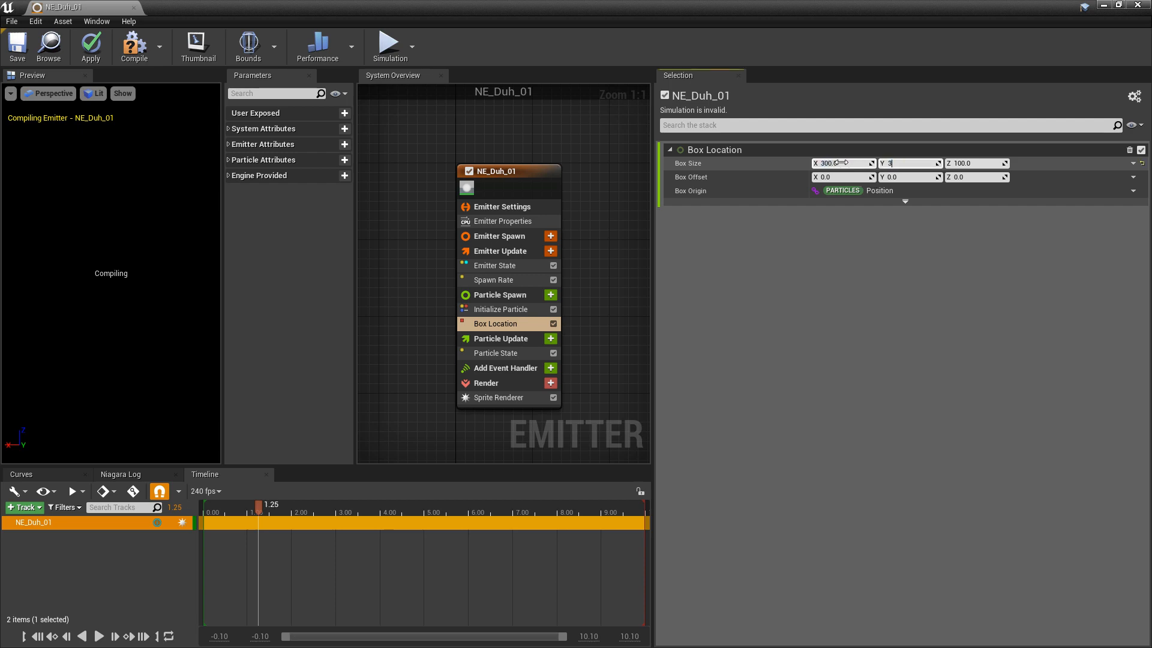
type("300.0")
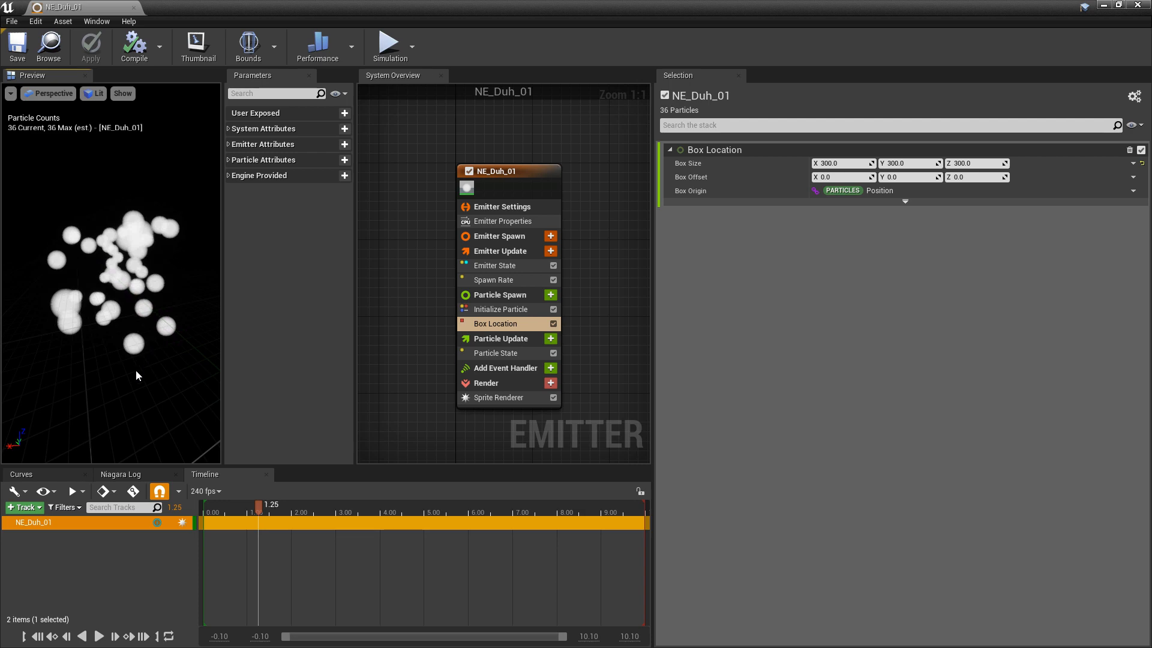
mouse_move(114, 328)
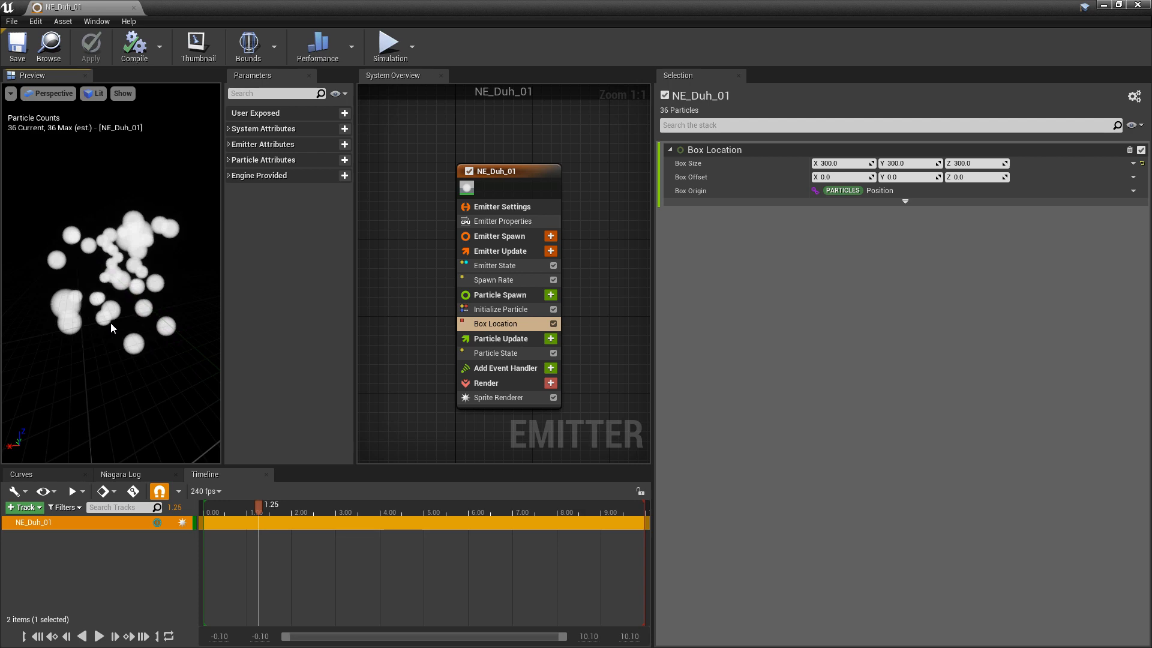
mouse_move(504, 318)
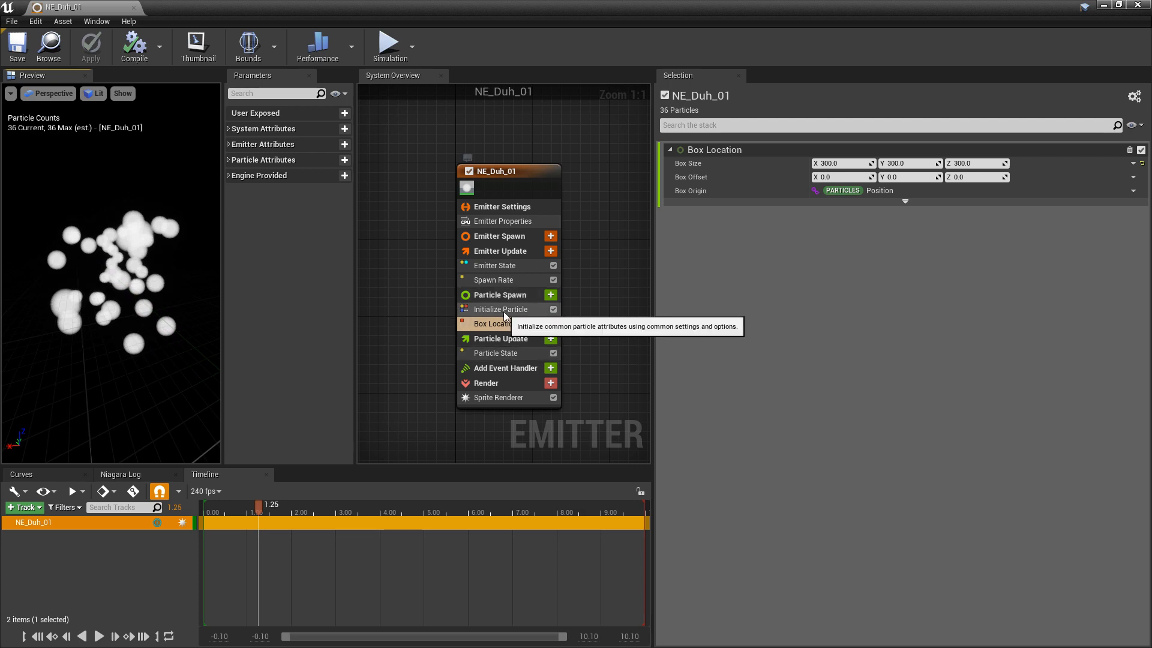
- Make Initialize Particle use a random uniform sprite size with minimum 0.75
left_click(500, 309)
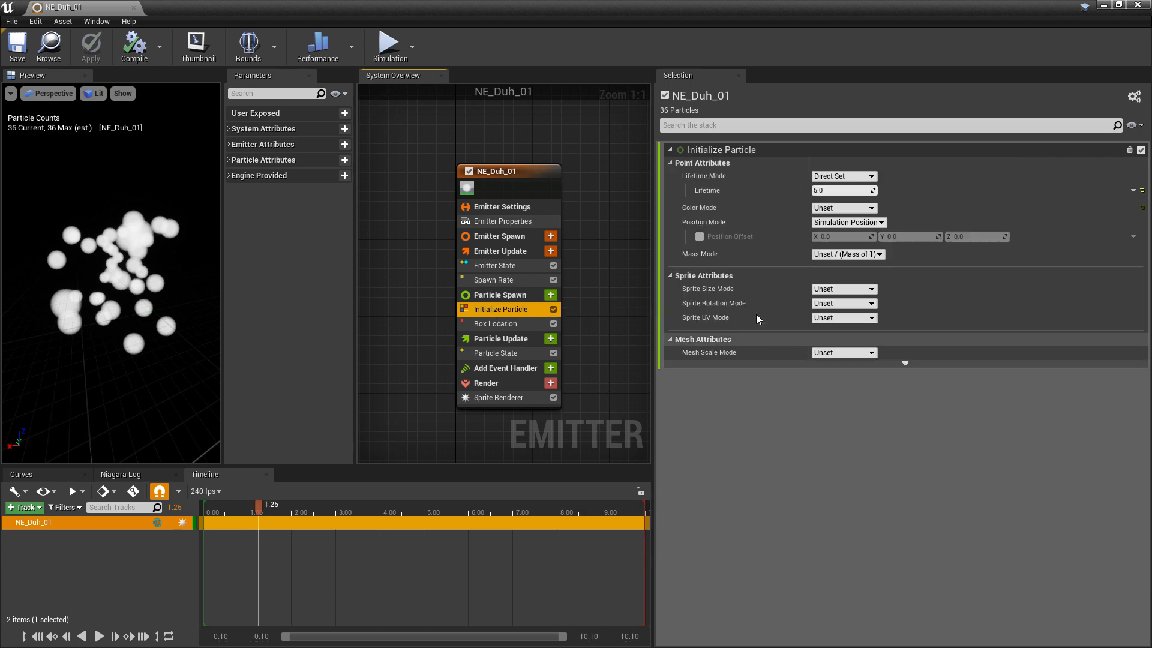
mouse_move(726, 296)
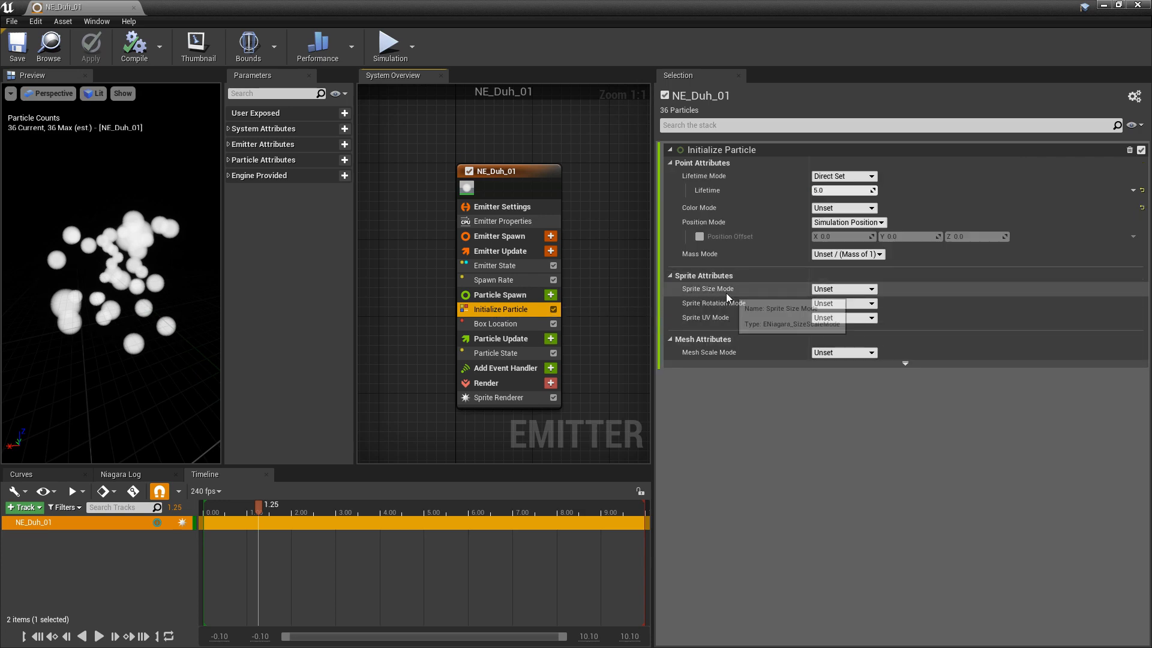
left_click(843, 289)
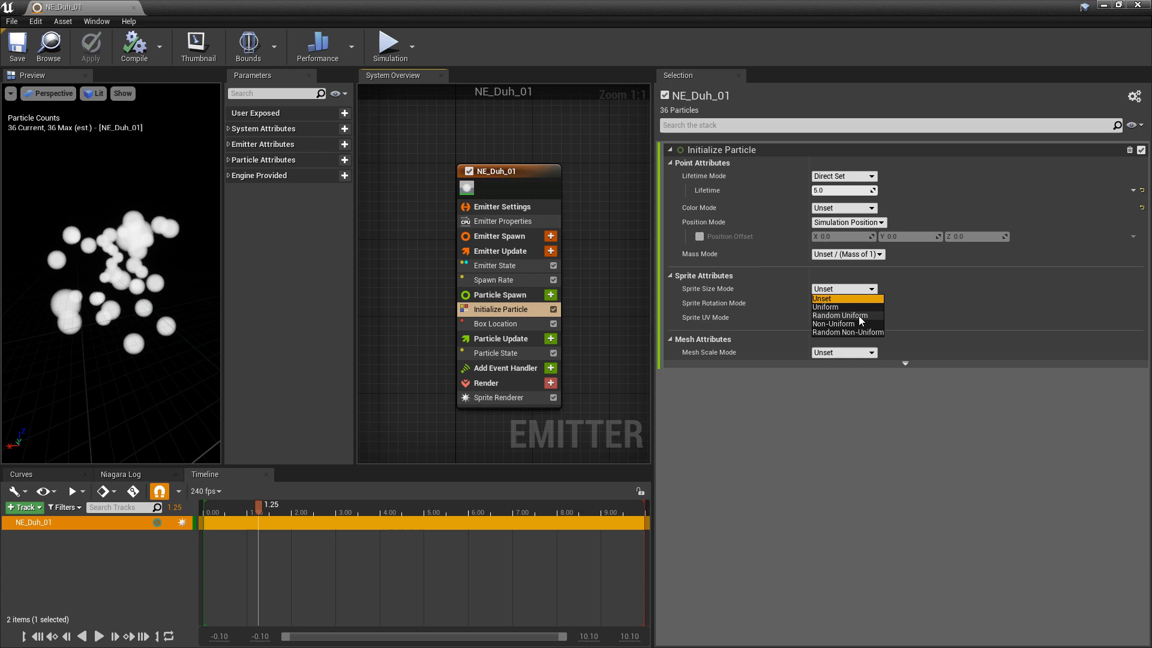
left_click(840, 315)
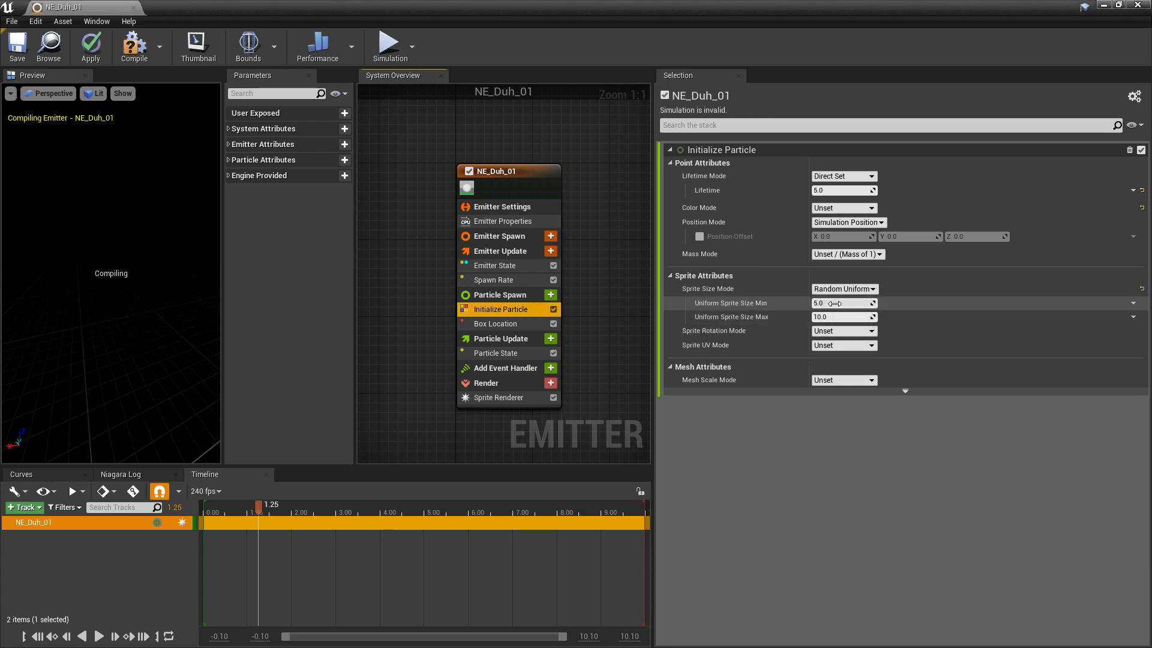
type("0")
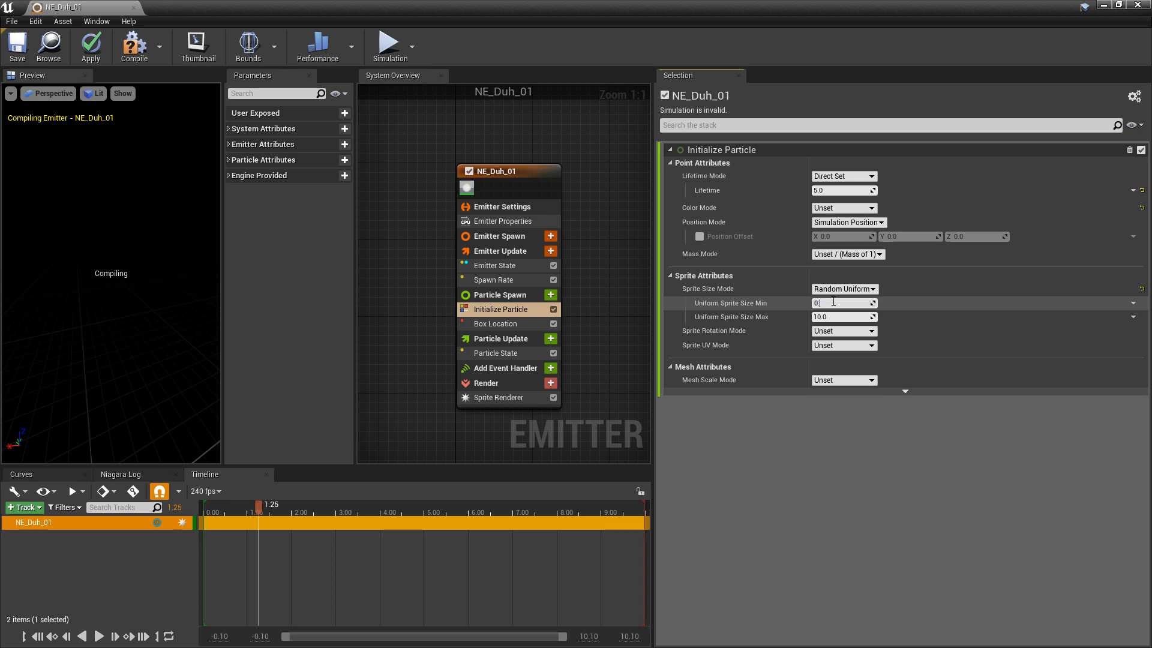
type("0.75")
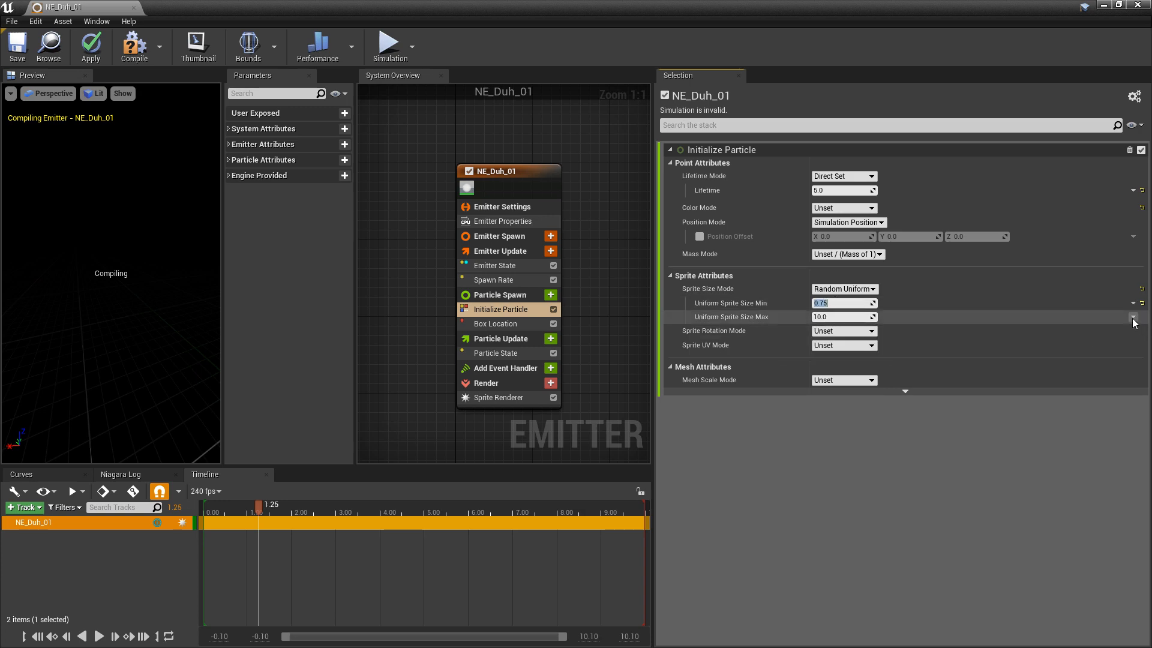
- Make the maximum sprite size a Random Range Float from 1.0 to 7.0
left_click(1132, 317)
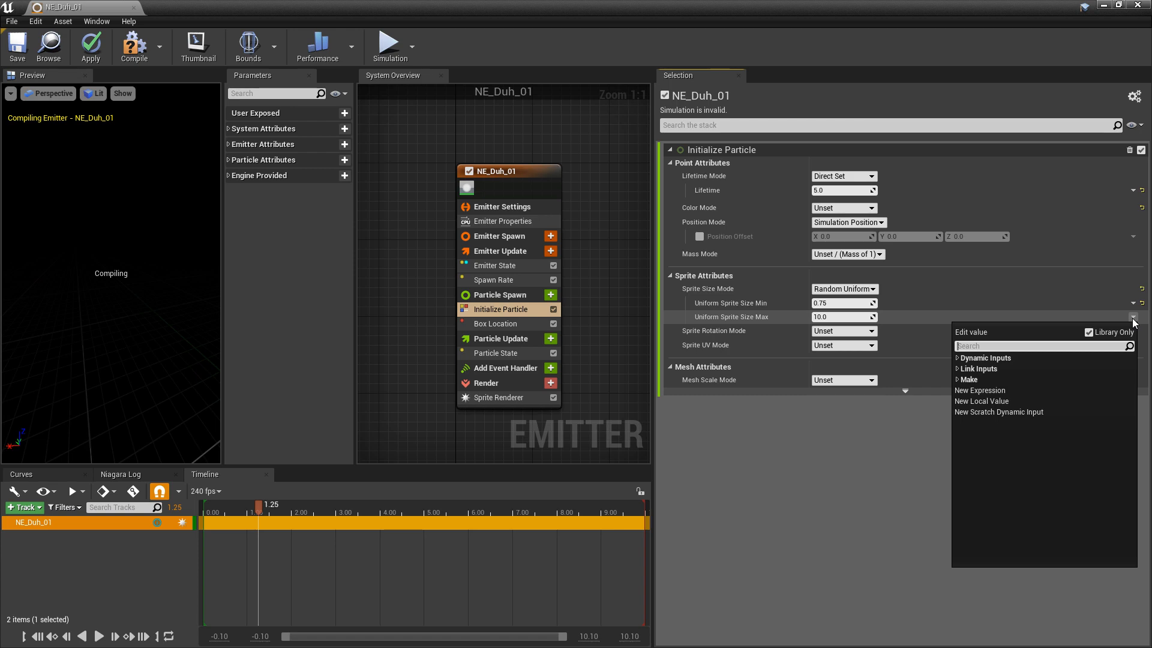
type("ran")
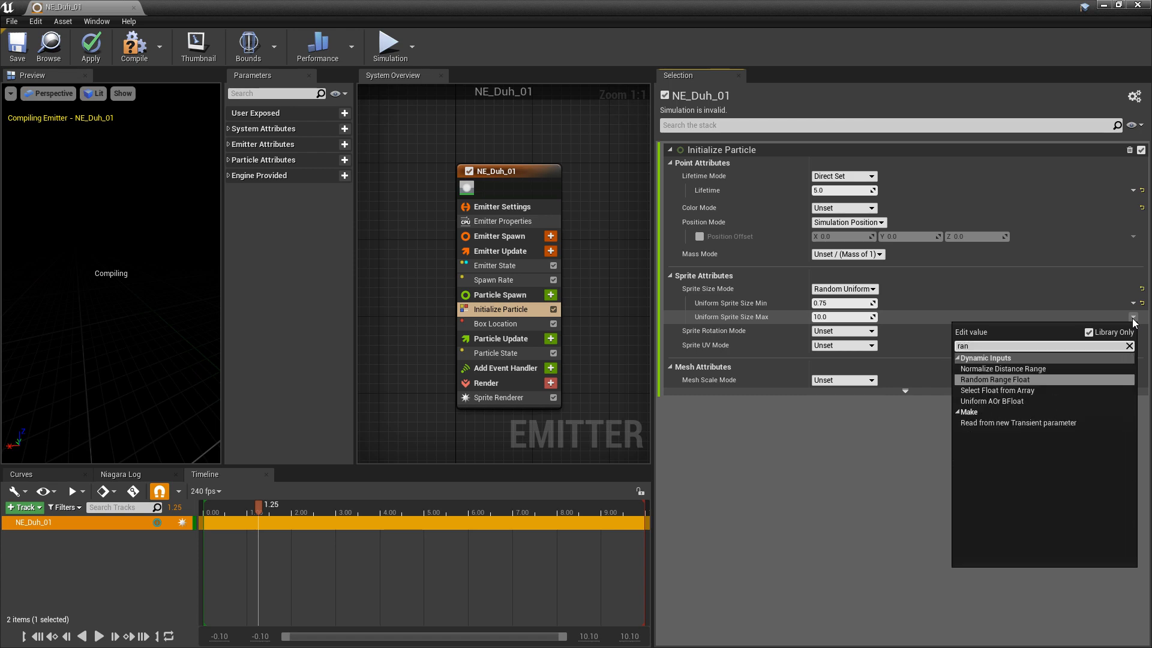
left_click(995, 379)
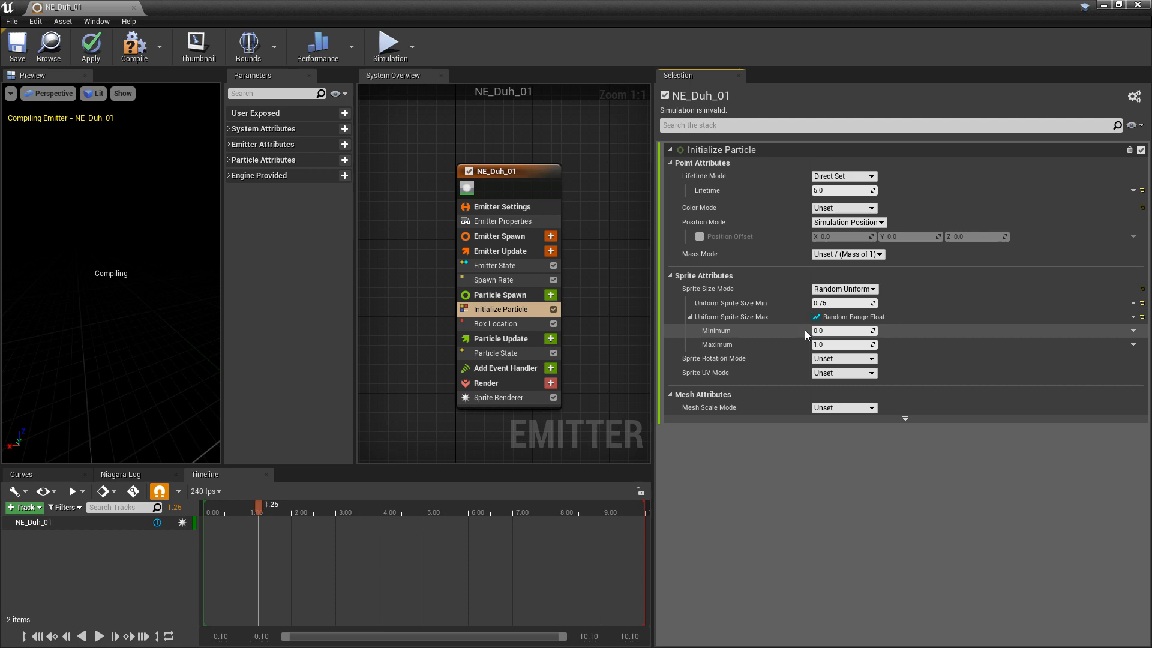
left_click(839, 330)
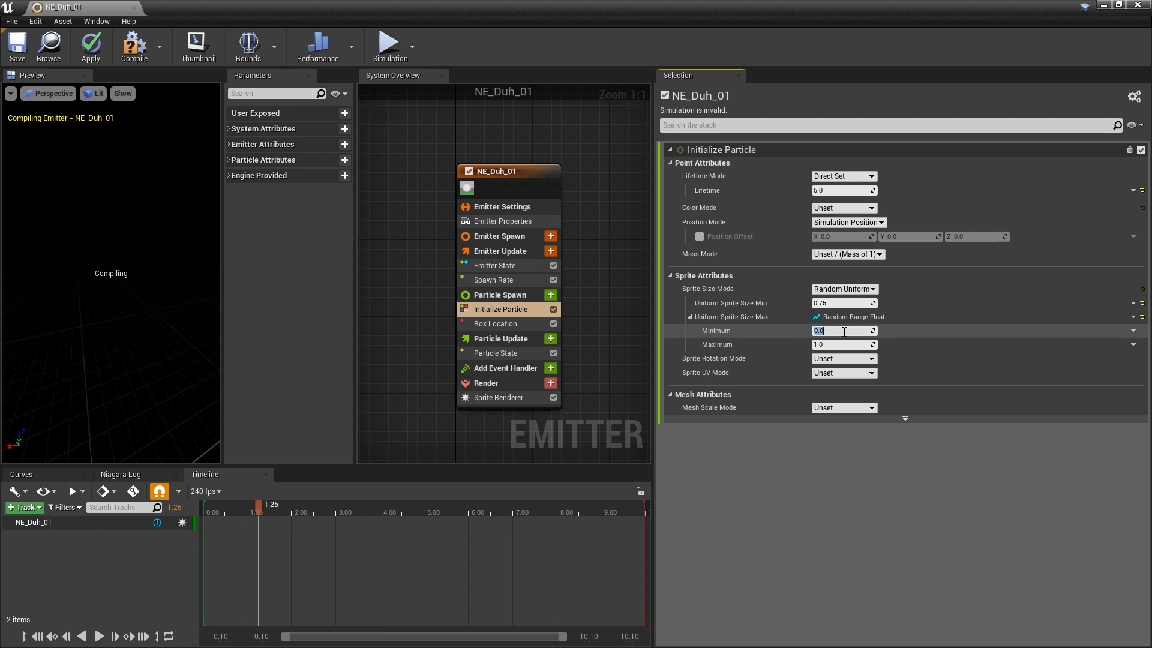
type("1.0")
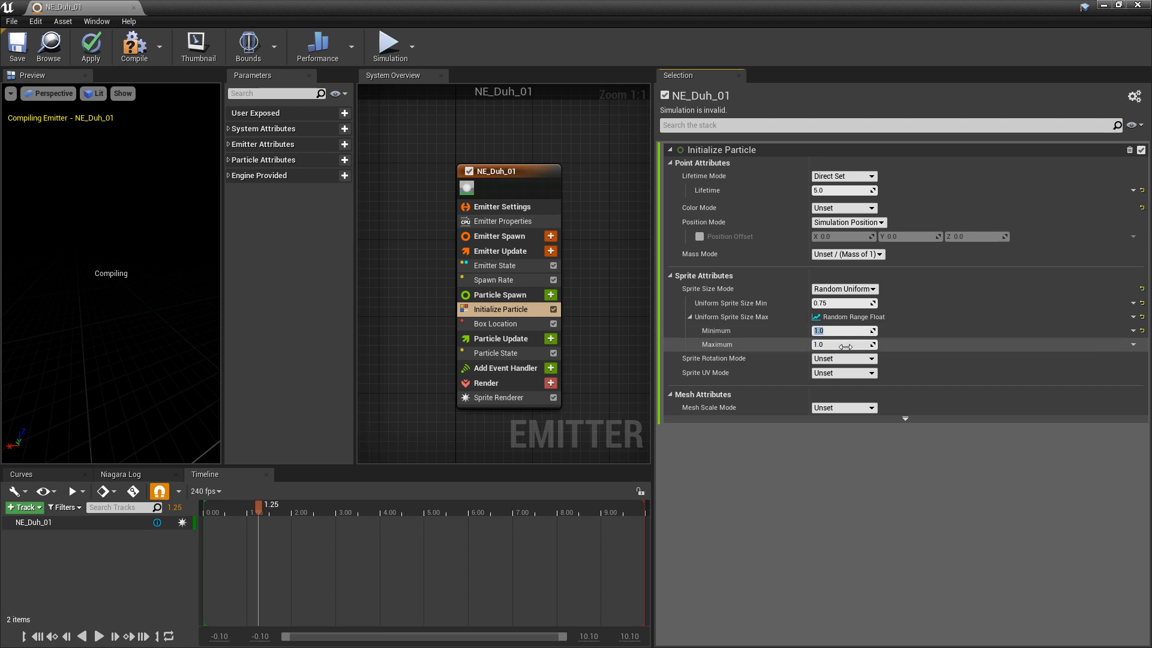
type("7.0")
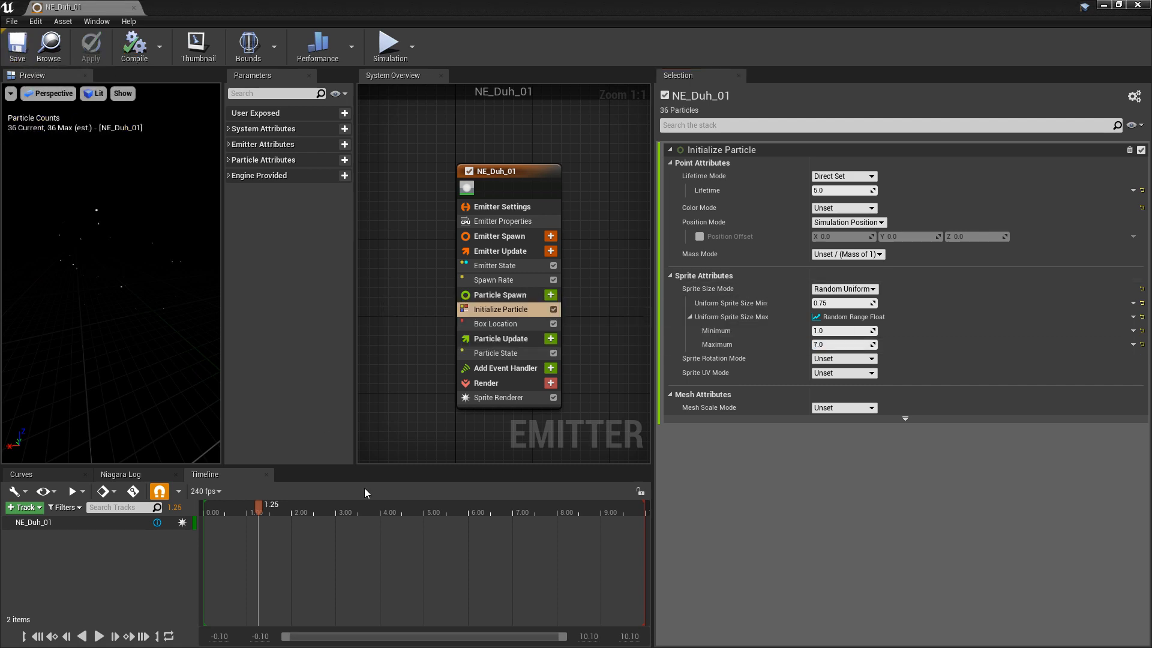
left_click(102, 636)
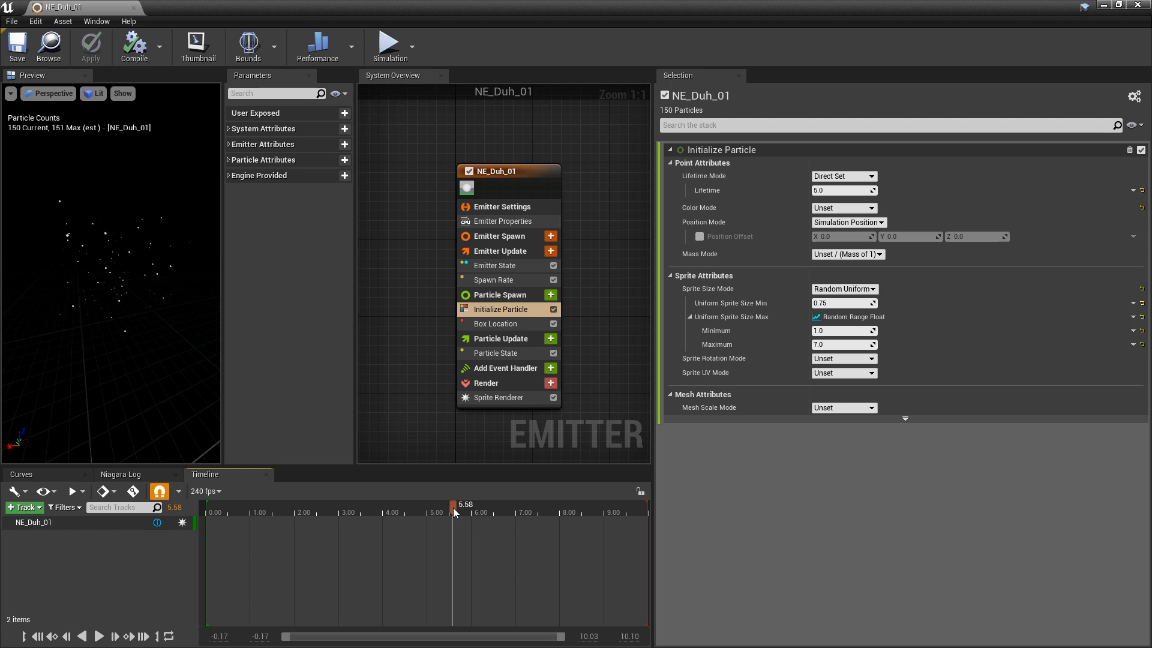
mouse_move(550, 338)
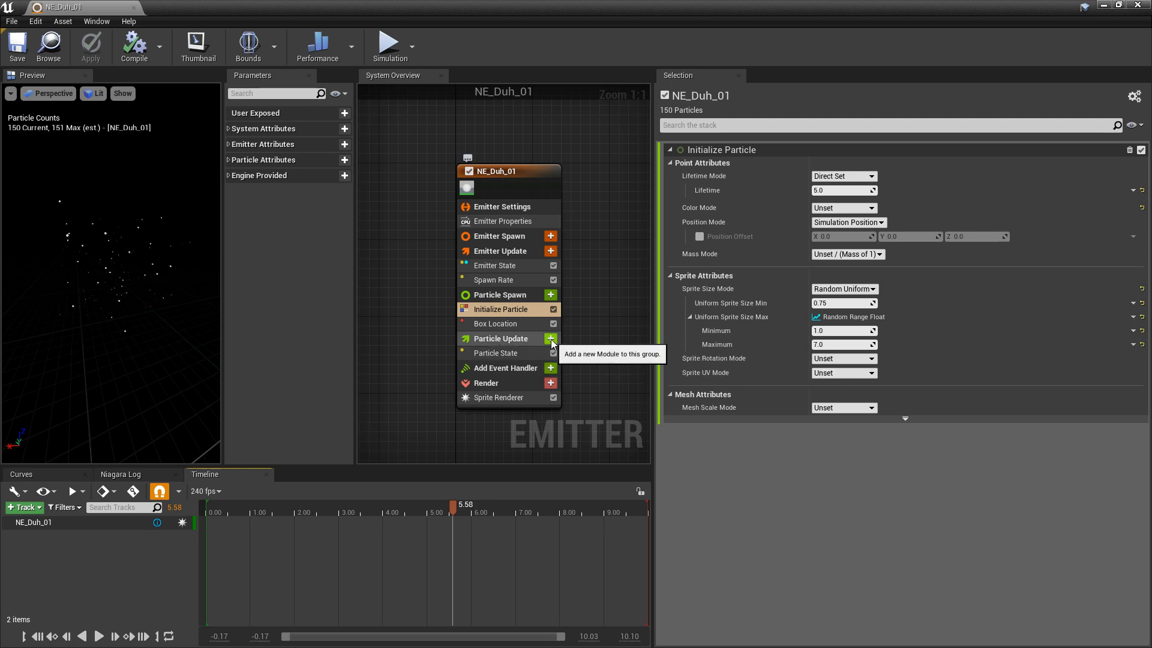
- Add Scale Color to Particle Update with Scale Alpha from a curve, adding a curve key
left_click(550, 338)
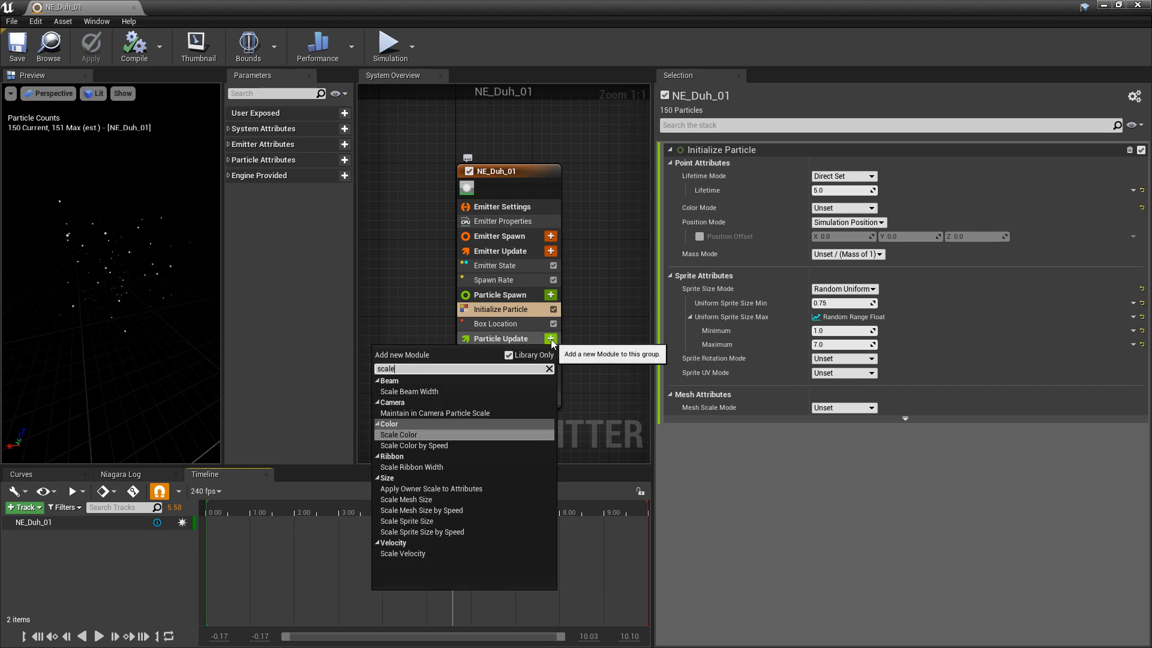
left_click(398, 435)
type("curve")
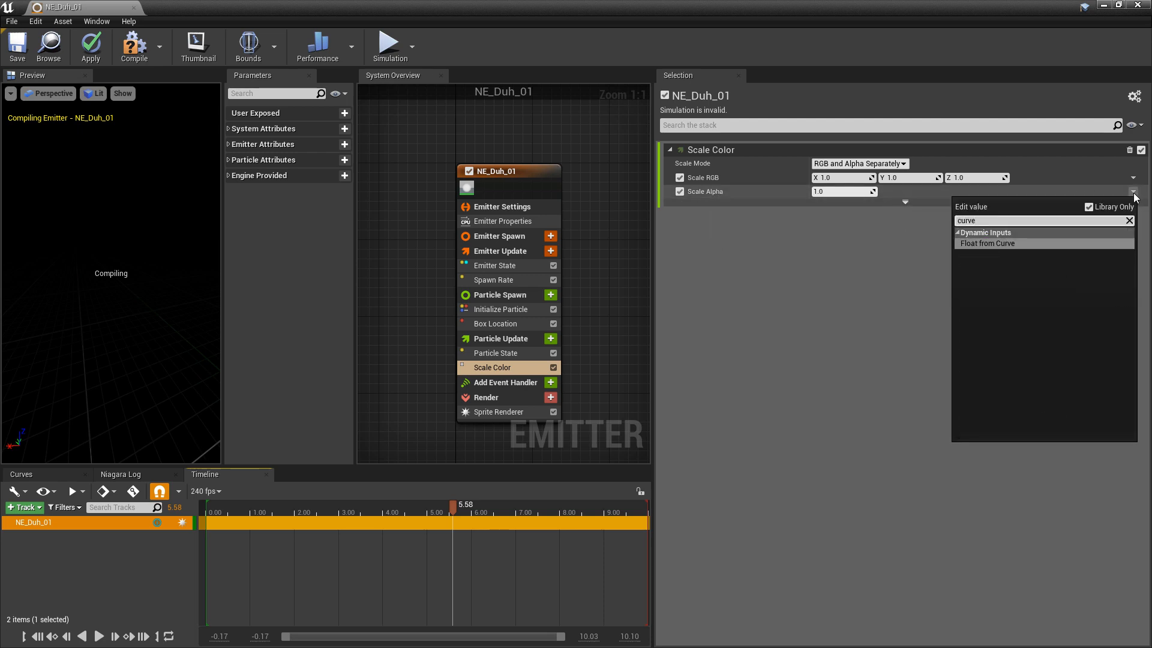
left_click(987, 243)
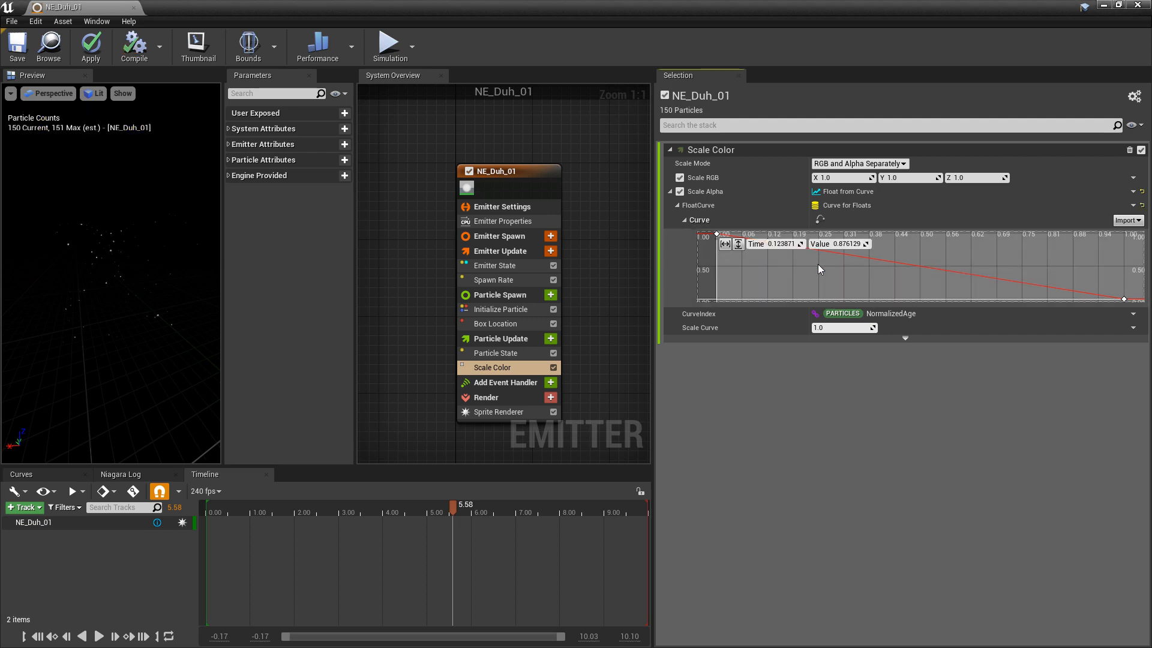
mouse_move(799, 272)
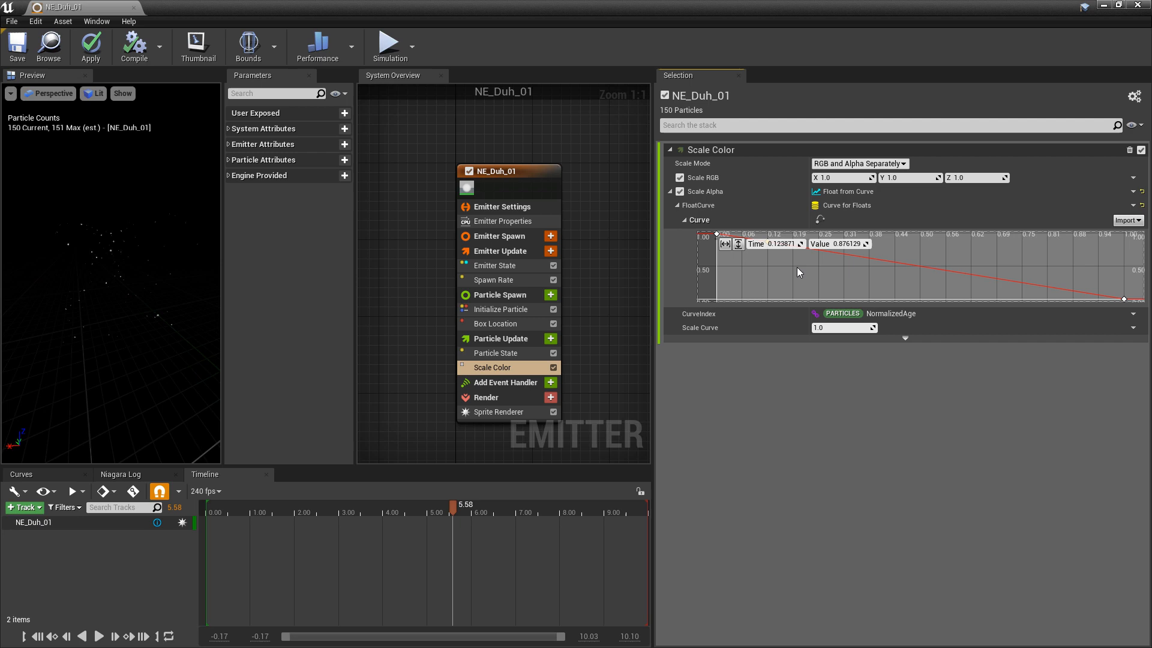
mouse_move(807, 271)
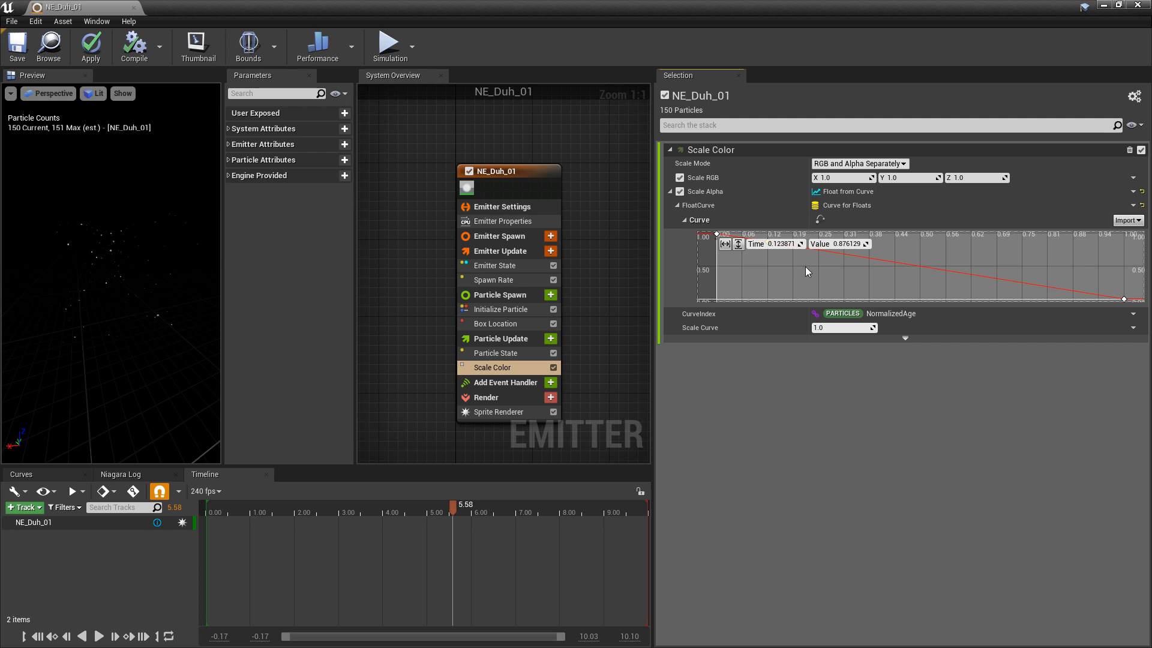
mouse_move(716, 235)
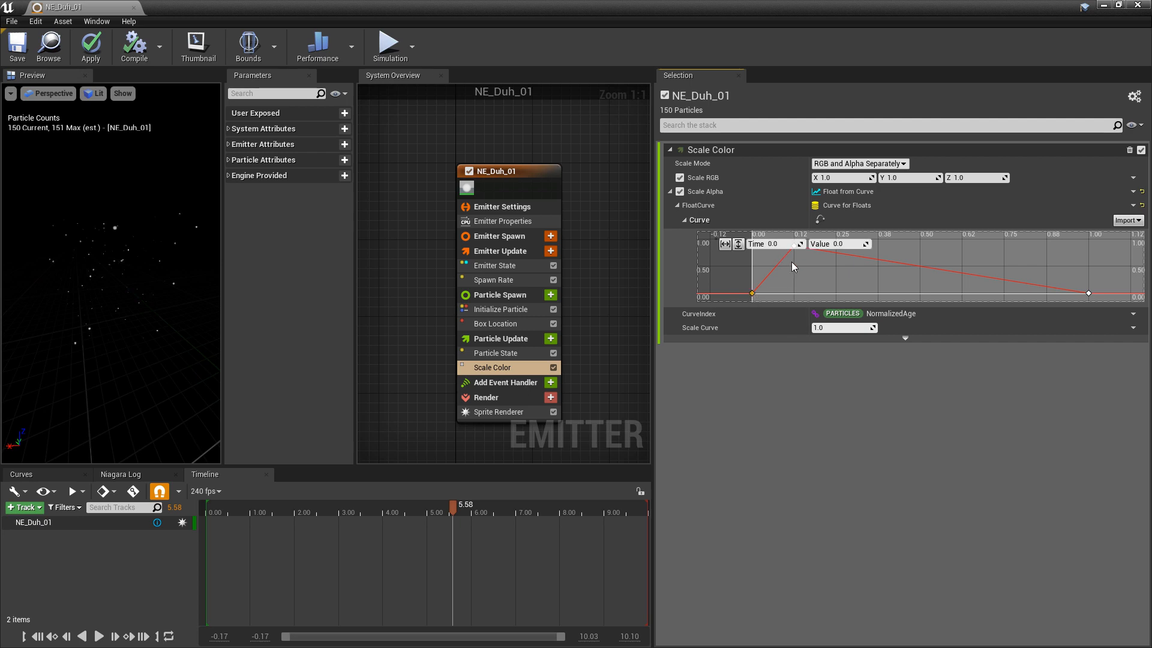
right_click(977, 276)
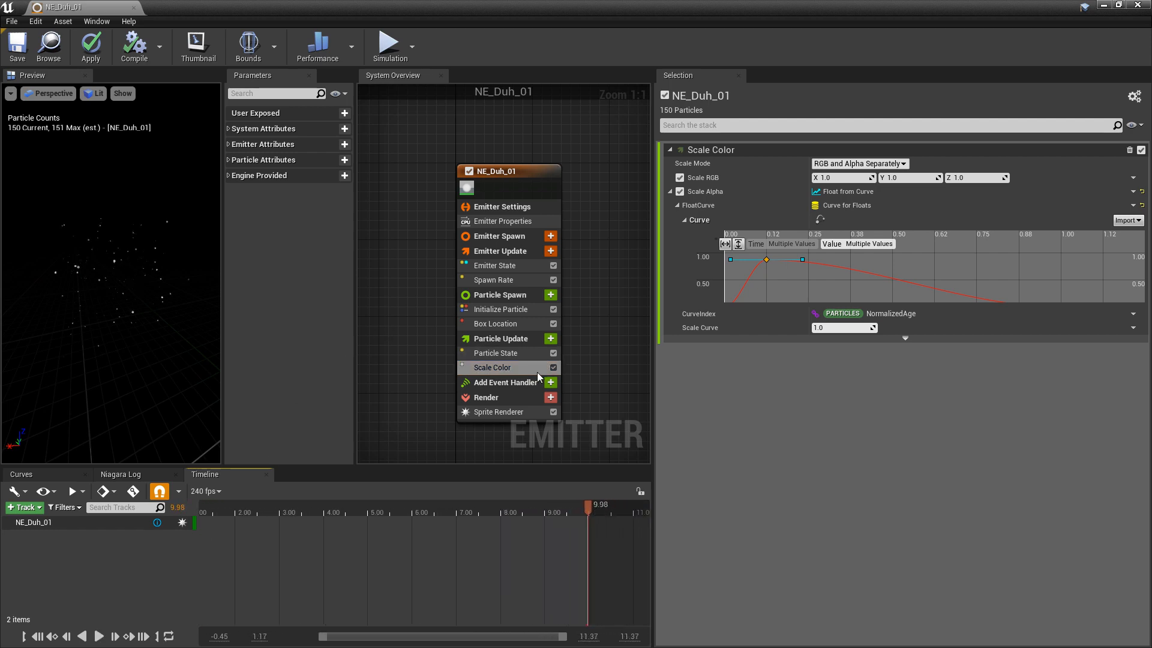
mouse_move(552, 341)
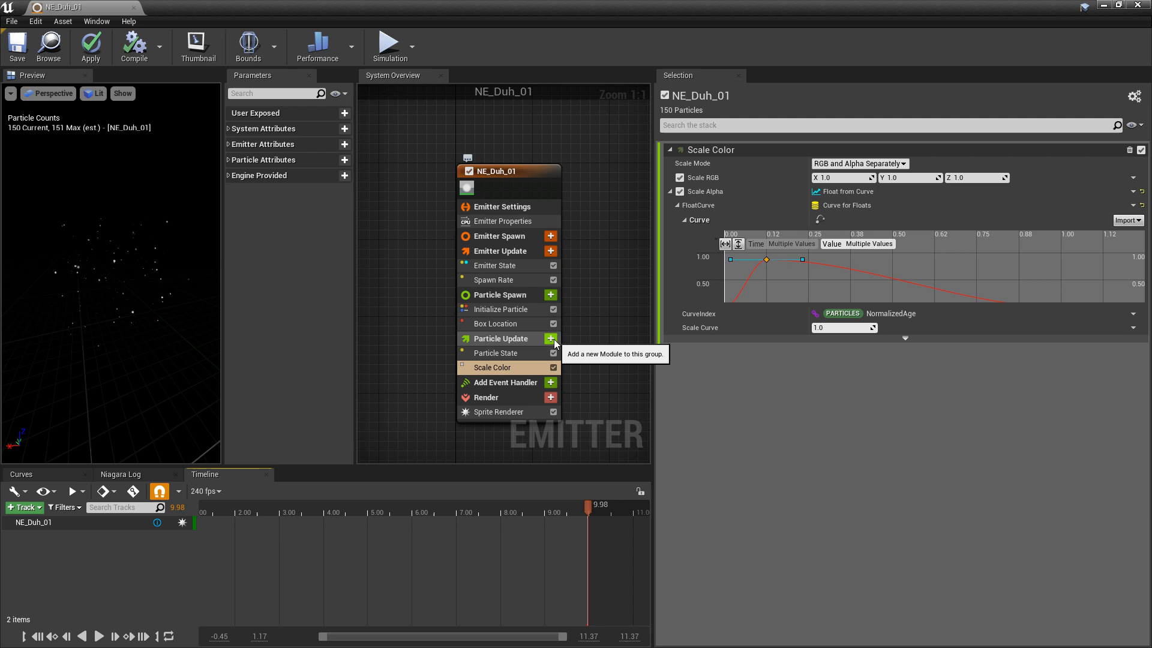
- Add Scale Sprite Size to Particle Update, its Scale Factor as Vector 2D From Float from Curve
left_click(550, 338)
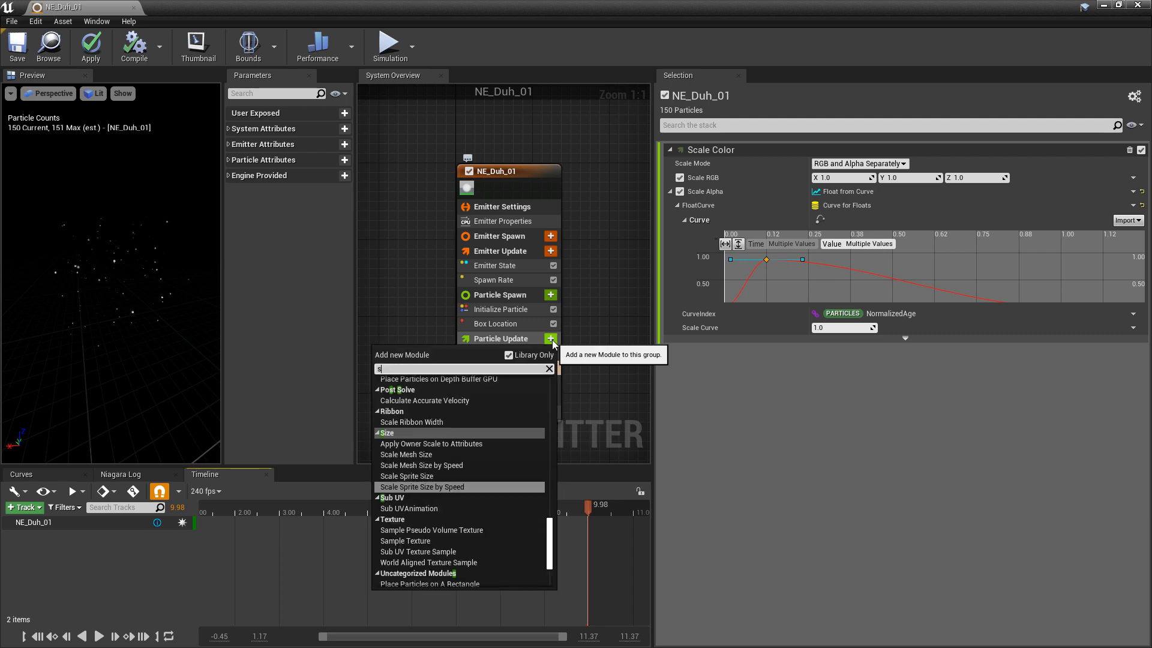
type("ize")
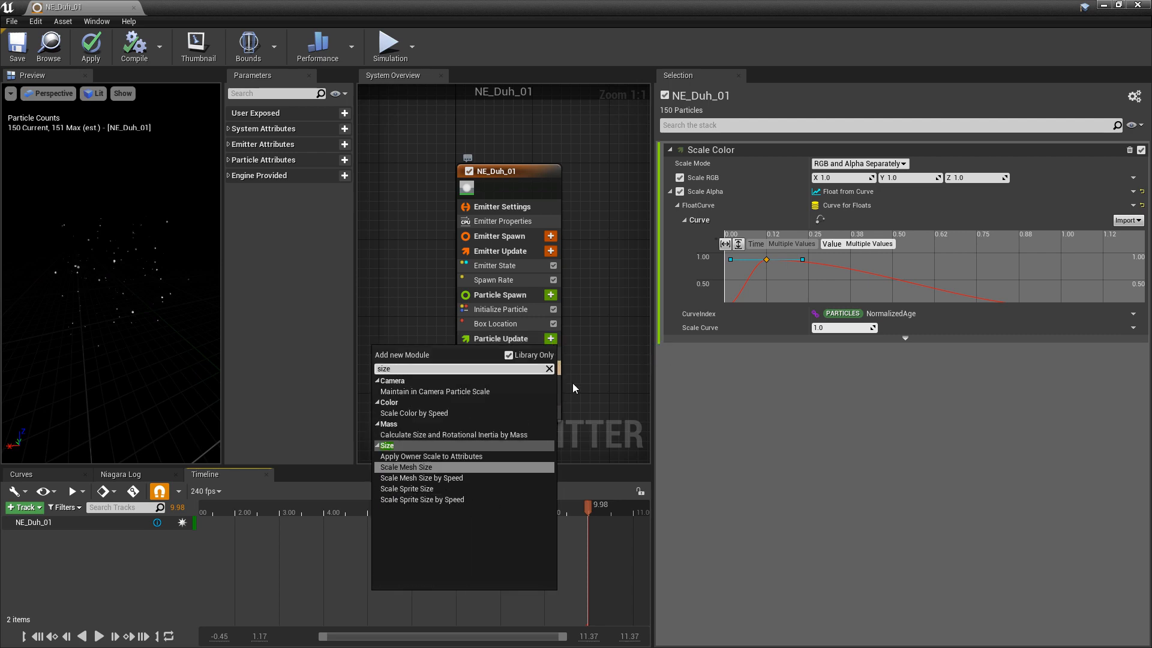
mouse_move(407, 488)
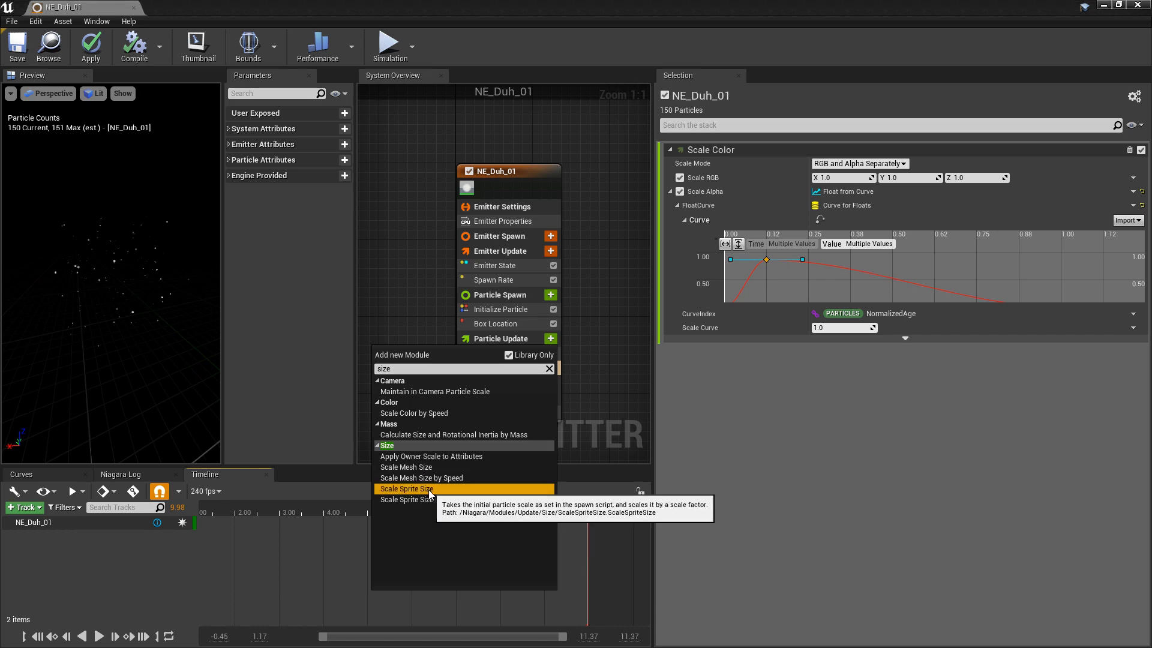
left_click(406, 488)
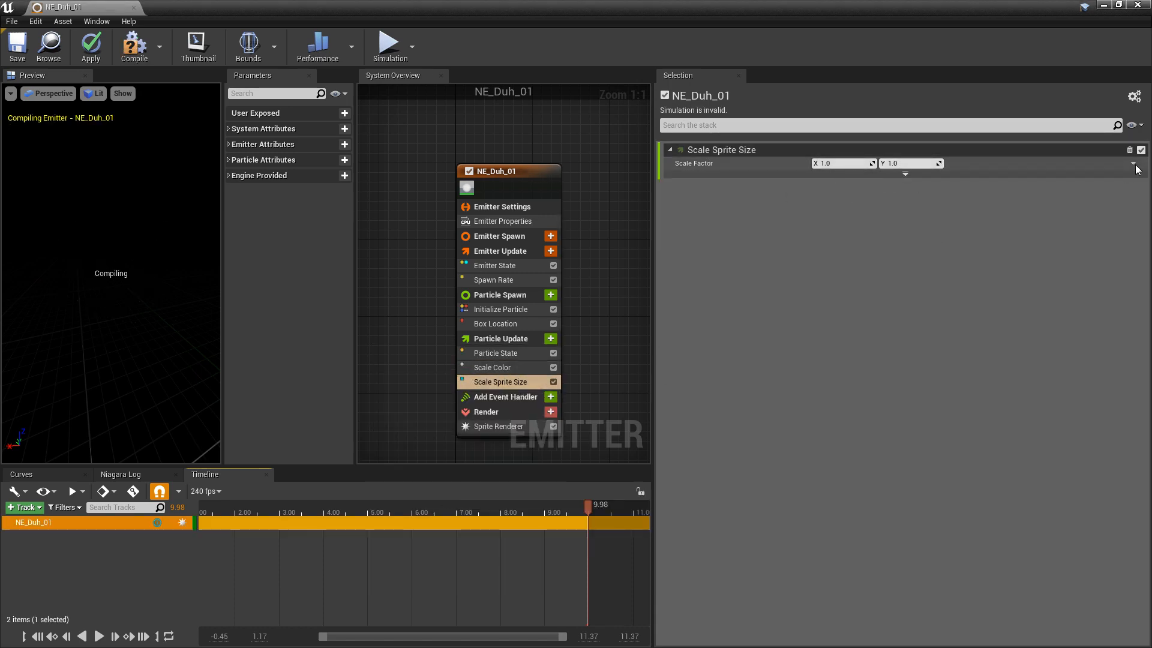
left_click(1137, 163)
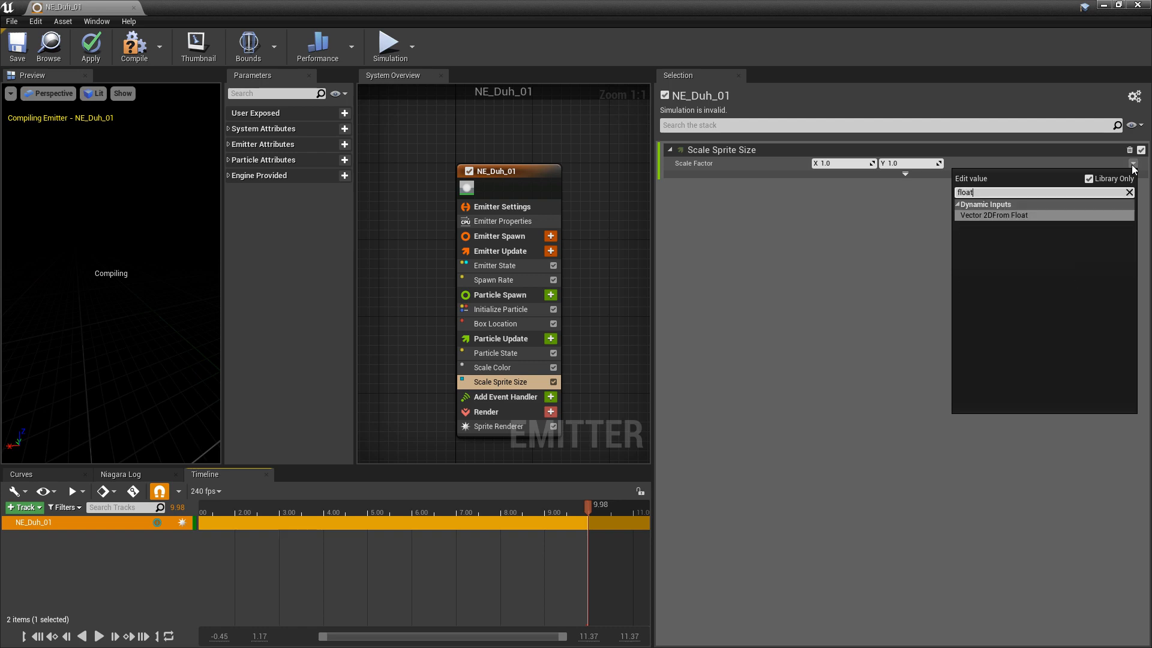
left_click(993, 214)
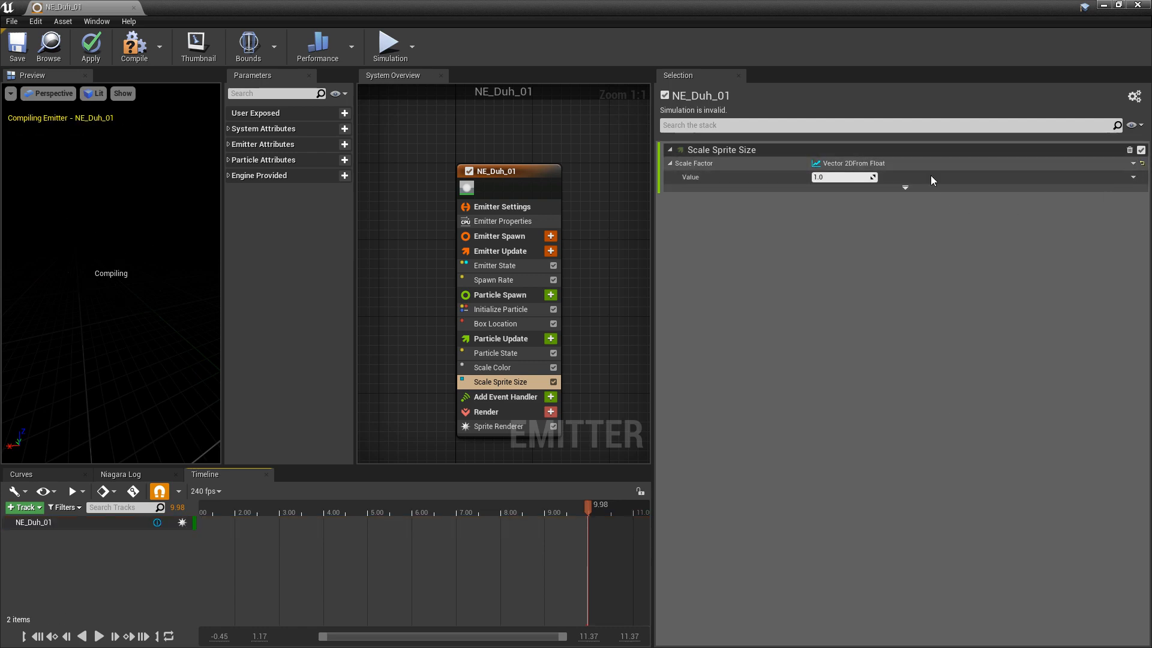
left_click(1133, 177)
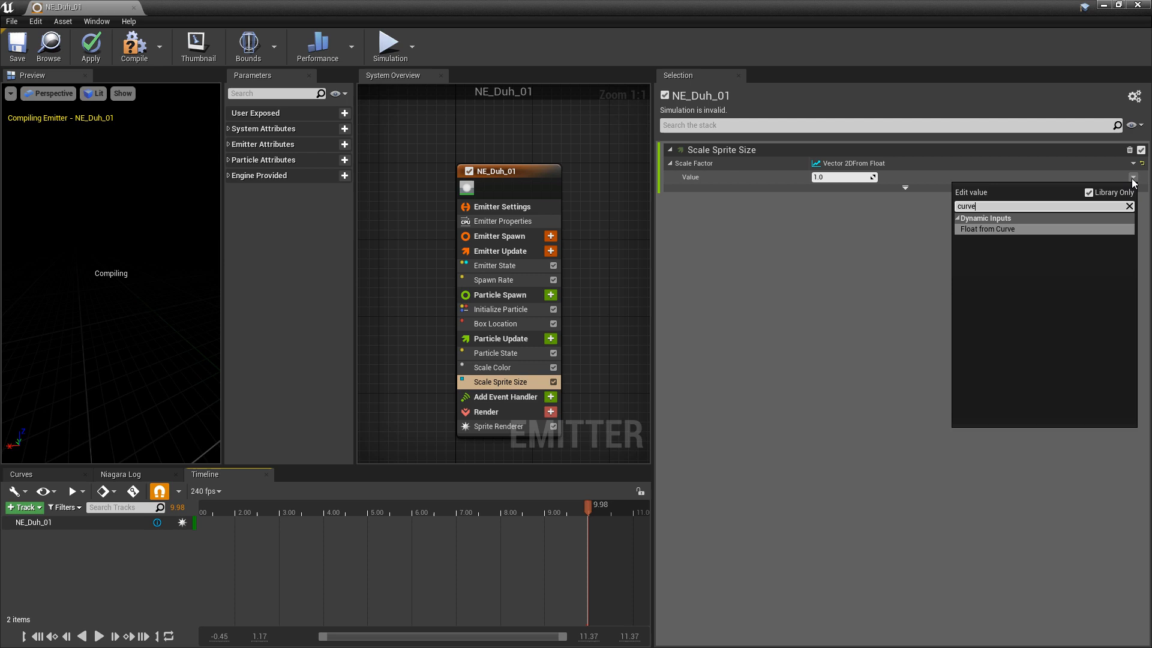
left_click(987, 229)
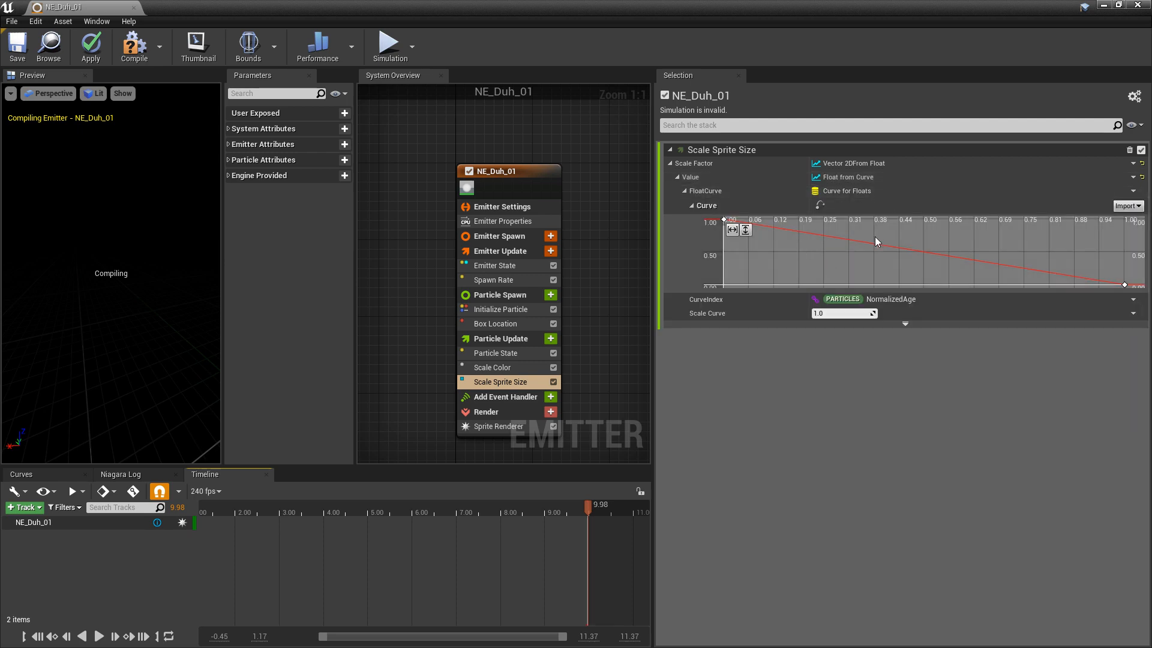
mouse_move(850, 247)
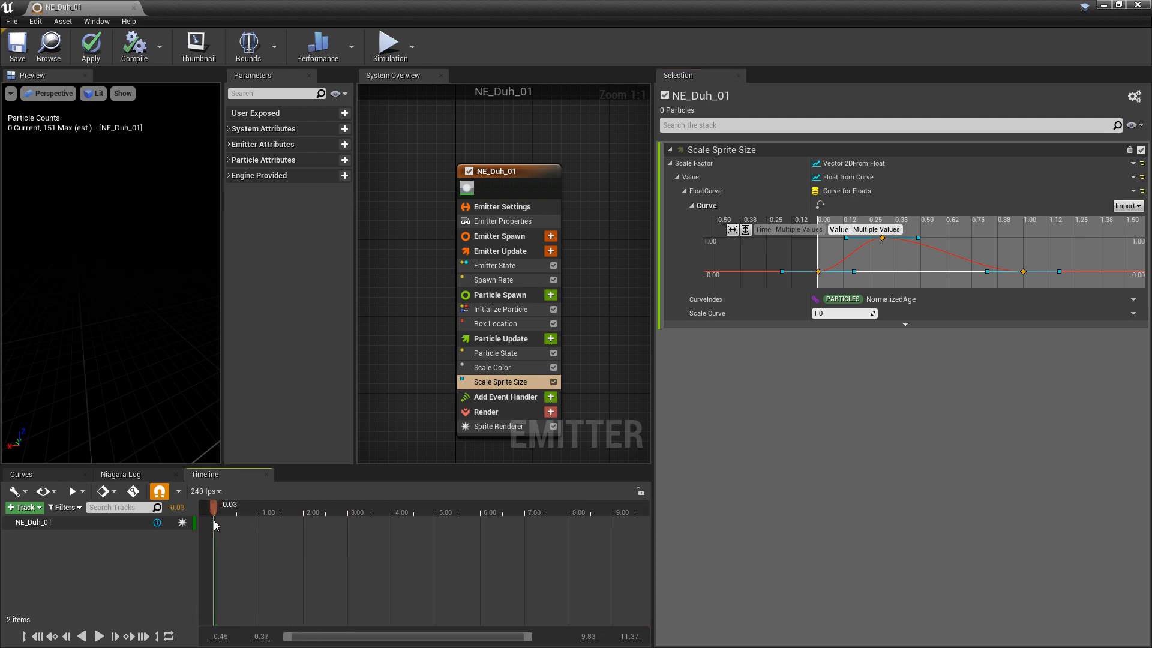
- Add and adjust keys on the sprite size curve, replaying the preview to check it
left_click(102, 636)
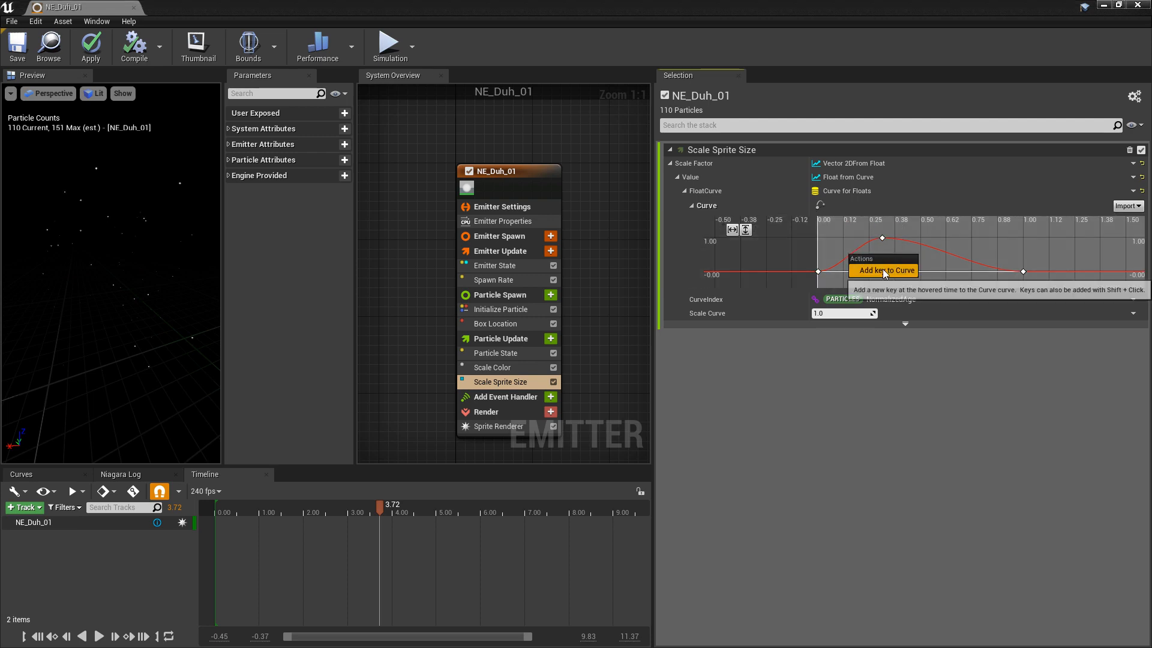
left_click(883, 269)
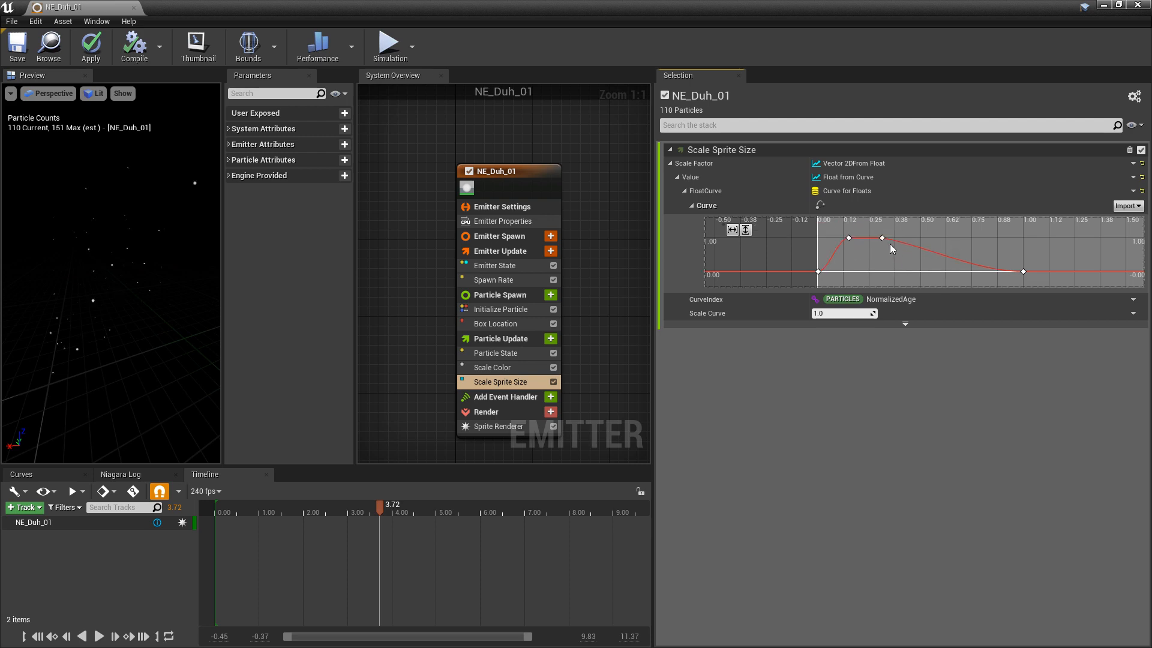
left_click(904, 235)
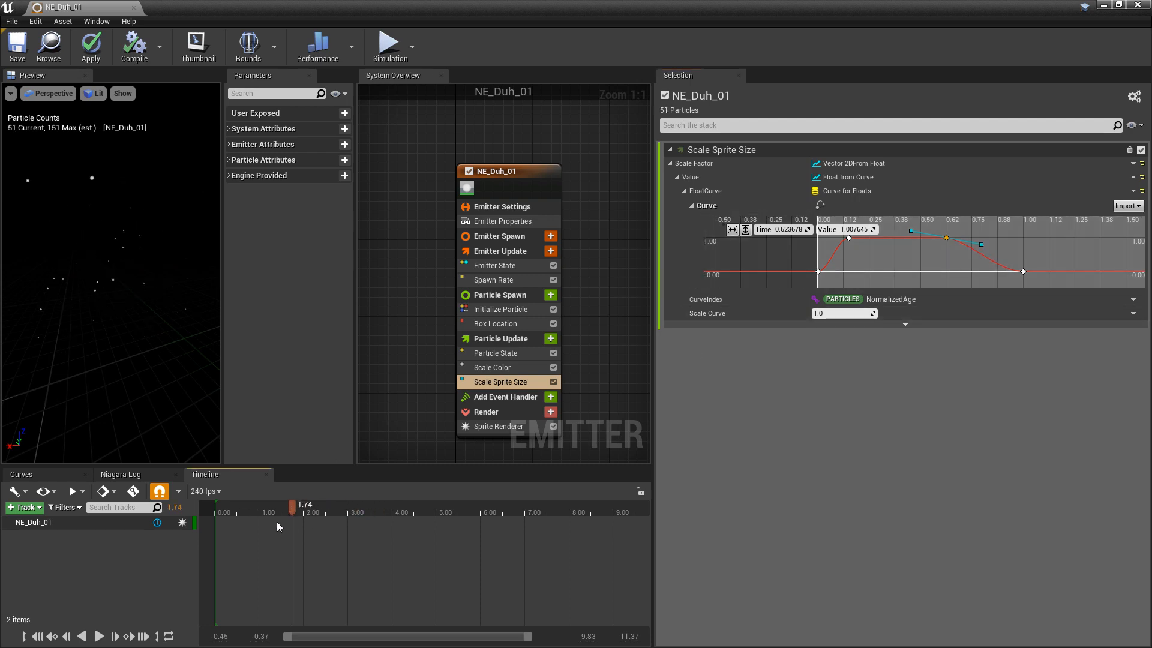
left_click(102, 636)
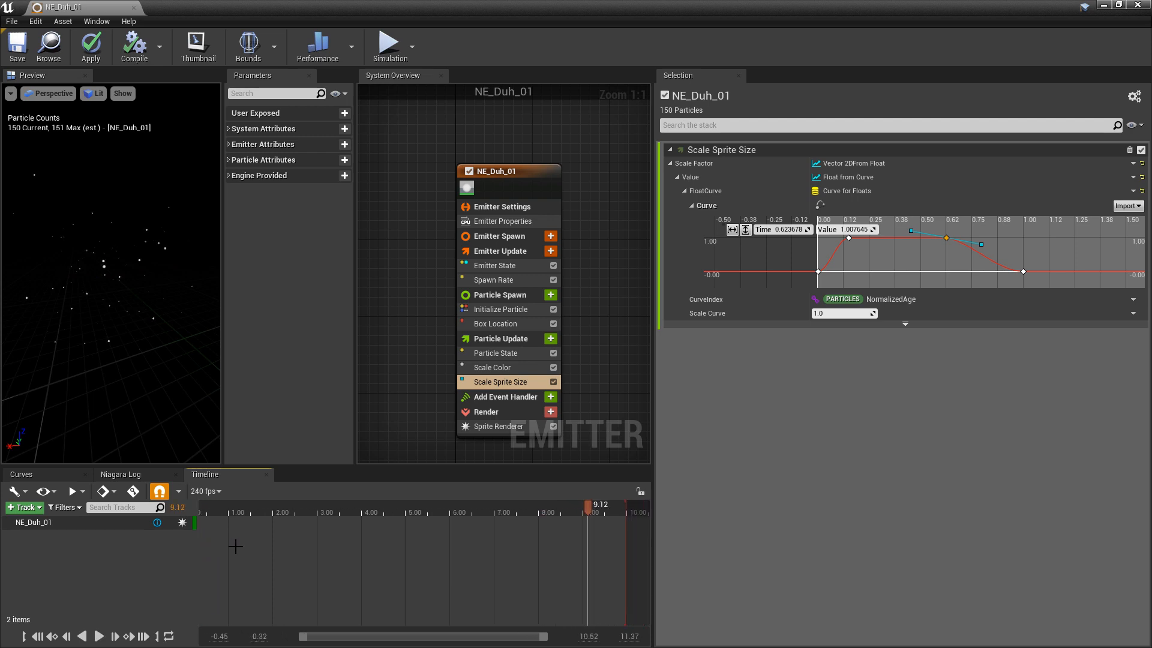
mouse_move(498, 520)
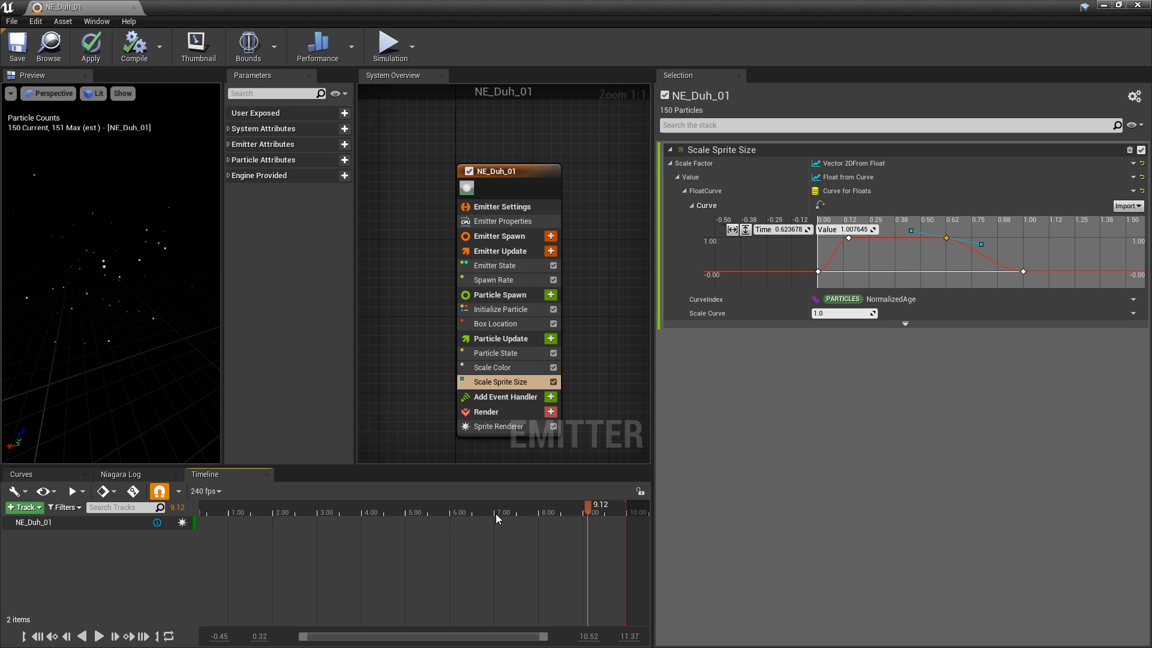
mouse_move(550, 294)
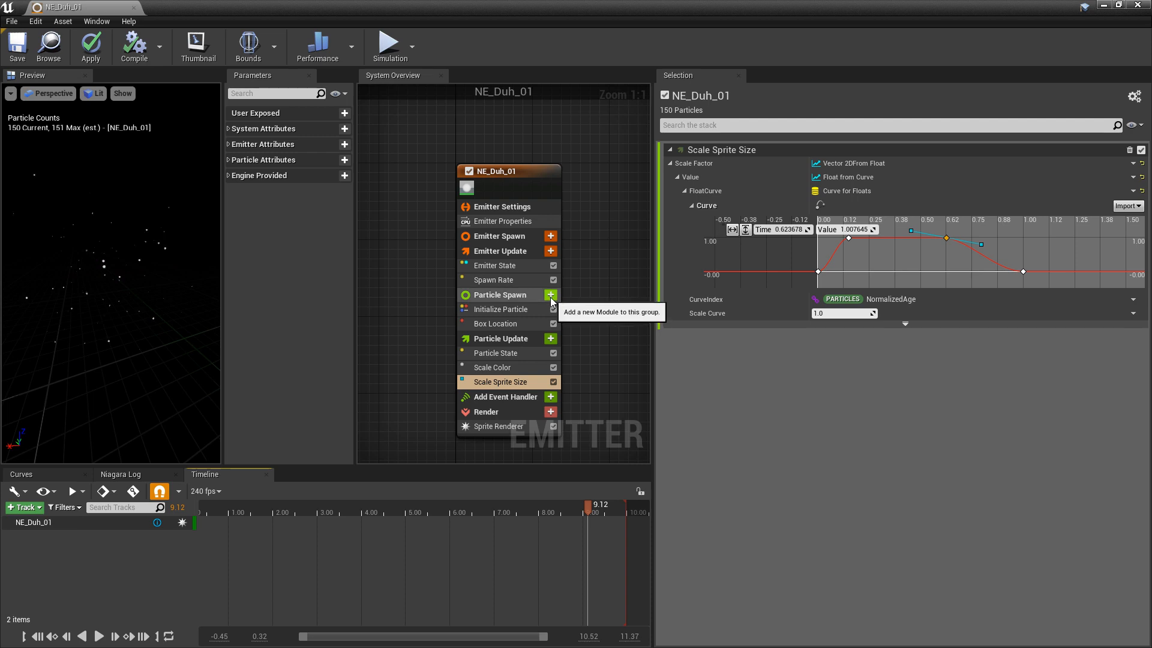
- Add Add Velocity to Particle Spawn and place Solve Forces and Velocity last in Particle Update
left_click(550, 295)
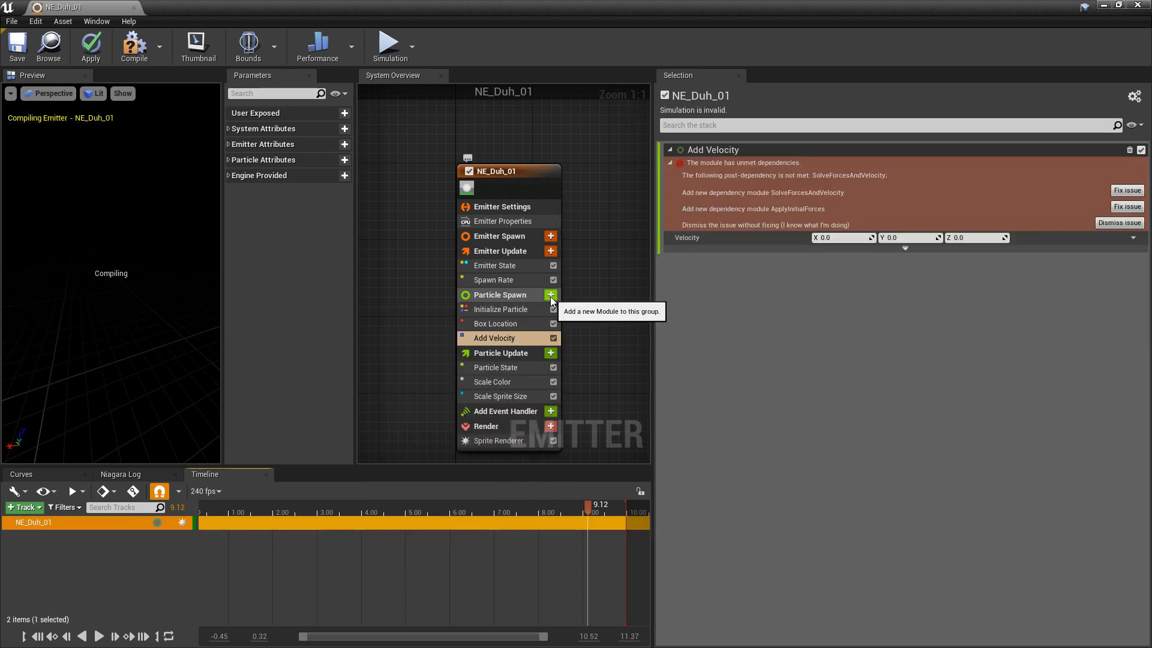
mouse_move(540, 346)
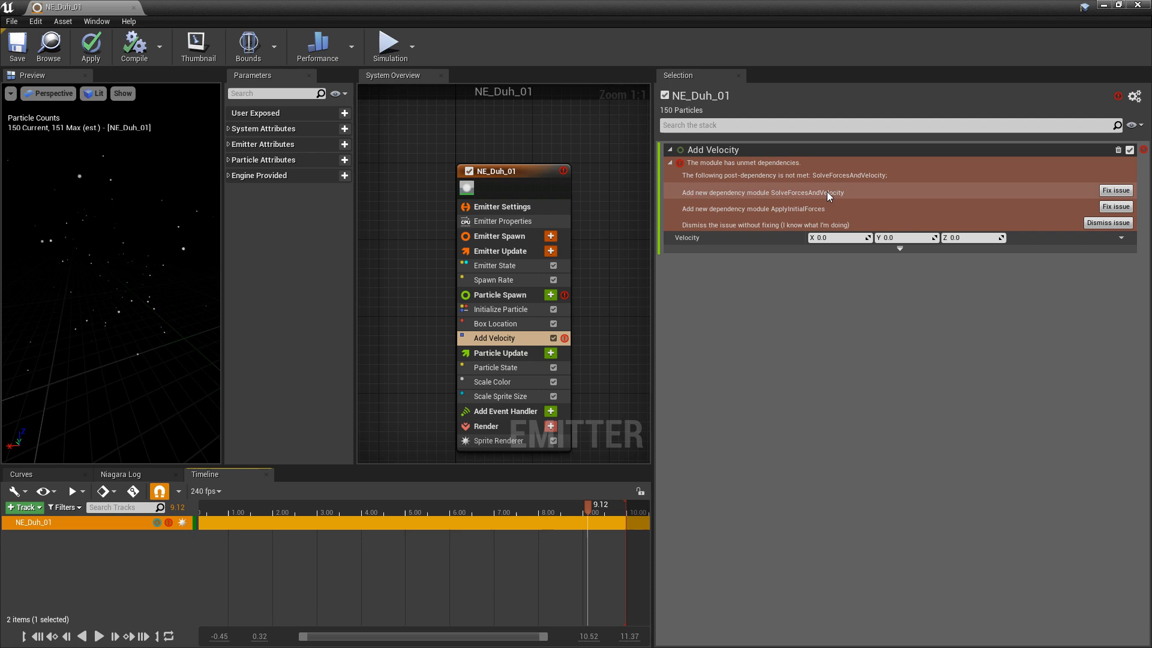
mouse_move(815, 197)
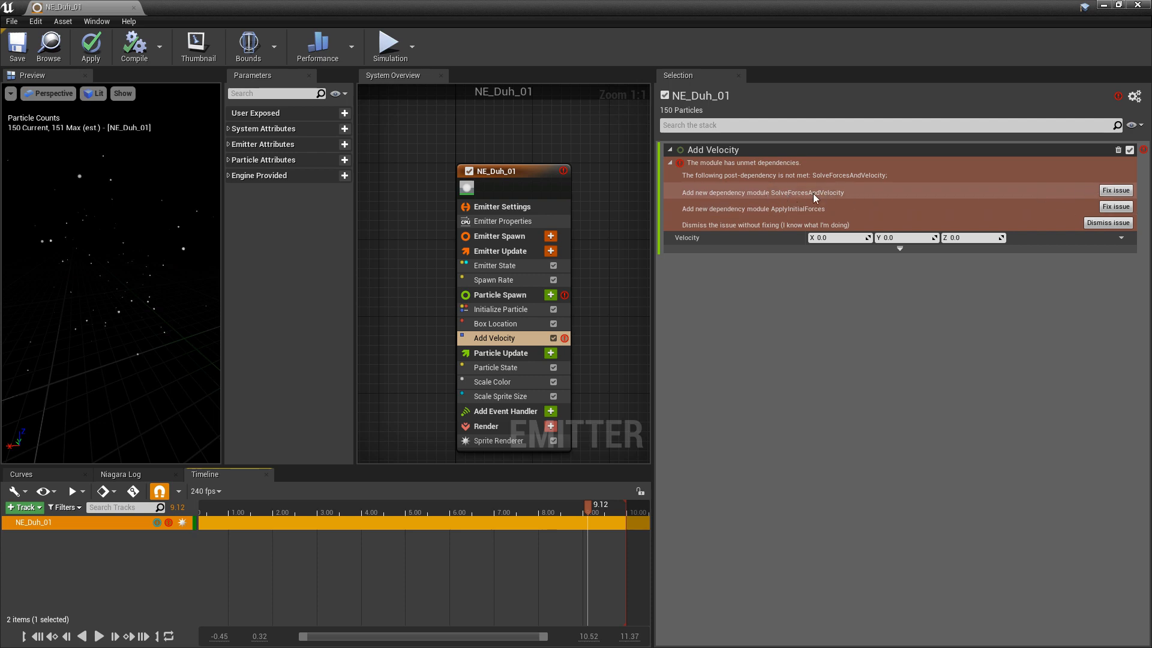
left_click(1115, 190)
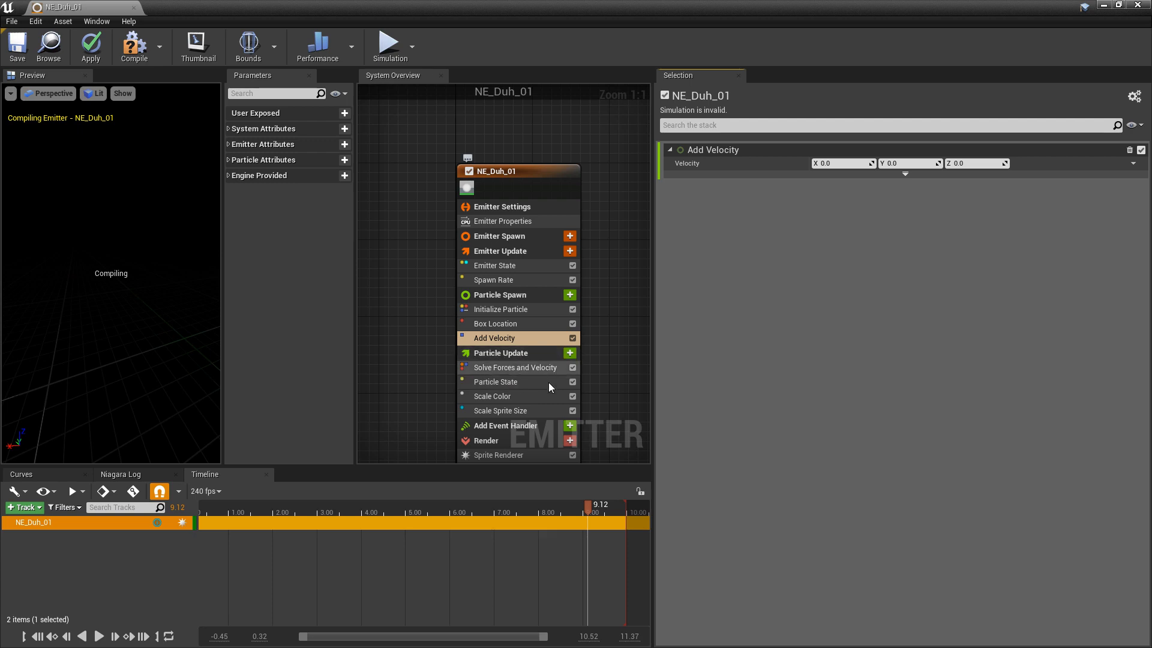
mouse_move(493, 370)
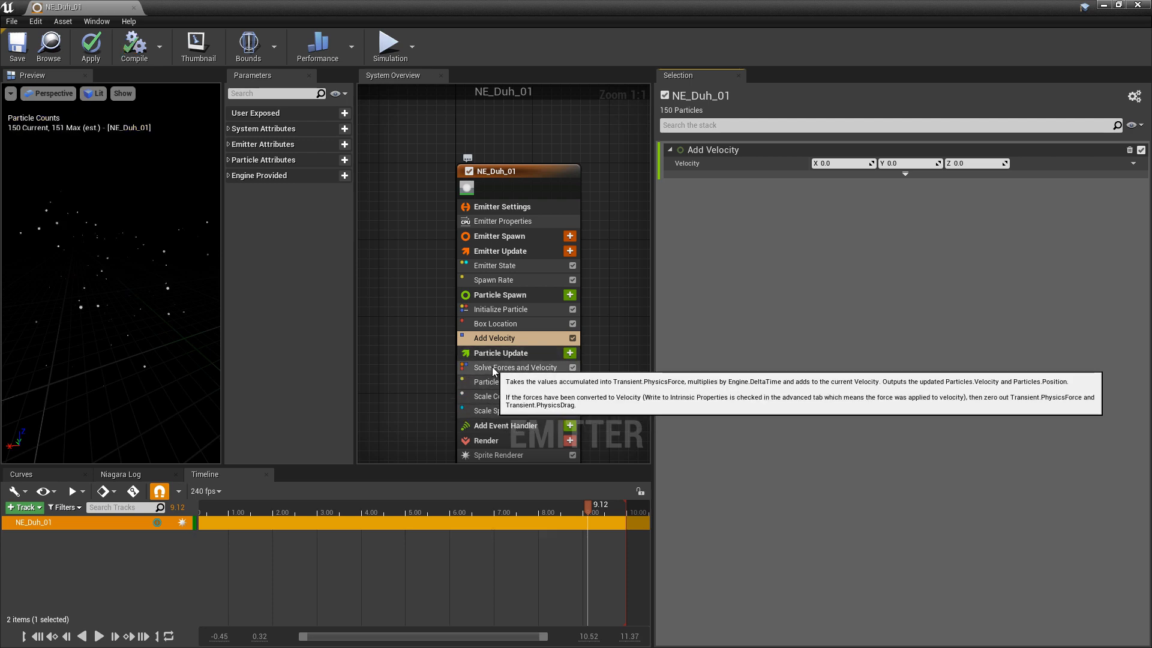
left_click(516, 367)
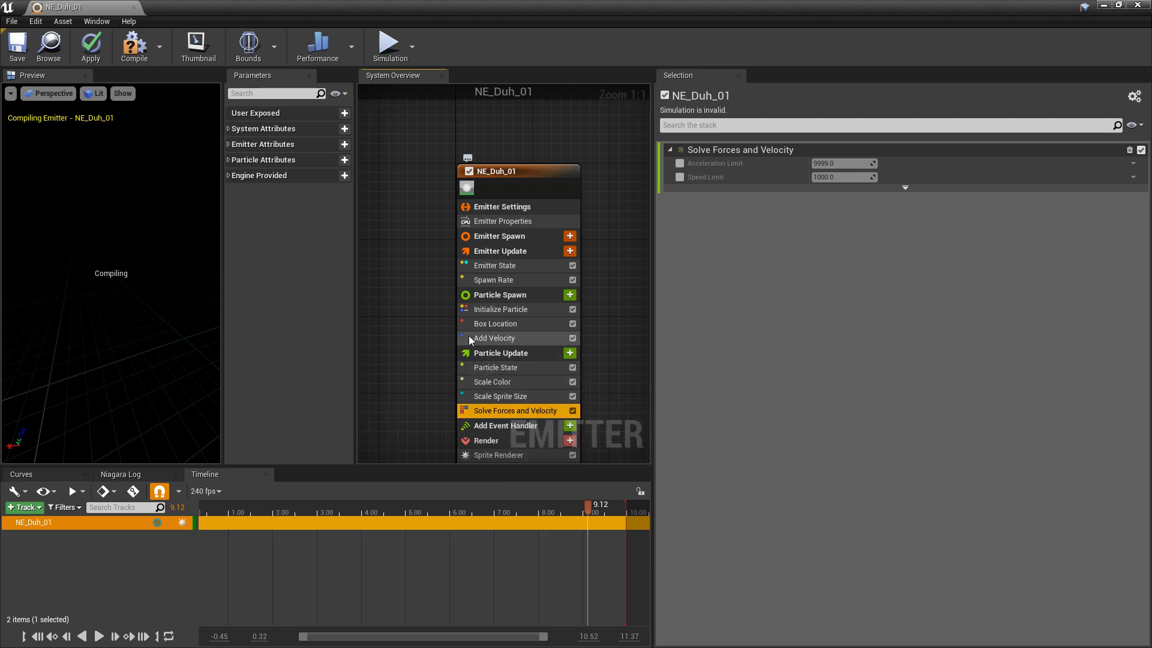
left_click(494, 338)
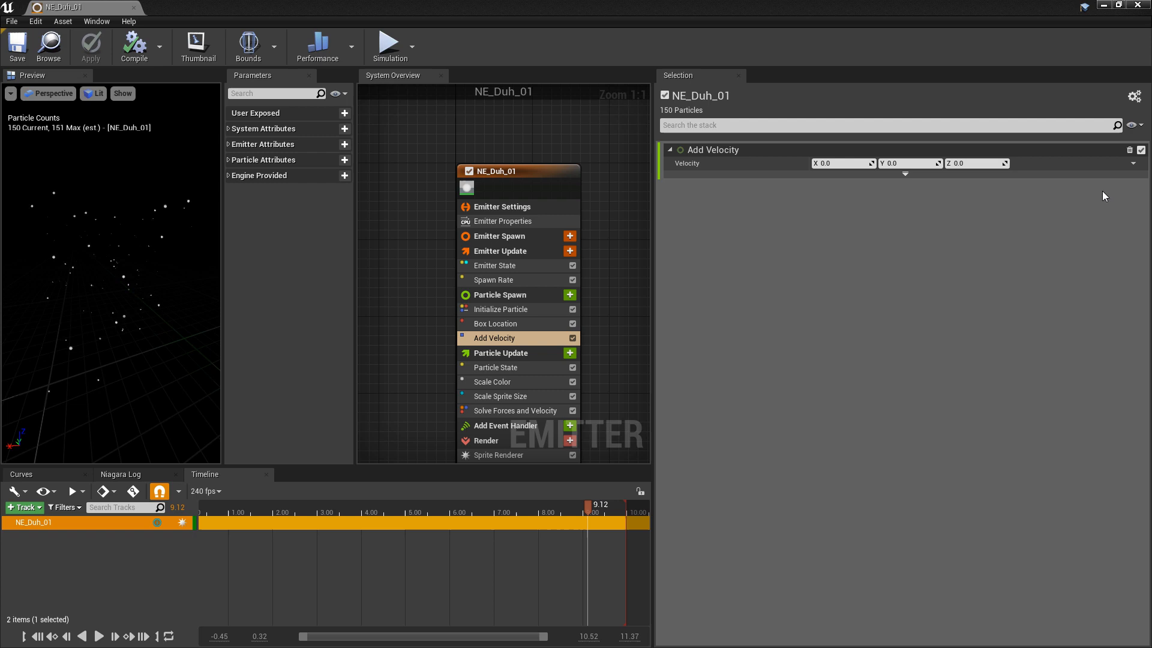
- Set Add Velocity's velocity input to a Random Vector
left_click(1146, 163)
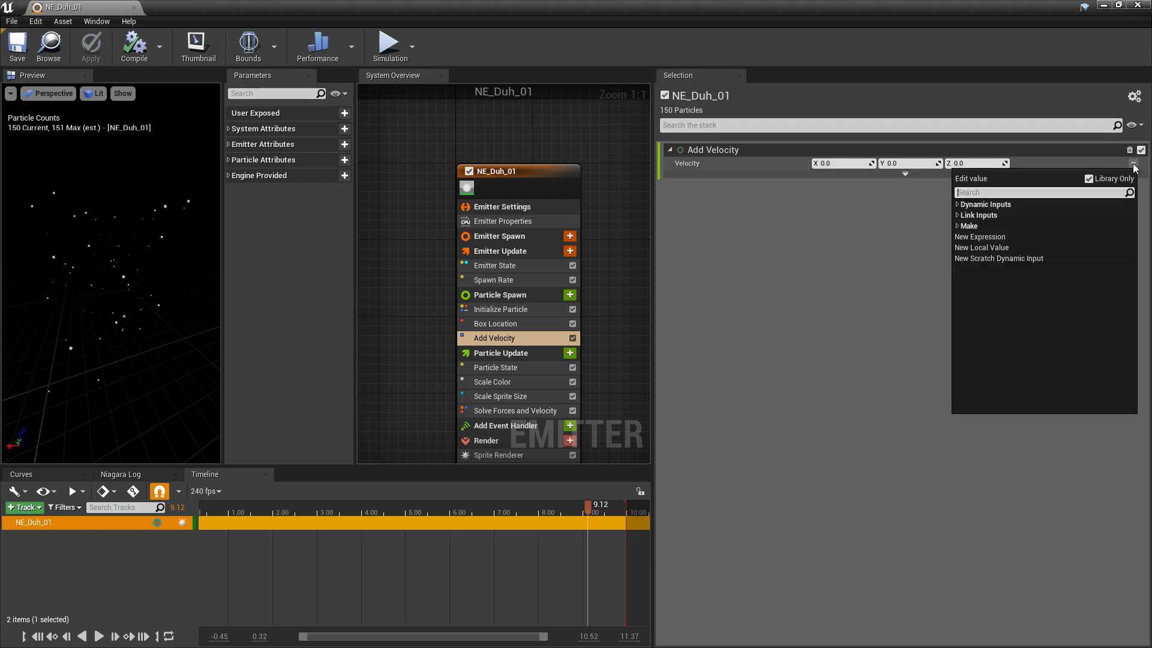
type("random")
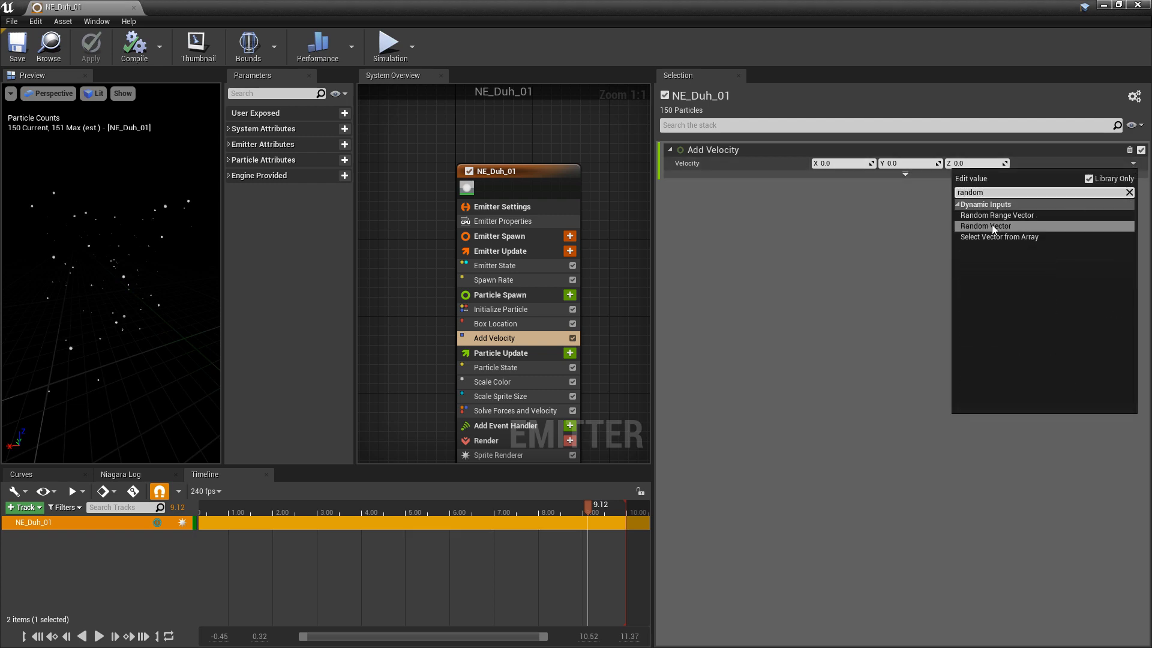
left_click(984, 225)
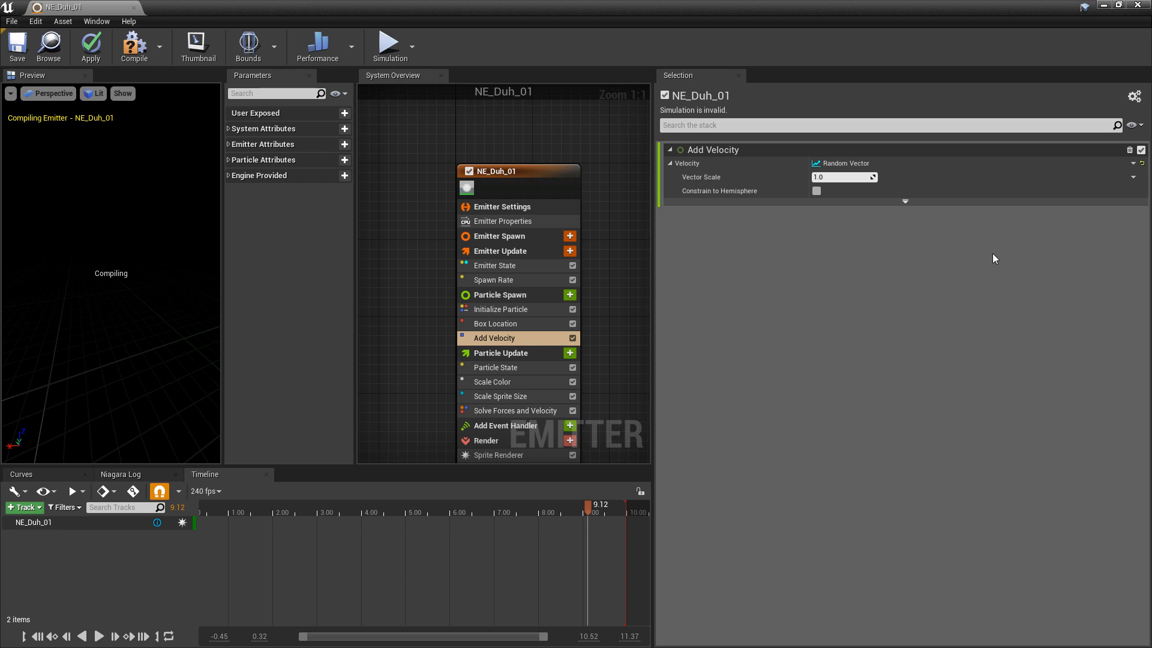
left_click(15, 47)
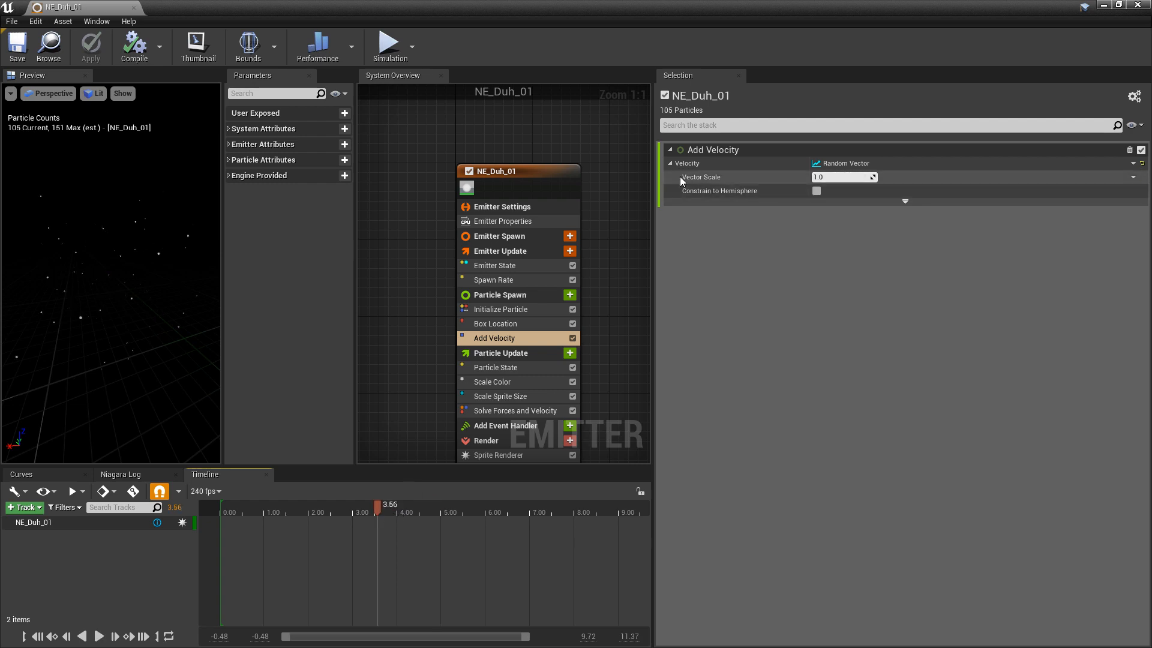
- Scale the random velocity to 5.0 and re-evaluate it every frame
left_click(837, 177)
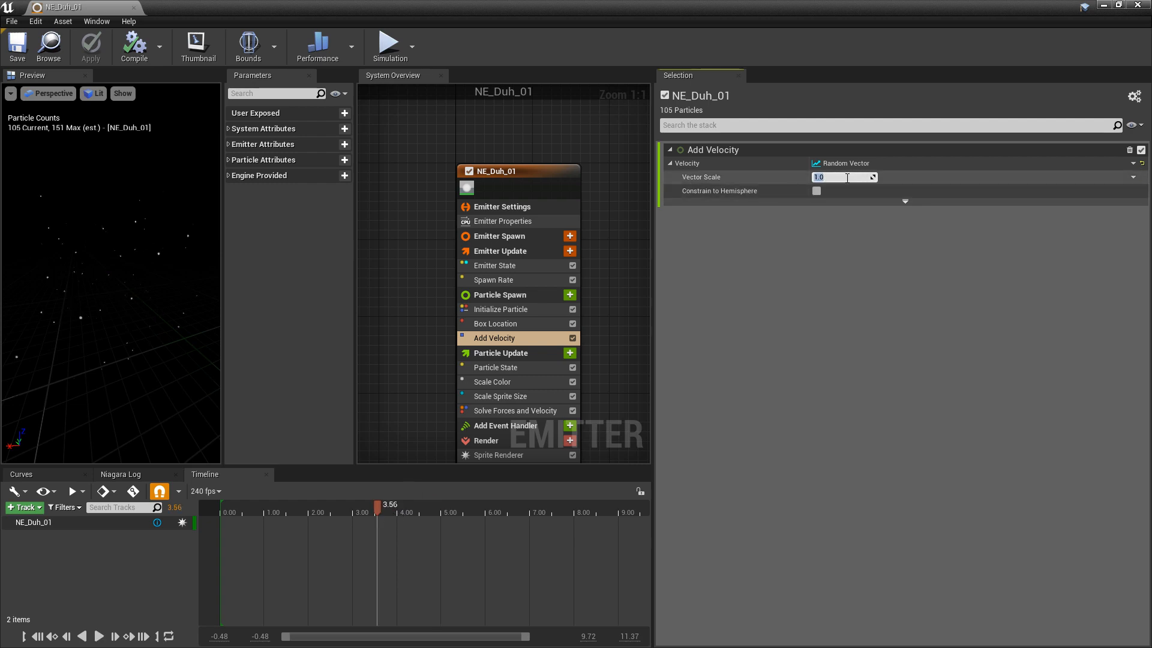
type("5.0")
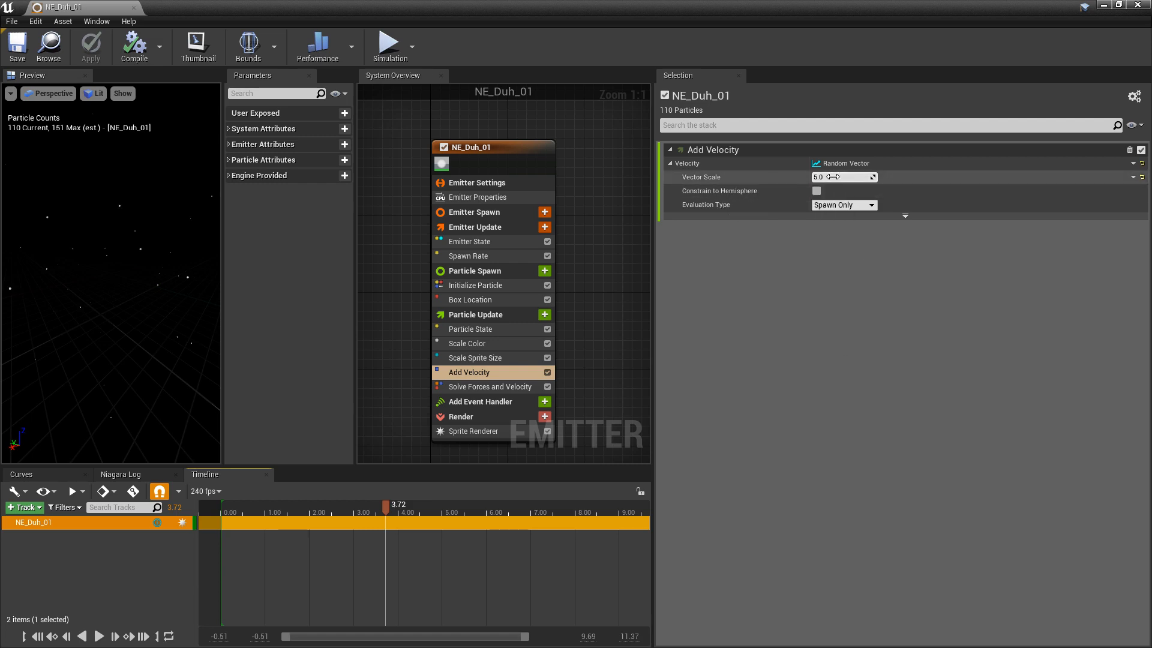
mouse_move(730, 209)
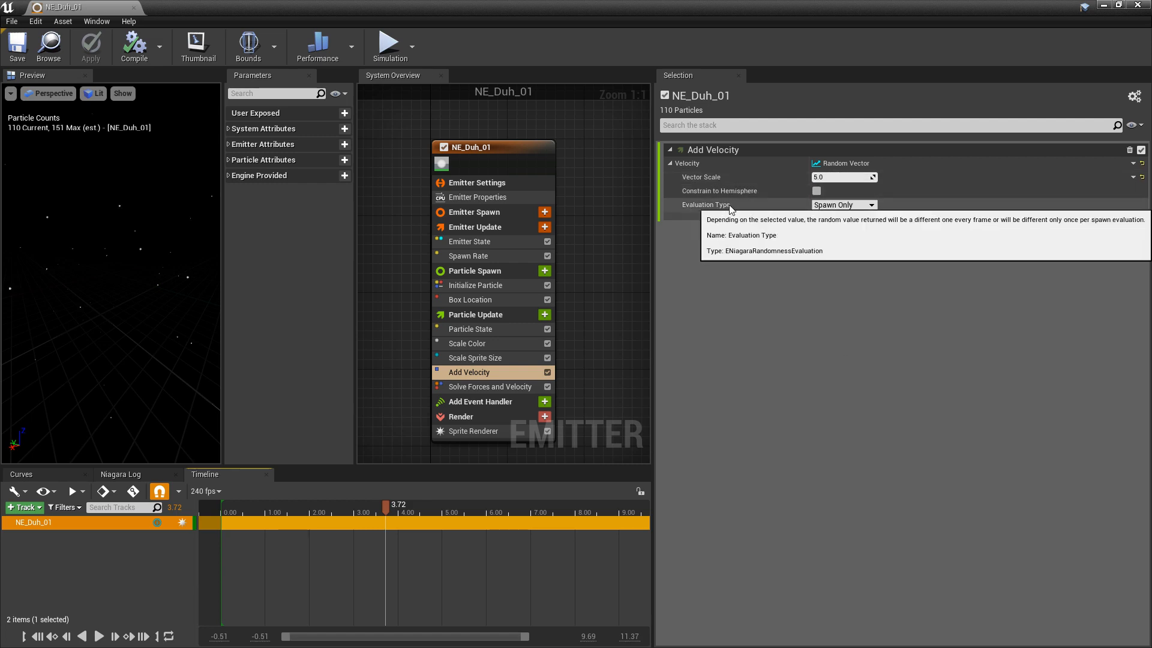
mouse_move(814, 244)
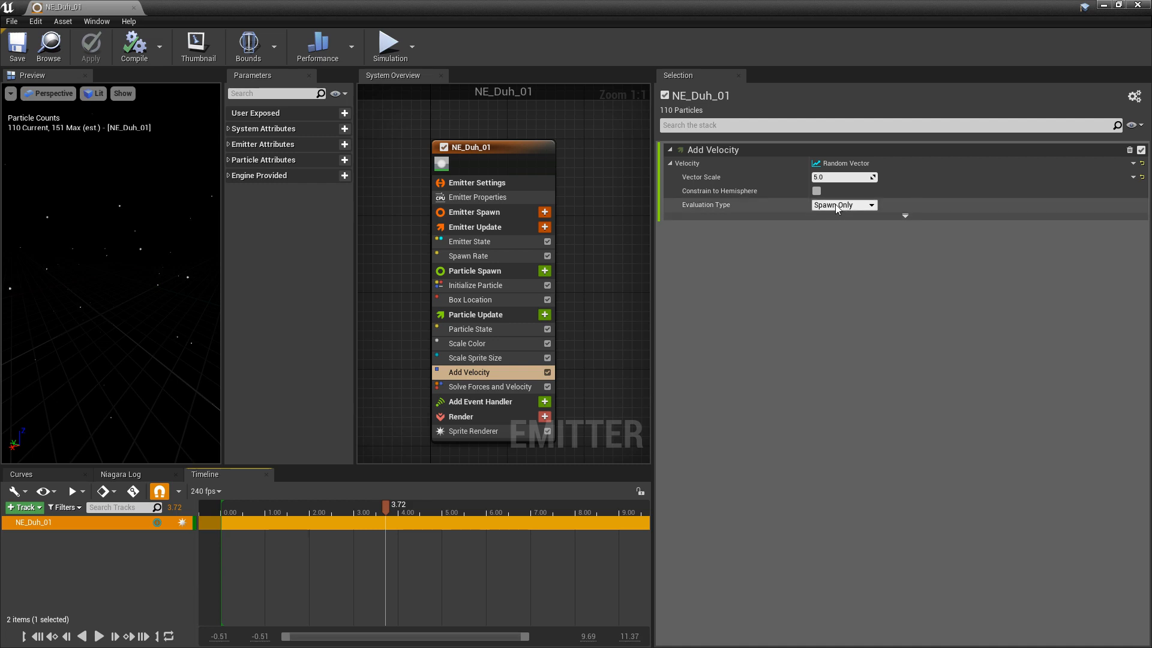
left_click(843, 204)
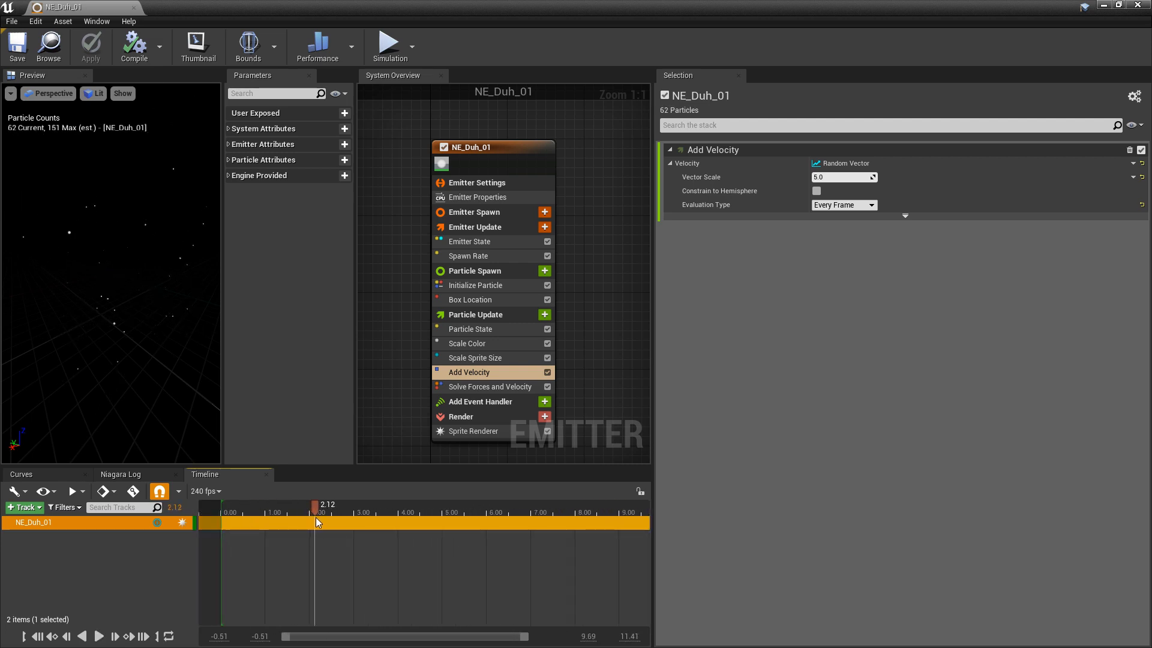
mouse_move(531, 409)
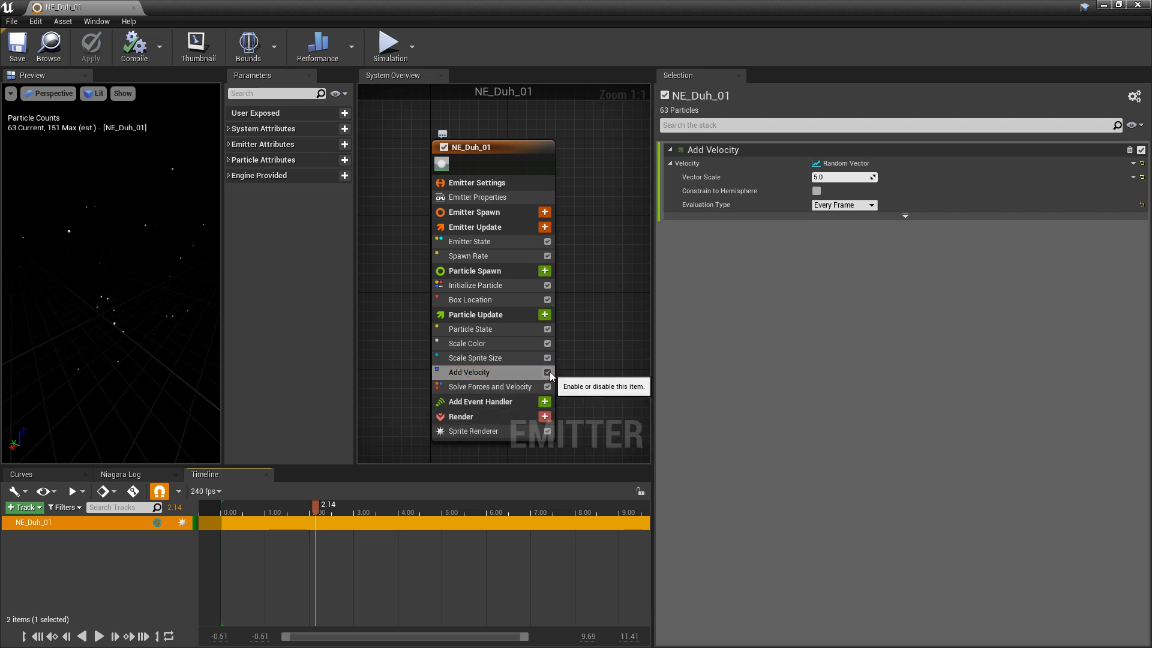
- Disable Add Velocity, add then disable Vector Noise Force, and add Curl Noise Force to Particle Update
left_click(544, 315)
type("noise")
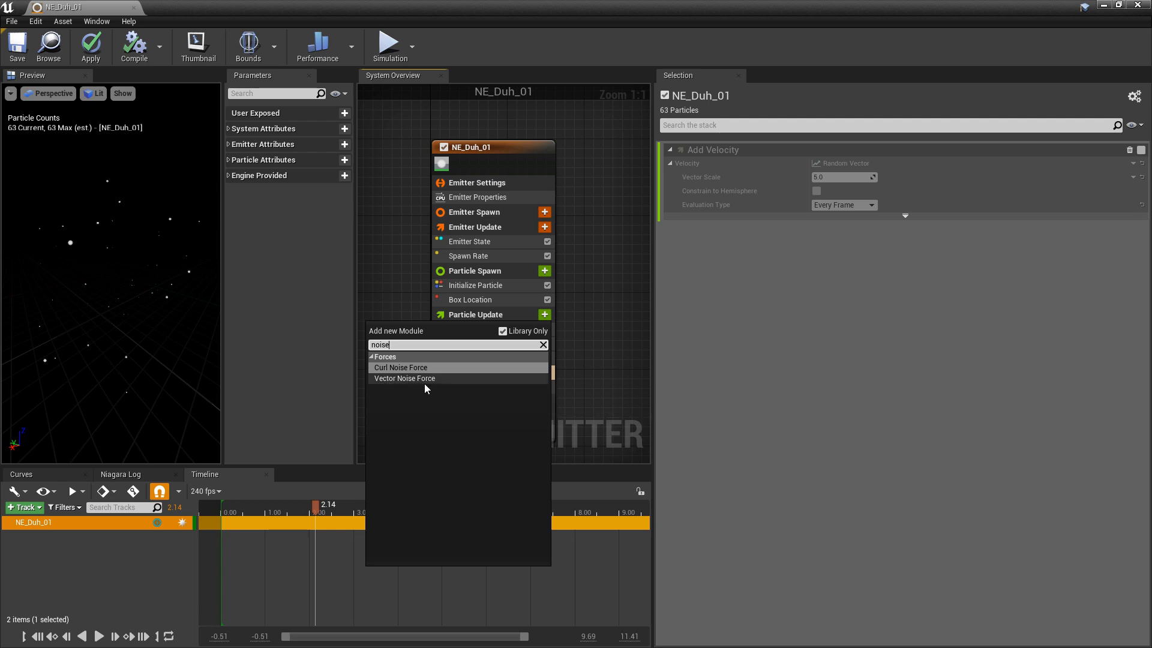
mouse_move(409, 371)
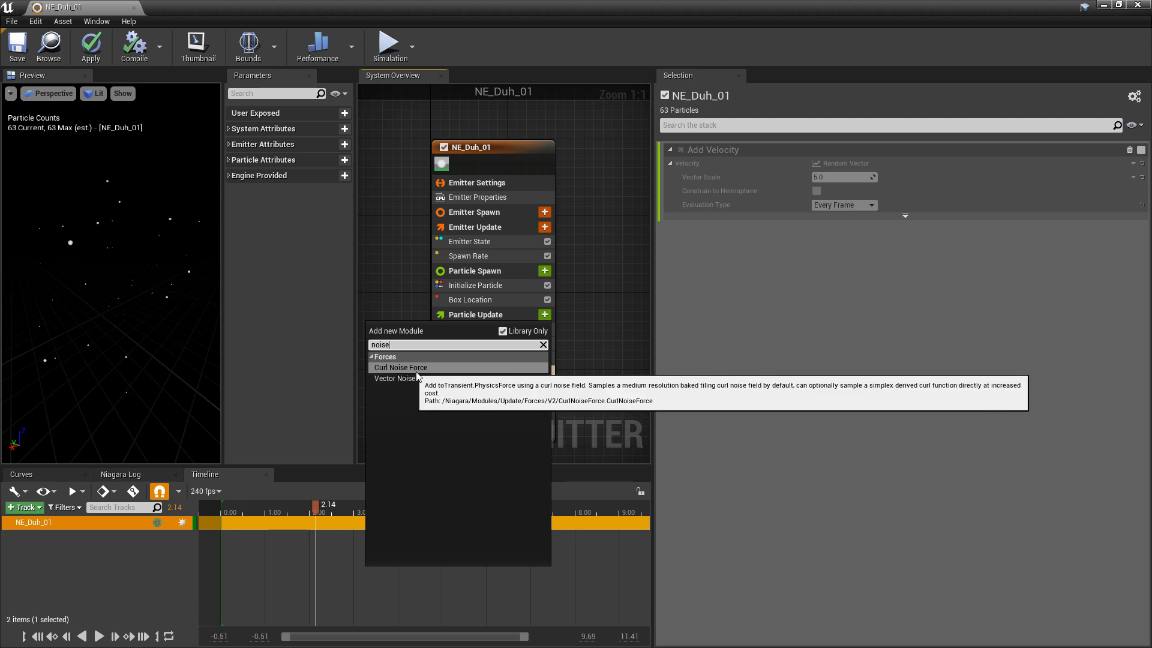
left_click(395, 378)
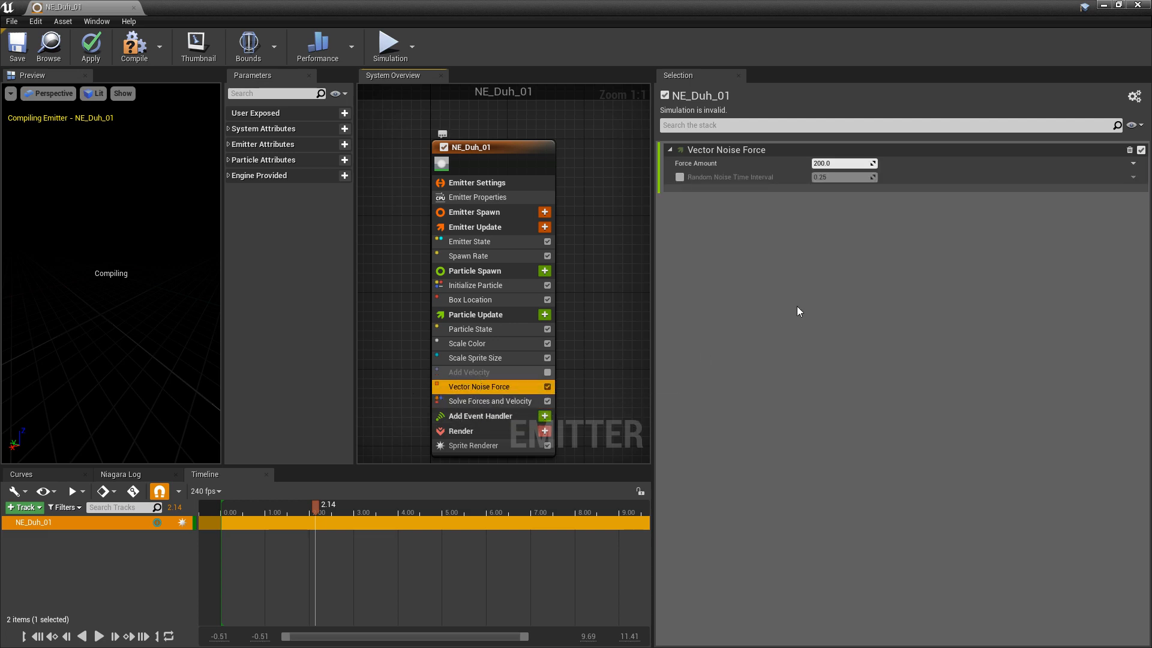
left_click(14, 47)
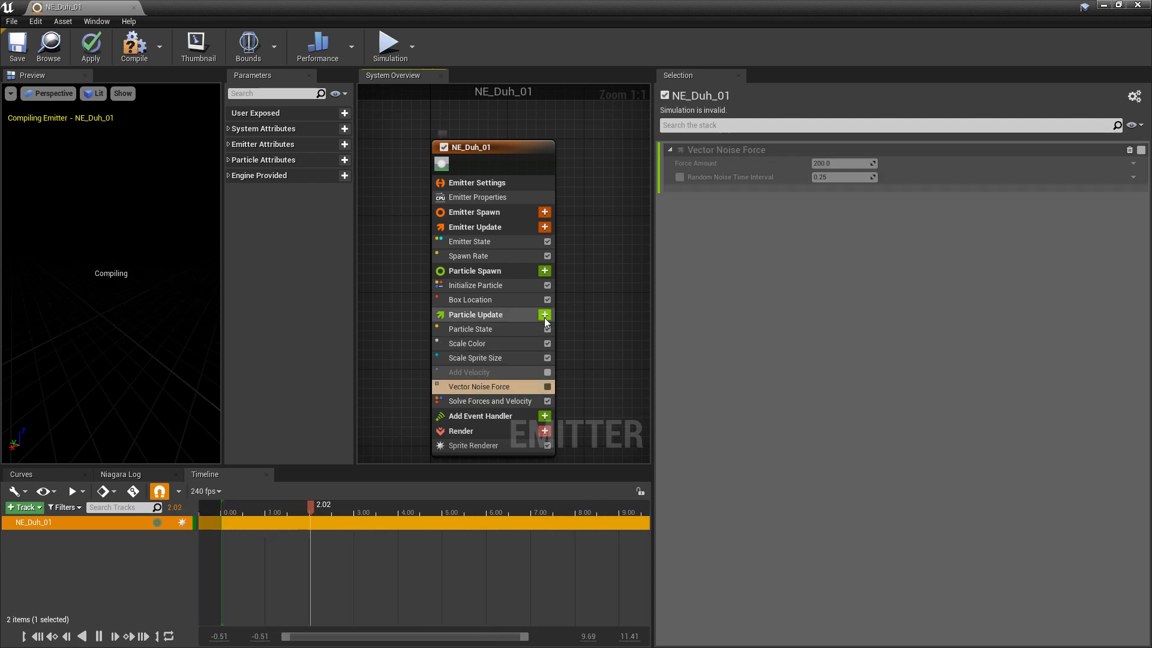
left_click(544, 315)
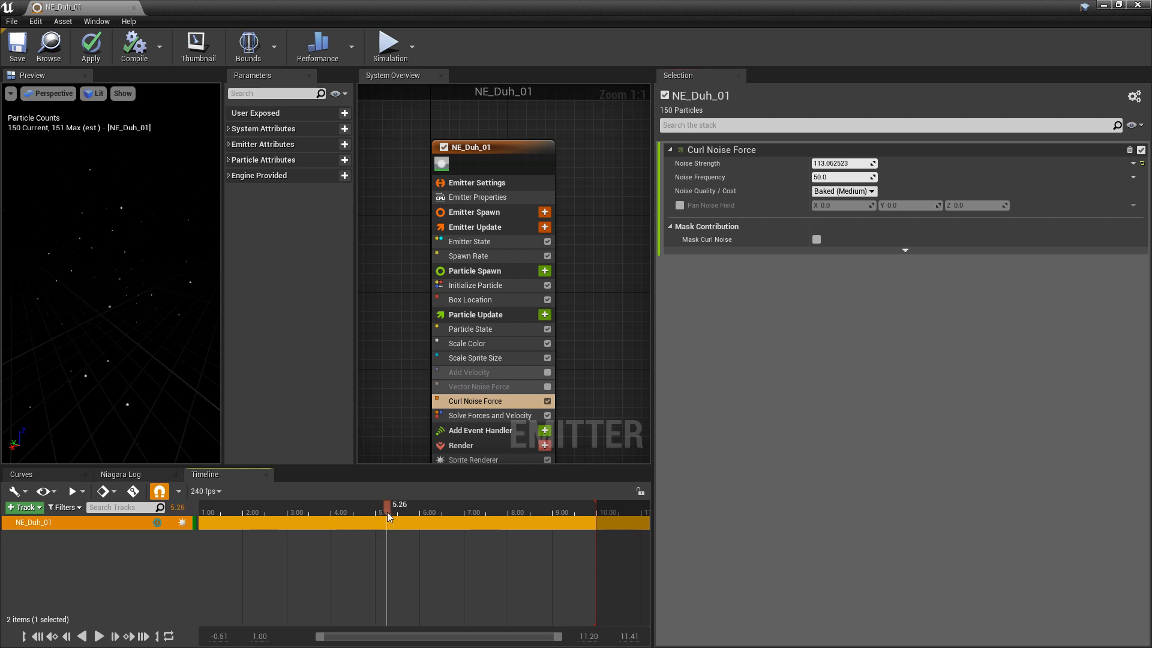
mouse_move(547, 402)
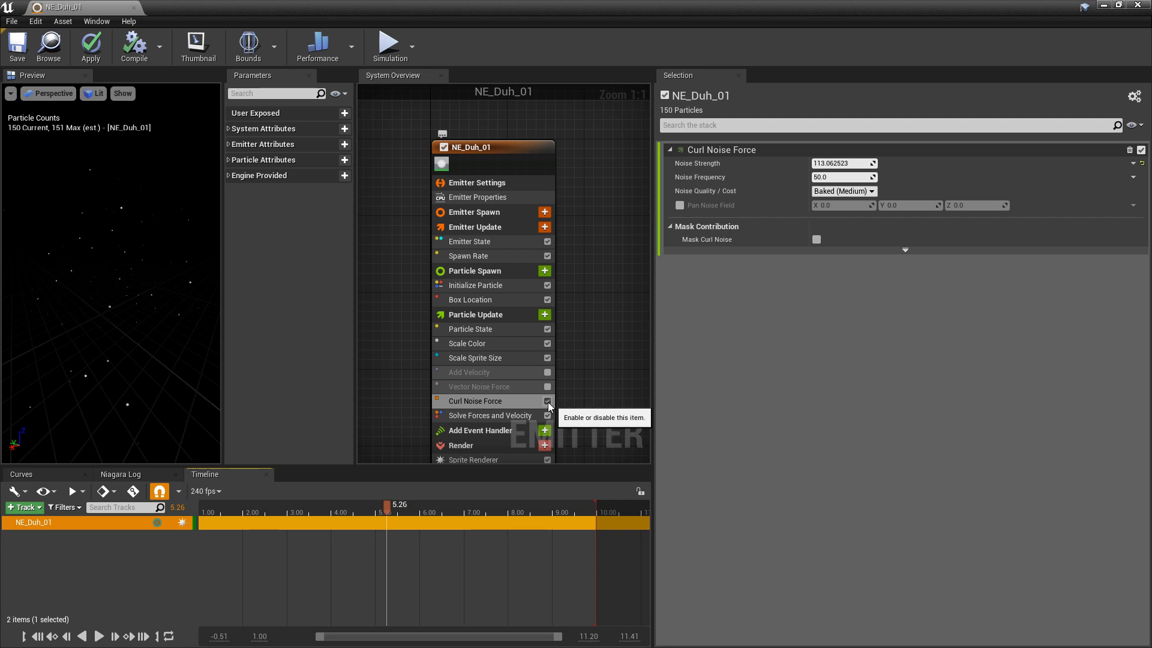
- Disable Curl Noise Force and re-enable the random-vector Add Velocity module (Vector Scale 5.0)
left_click(546, 401)
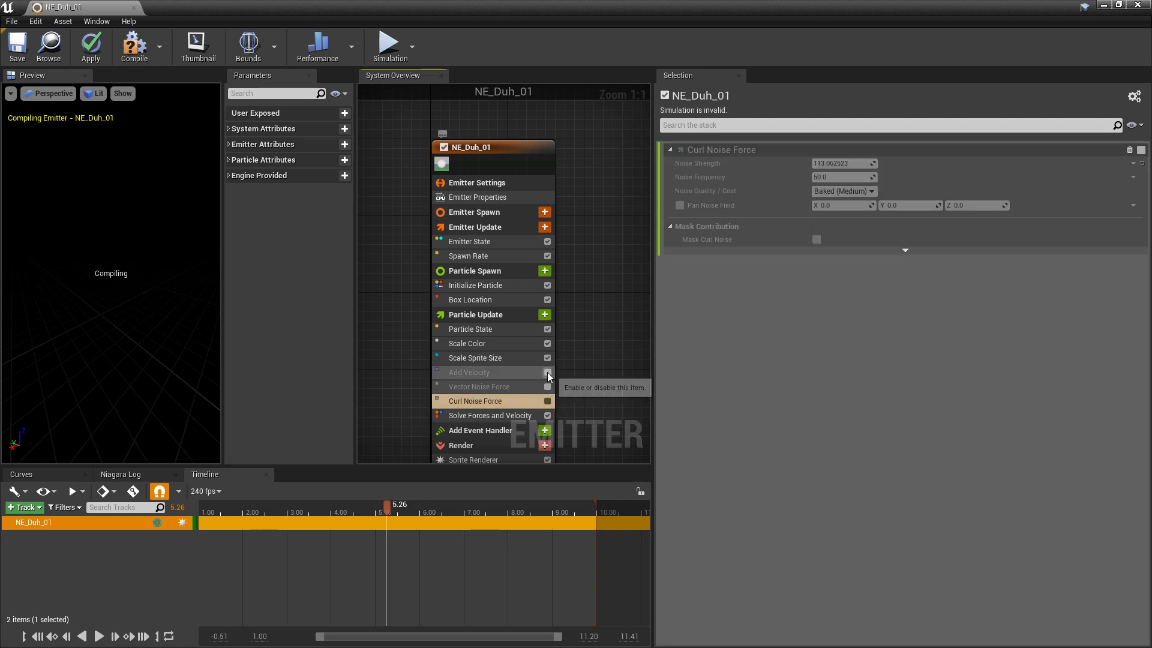
left_click(469, 372)
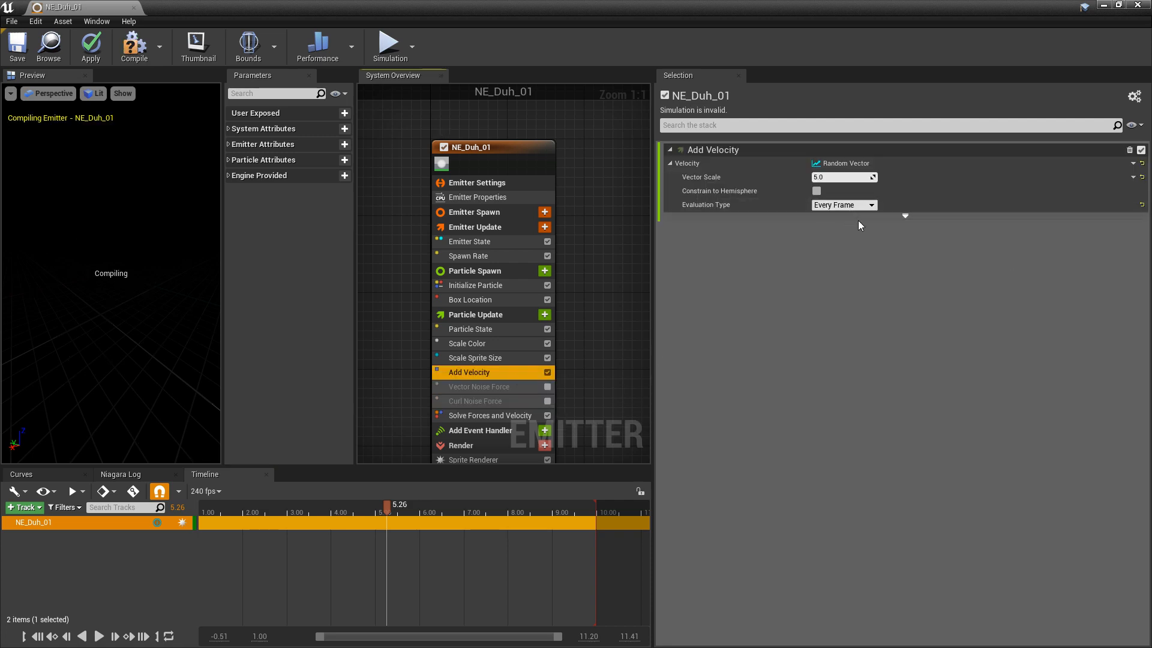
left_click(13, 46)
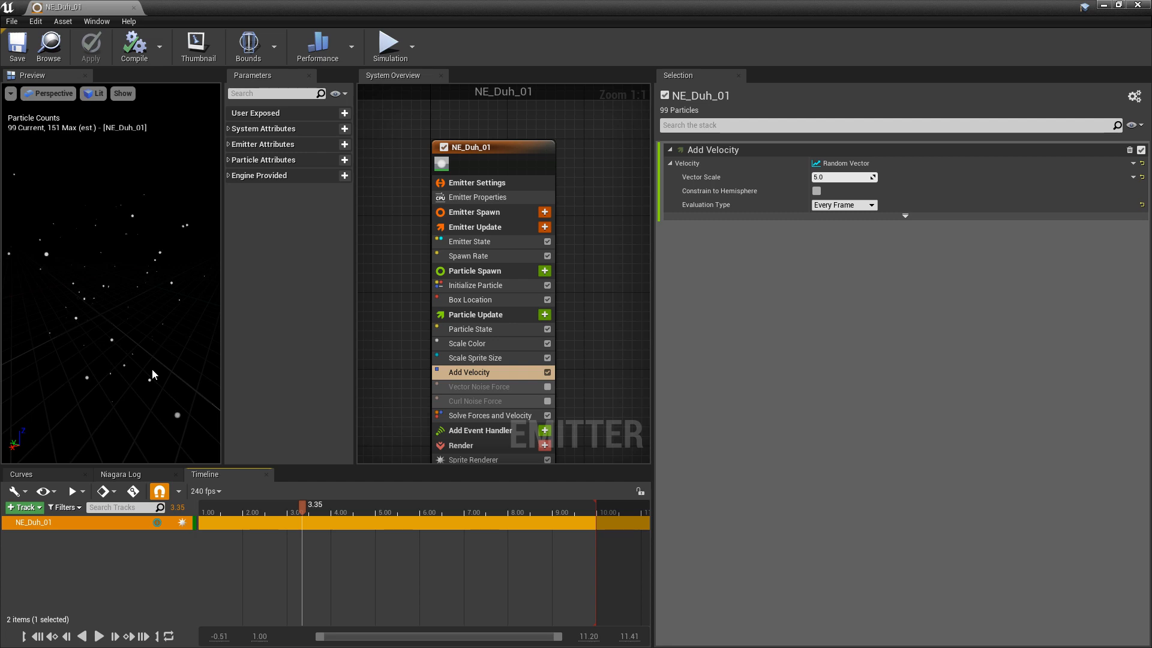
mouse_move(202, 389)
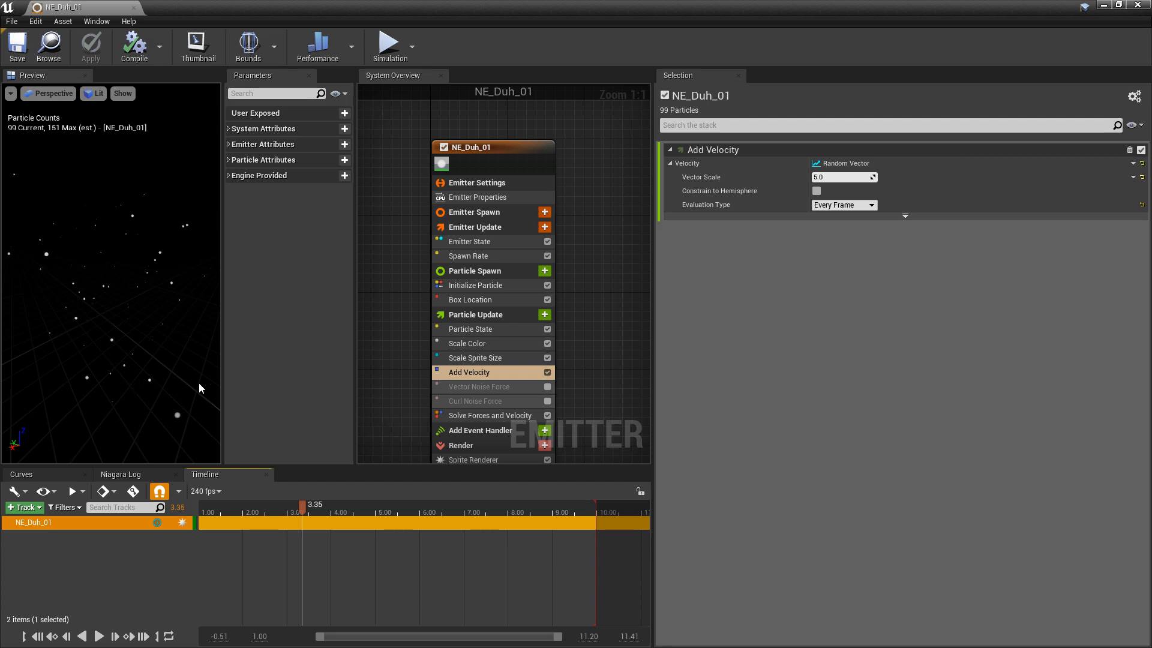
- Set Initialize Particle's Color Mode to Random Range, from yellow minimum to orange maximum
left_click(475, 285)
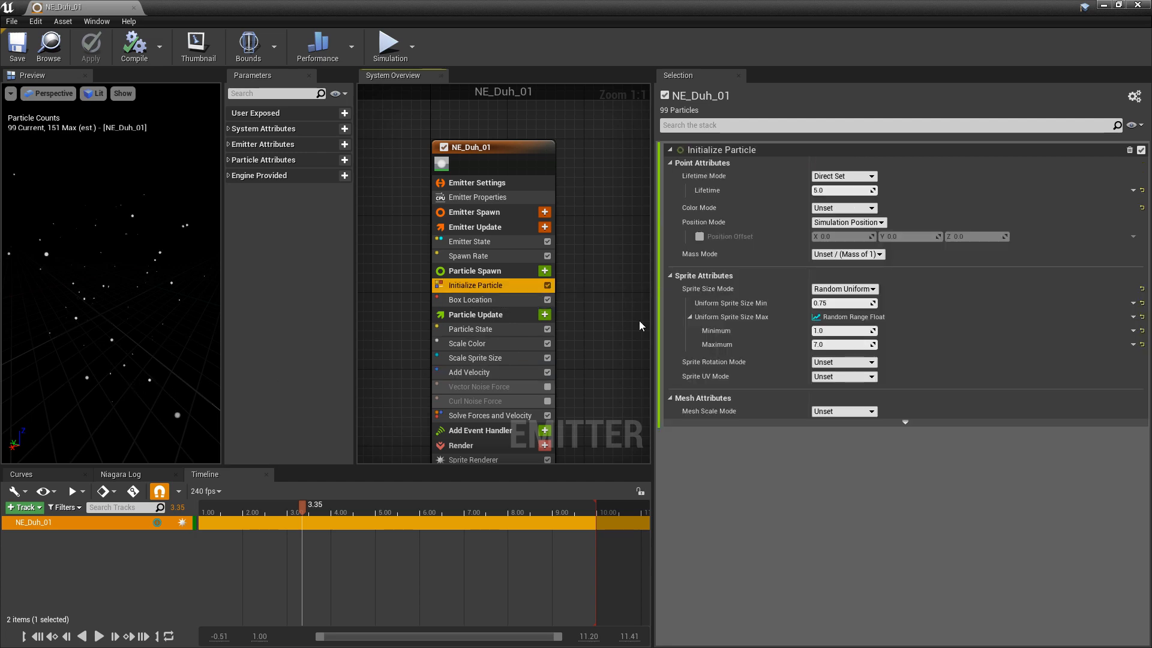
left_click(843, 207)
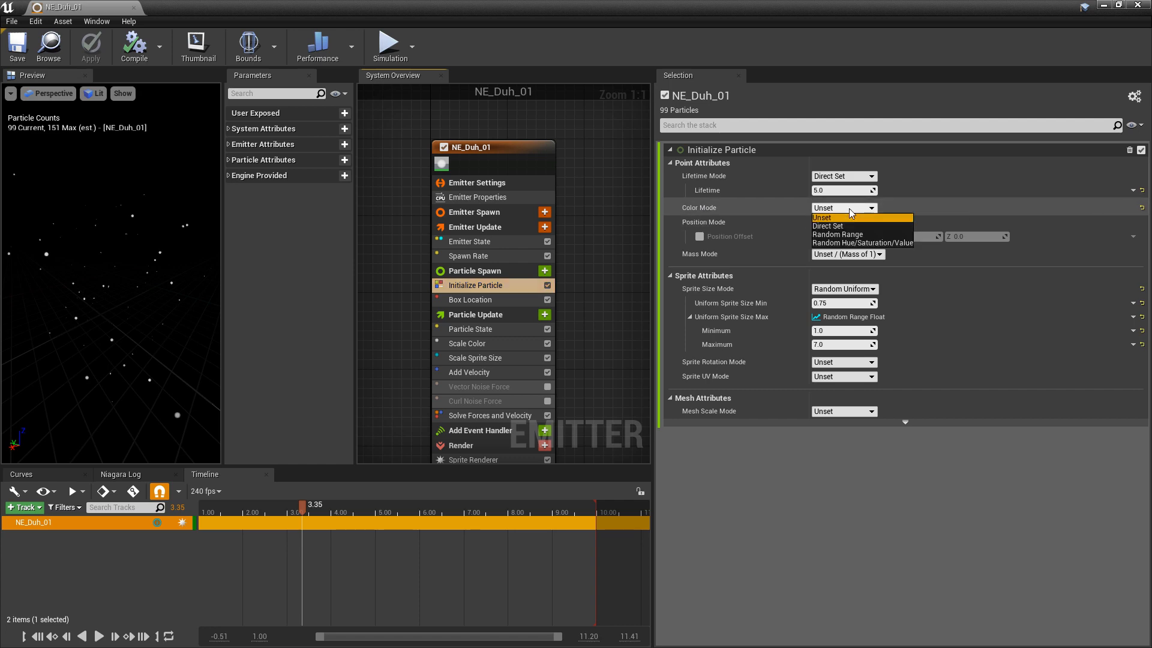
mouse_move(822, 232)
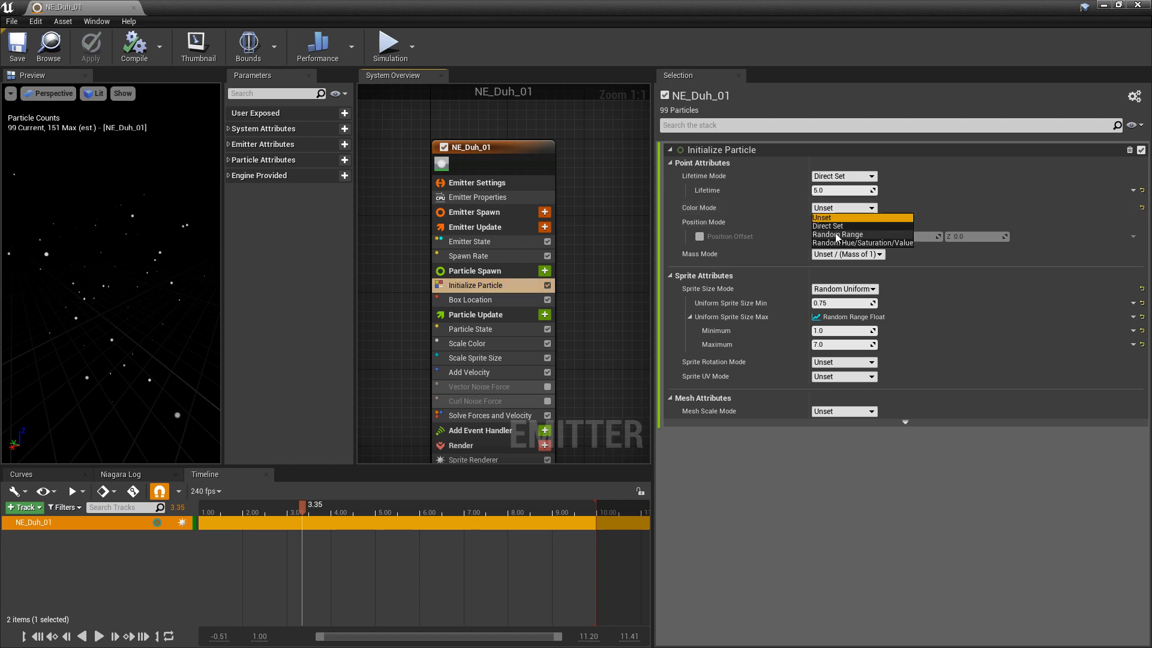
left_click(836, 234)
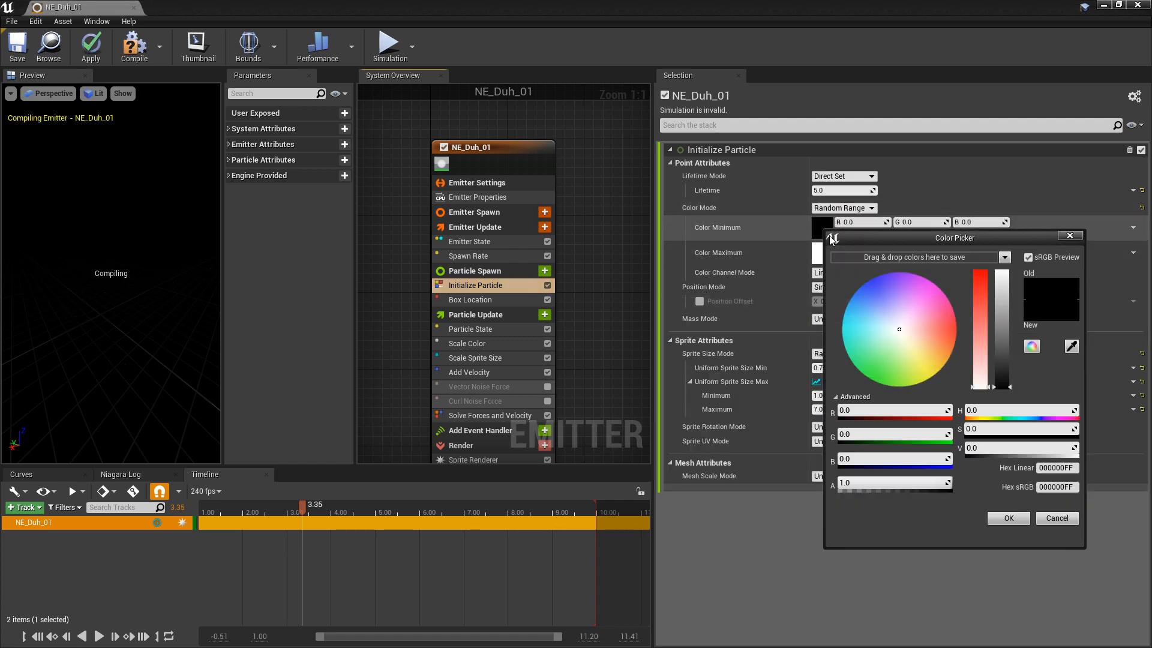
left_click(930, 376)
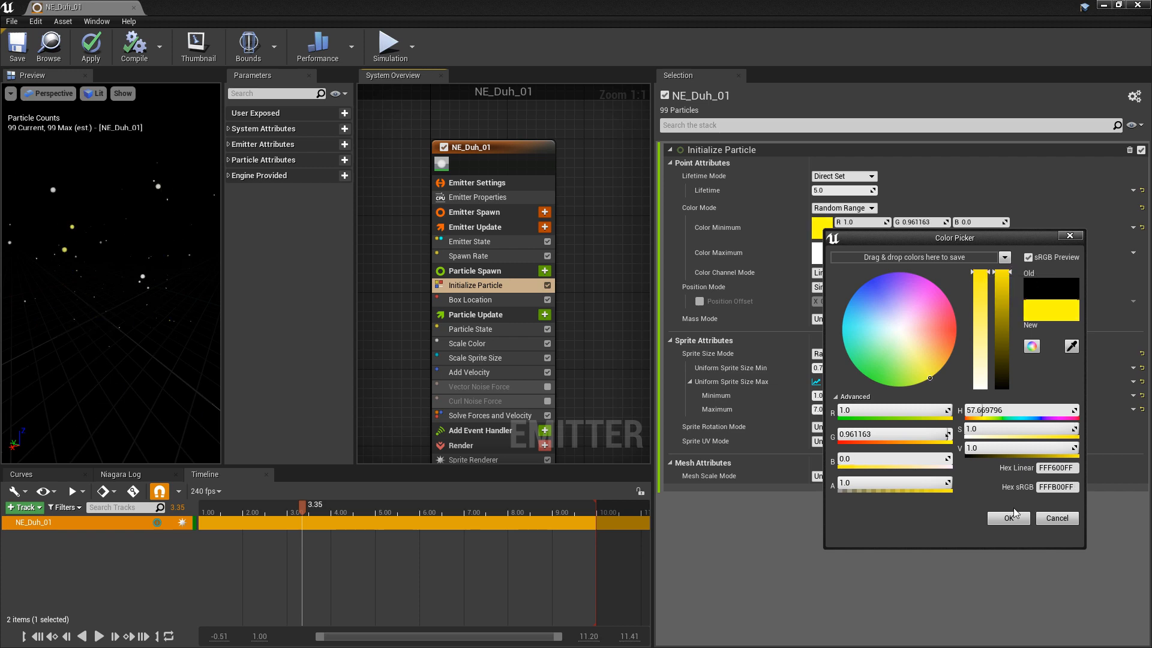
left_click(1008, 517)
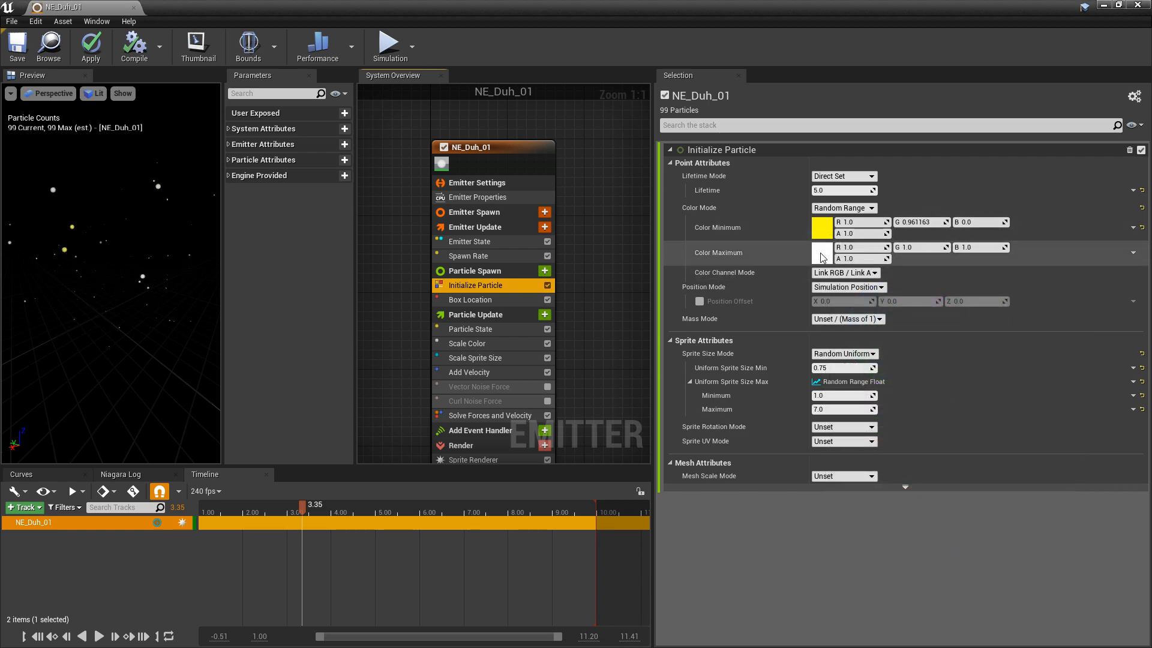
left_click(822, 247)
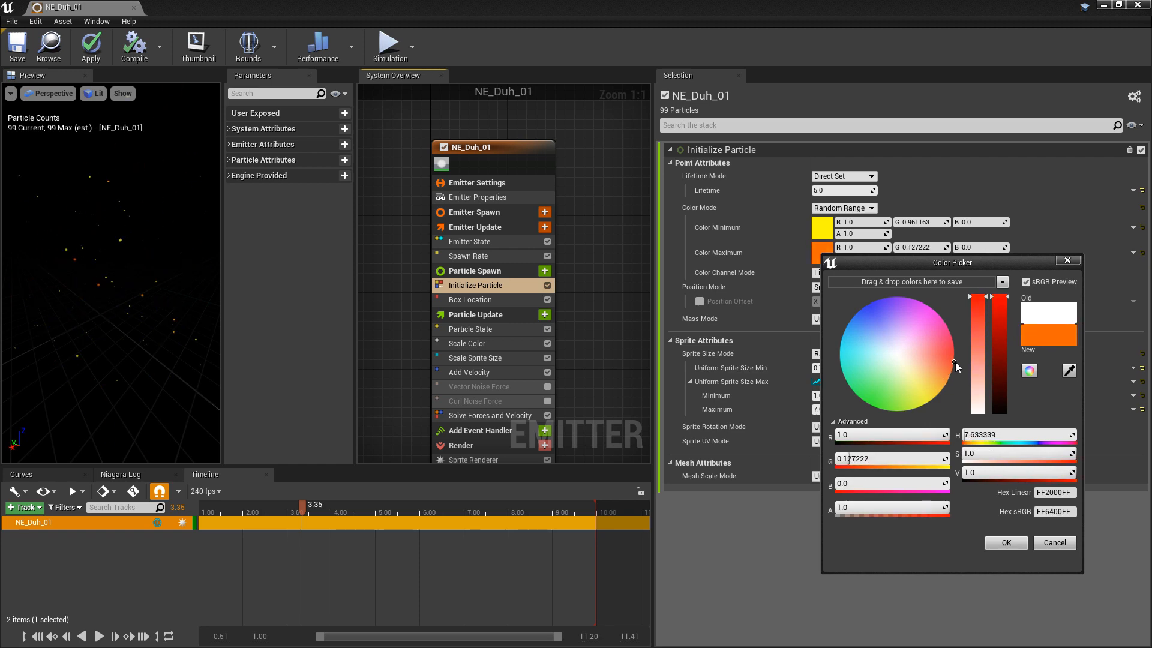
left_click(1006, 542)
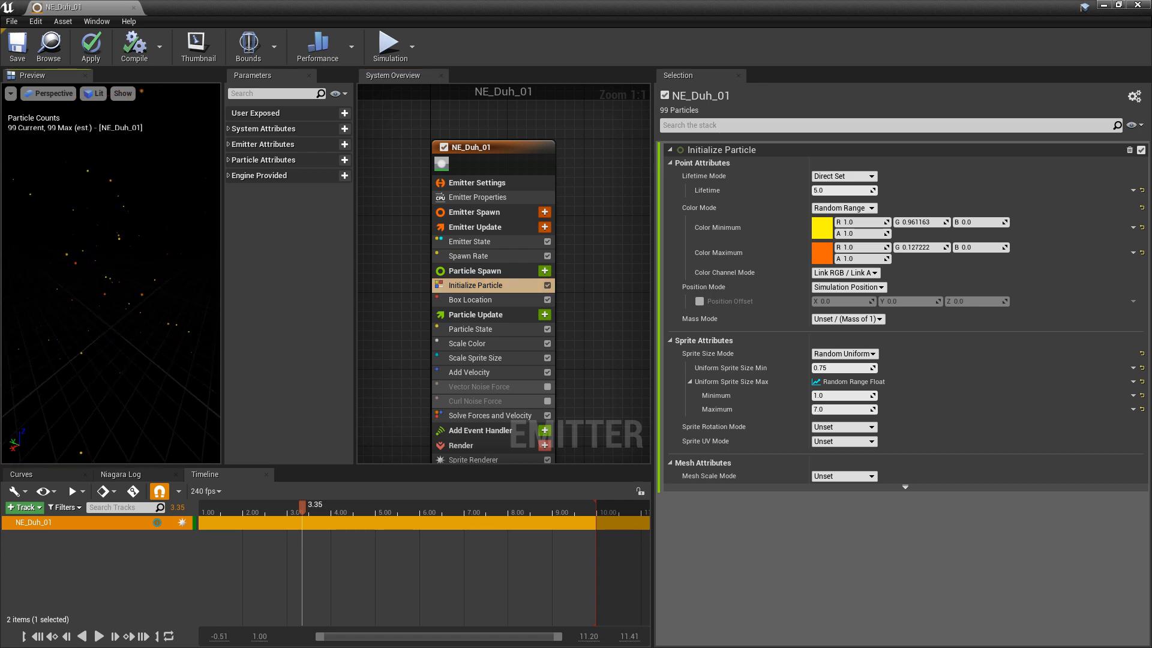
mouse_move(467, 343)
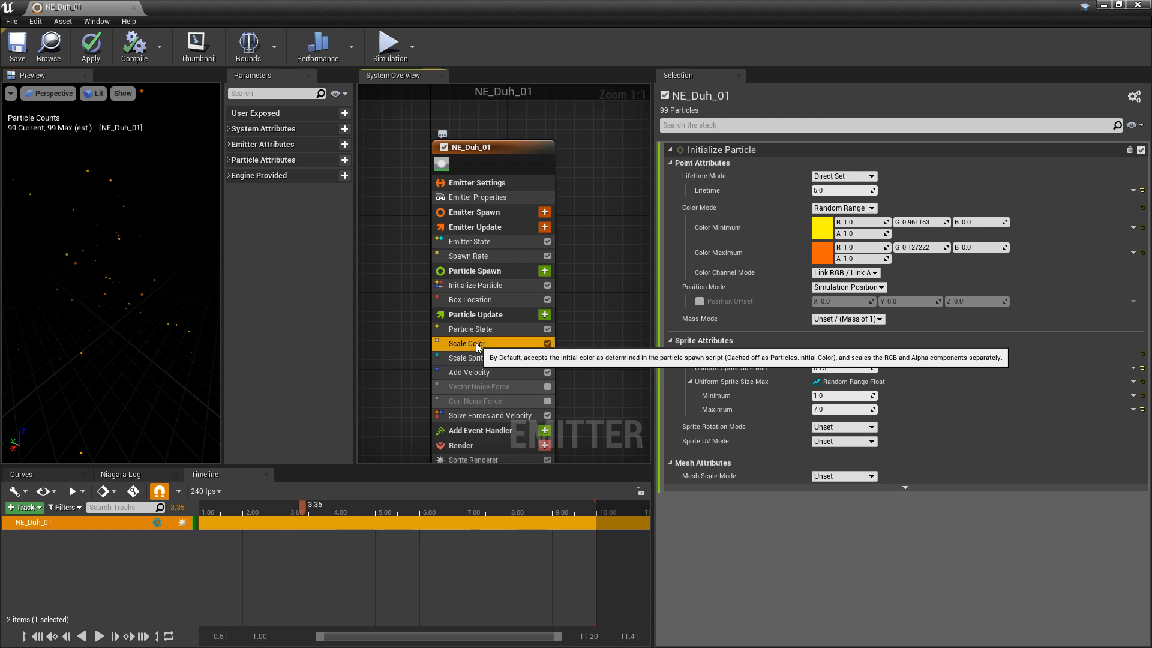
- Drive Scale Color RGB from a Random Range Float with minimum 0.35 and maximum 60.0
left_click(466, 343)
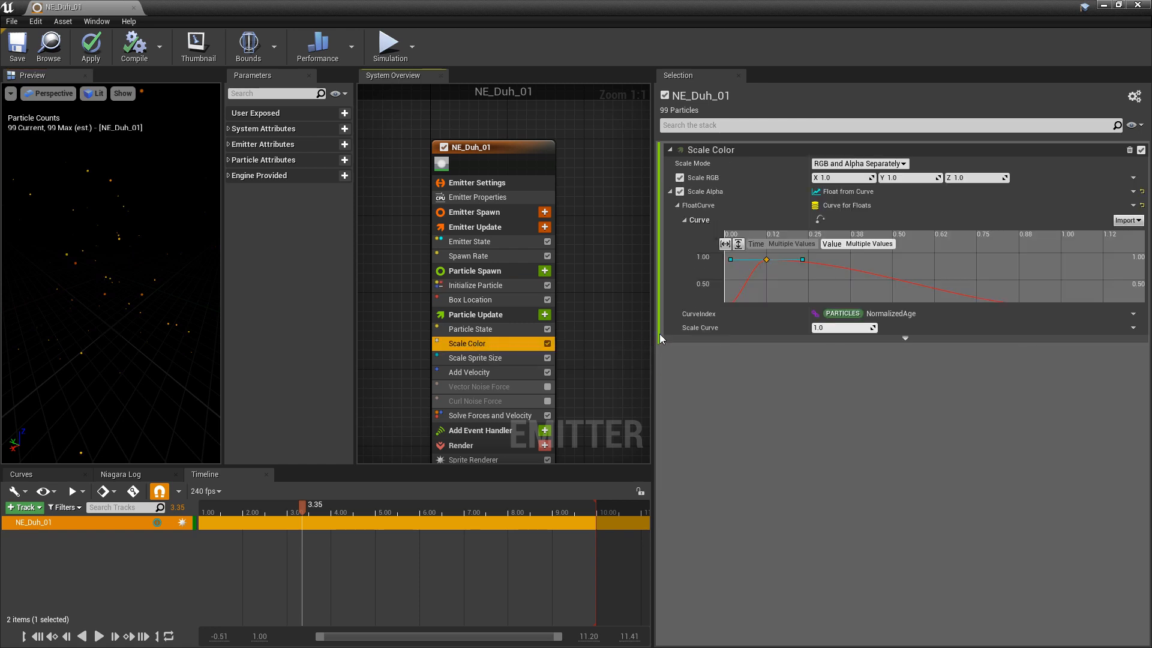
mouse_move(781, 188)
type("f")
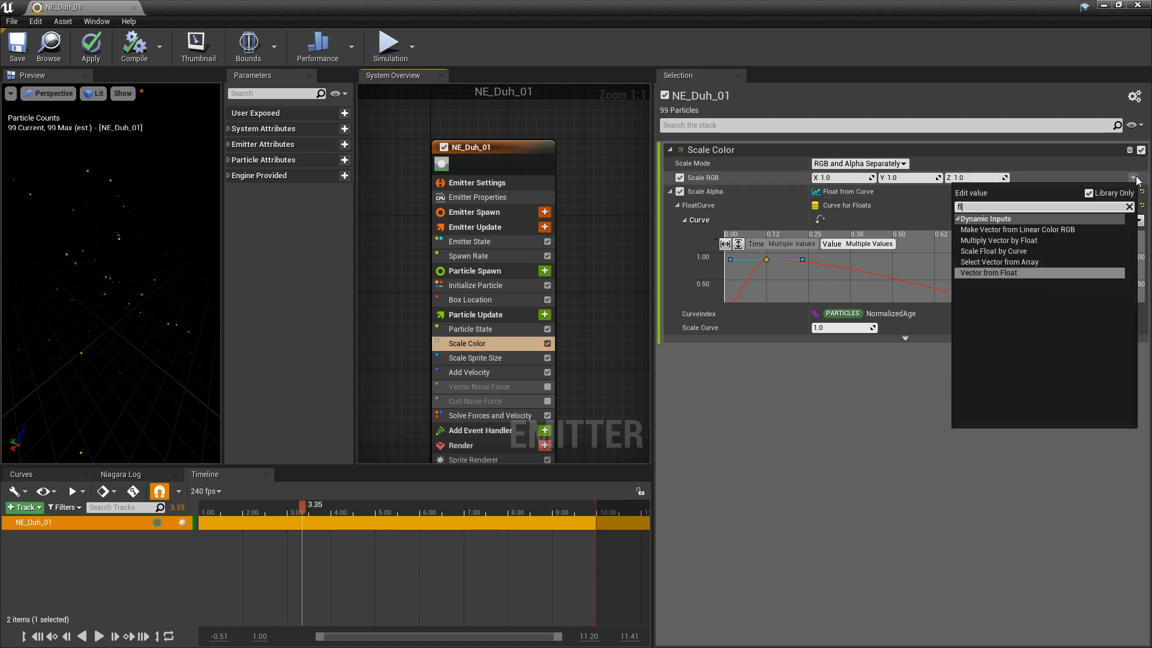
left_click(988, 273)
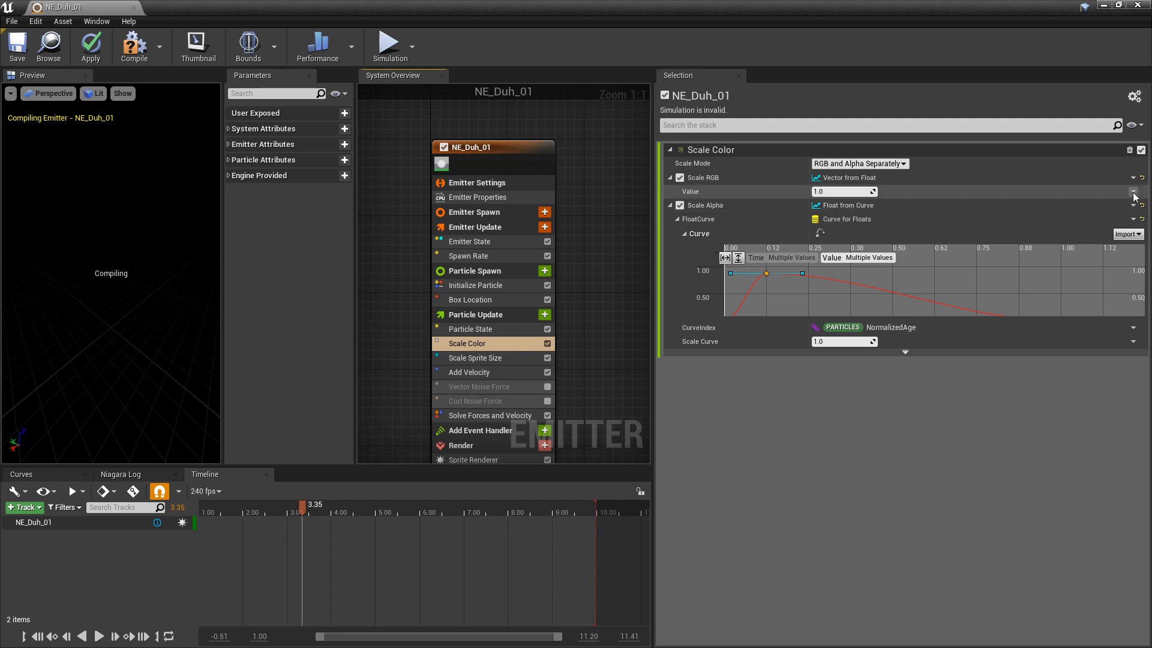
left_click(1133, 192)
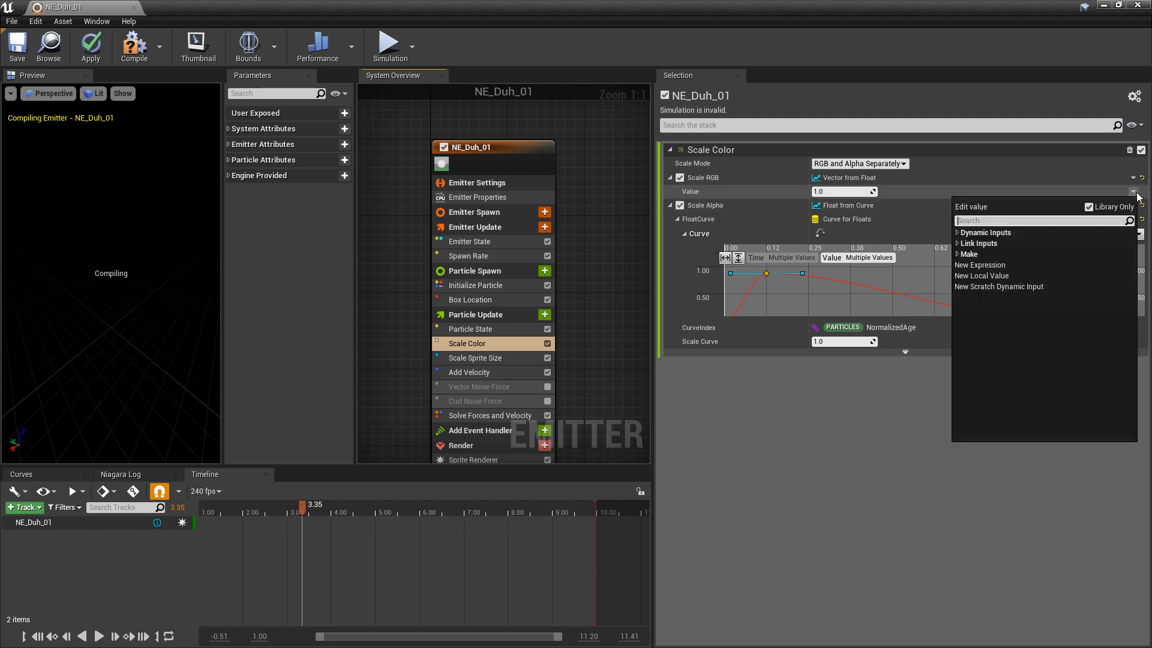
type("ran")
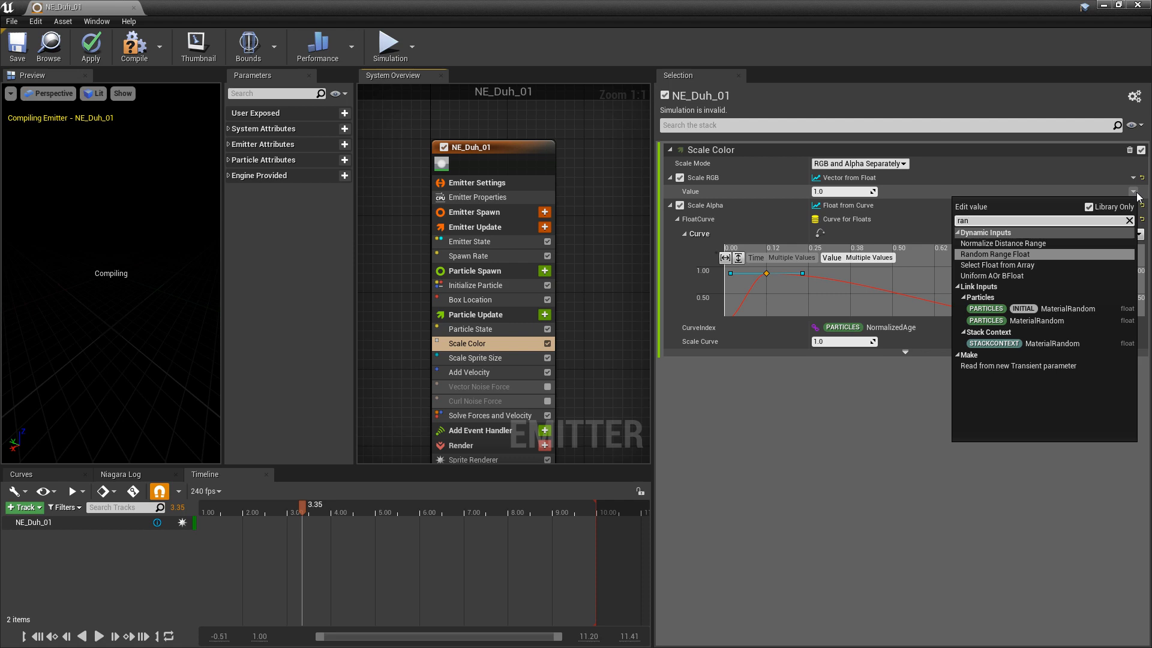
left_click(994, 253)
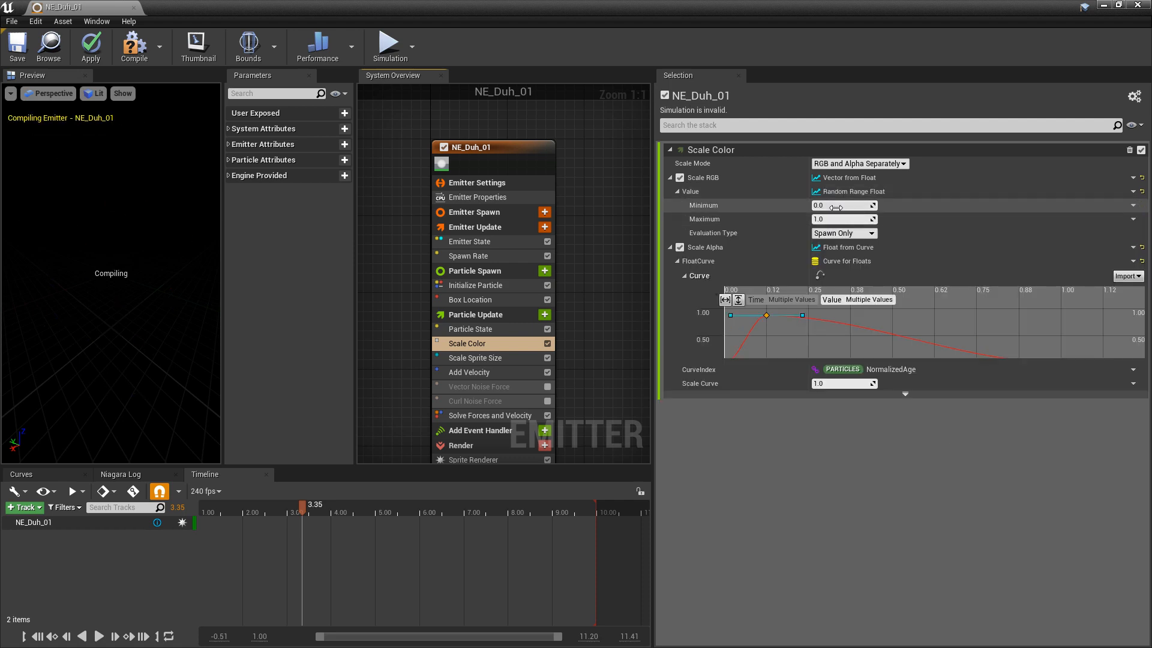
left_click(842, 205)
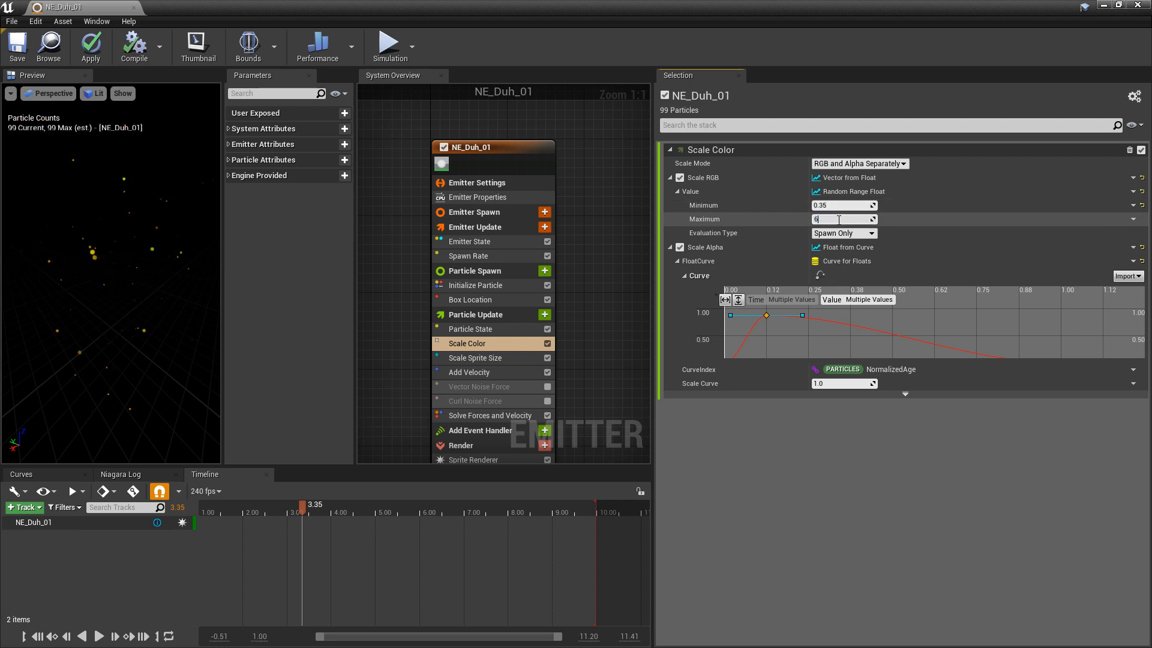
type("60.0")
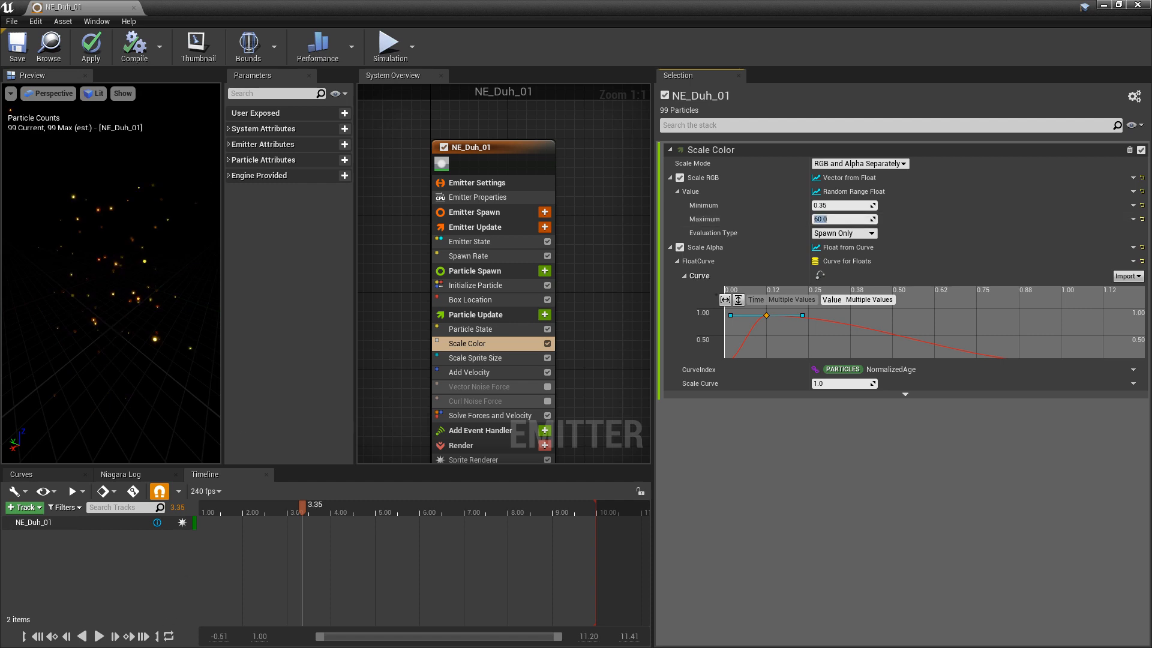
left_click_drag(301, 503, 251, 503)
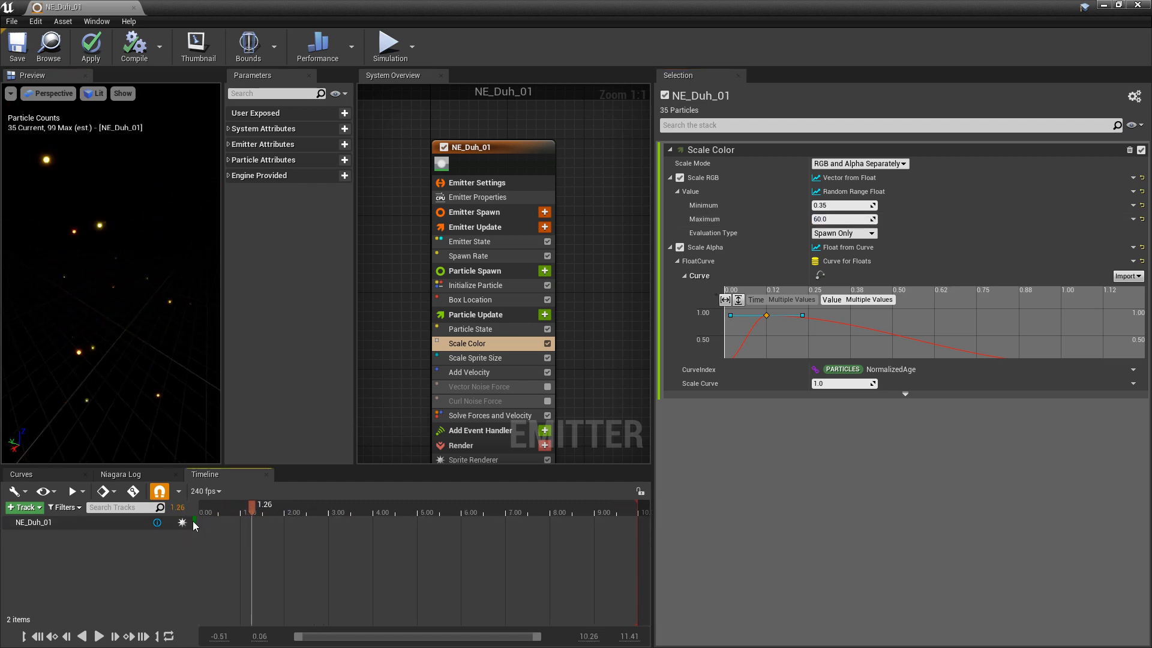